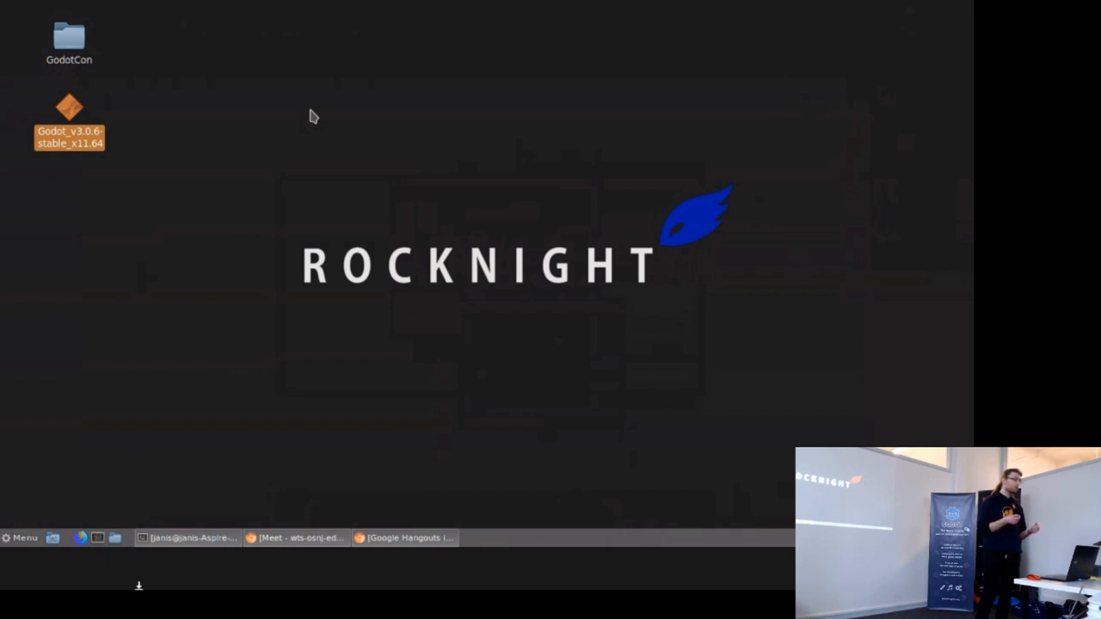
pyautogui.moveTo(396, 491)
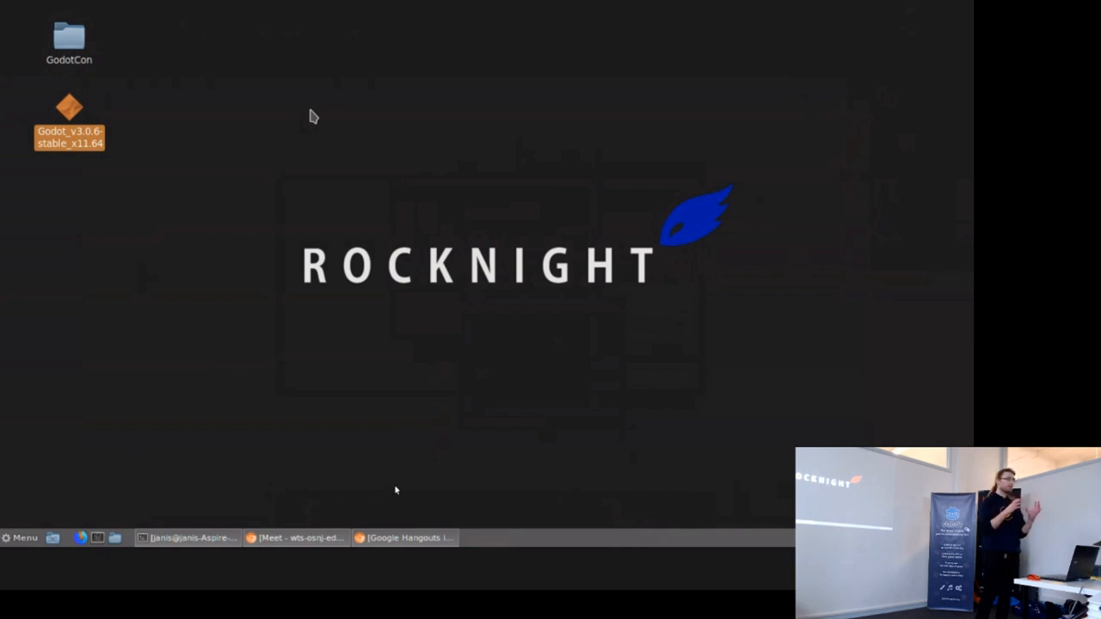
pyautogui.moveTo(678, 254)
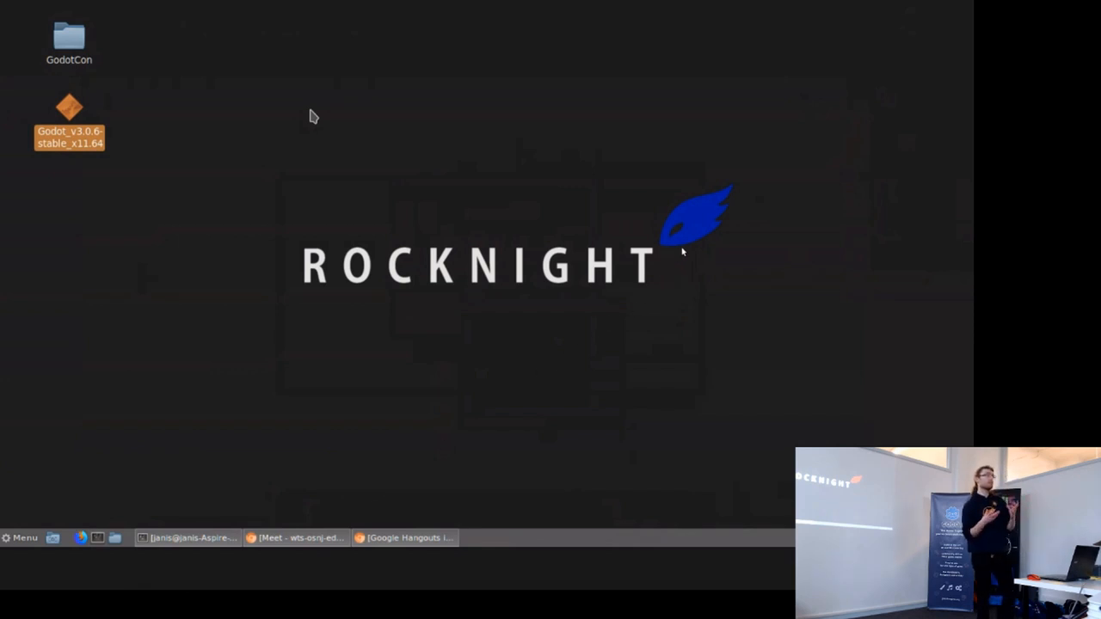
pyautogui.moveTo(410, 475)
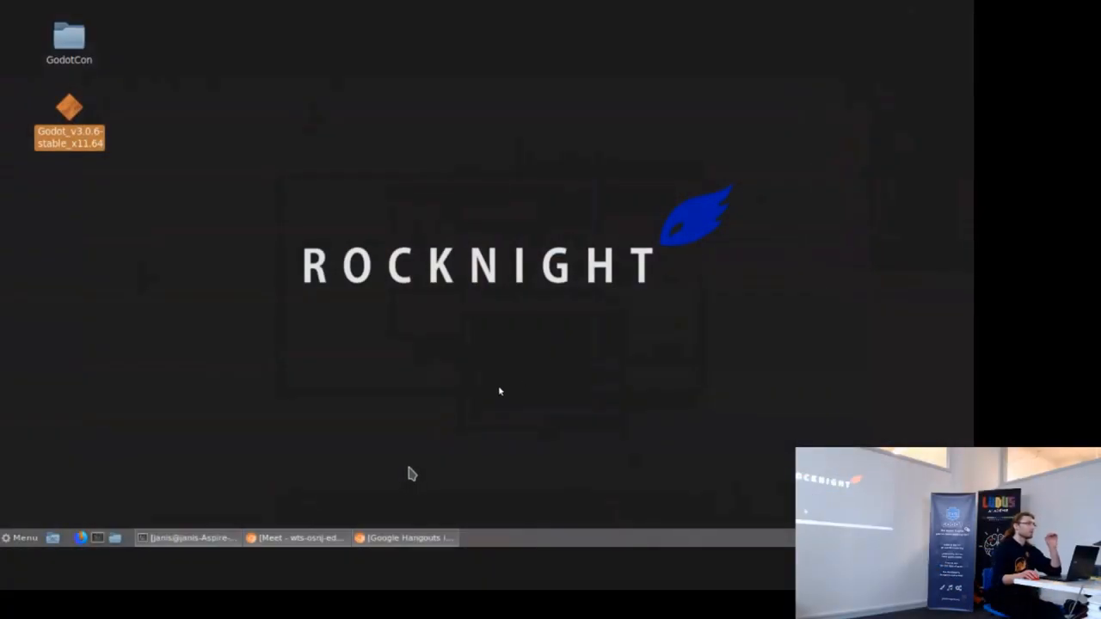
pyautogui.moveTo(388, 496)
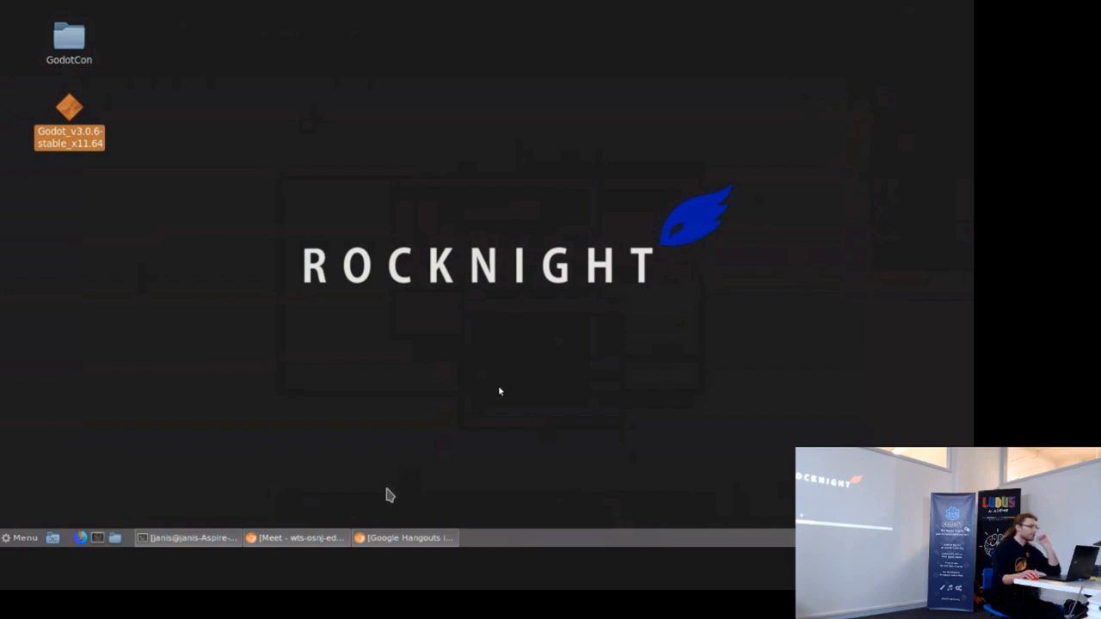
pyautogui.moveTo(447, 267)
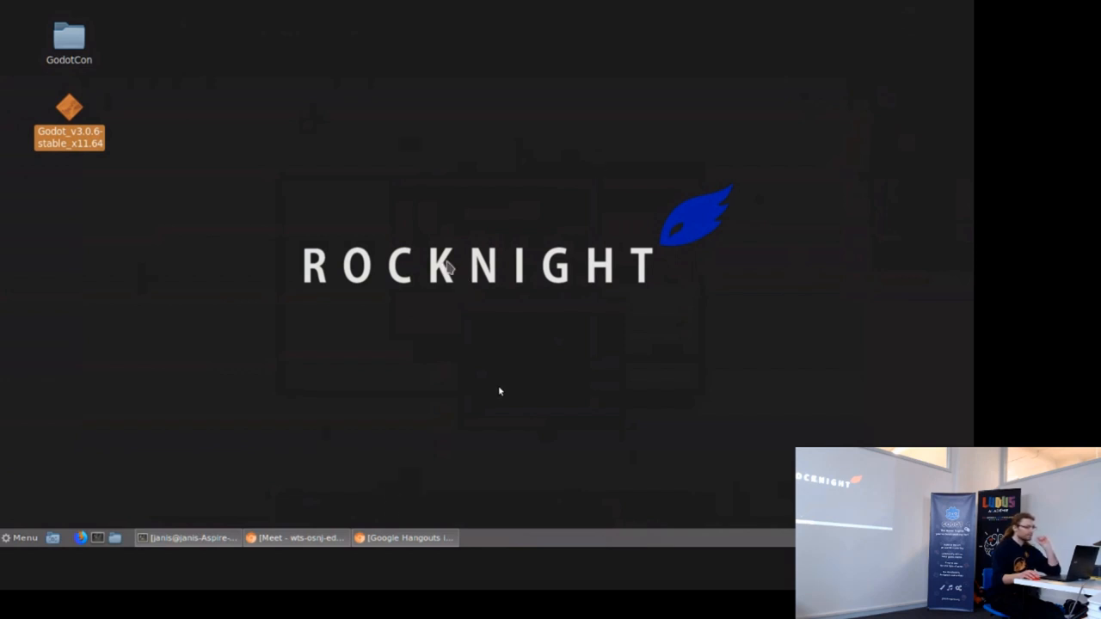
# Step: Launch Godot from the desktop and open the Freyja: The Wild Cats project
pyautogui.moveTo(382, 203); pyautogui.dragTo(533, 357)
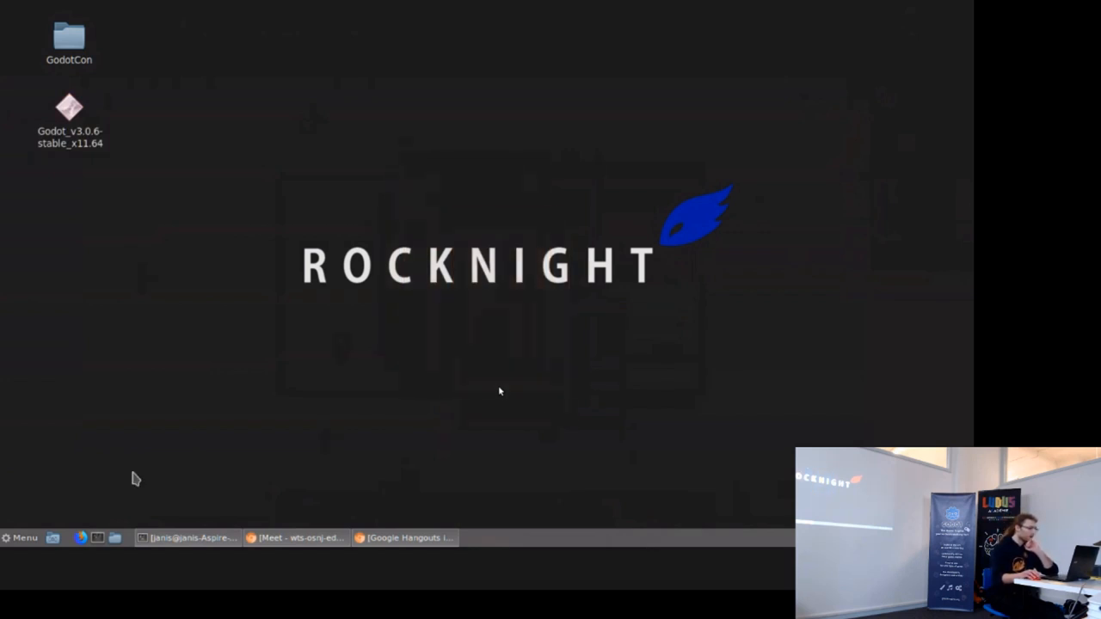
pyautogui.moveTo(456, 451)
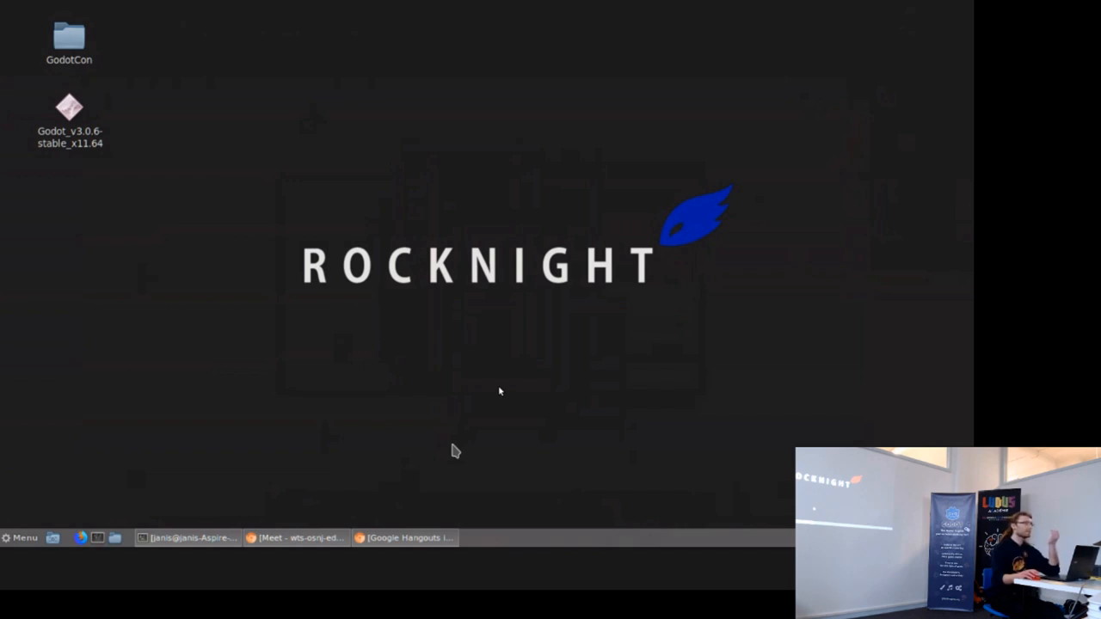
pyautogui.moveTo(131, 351)
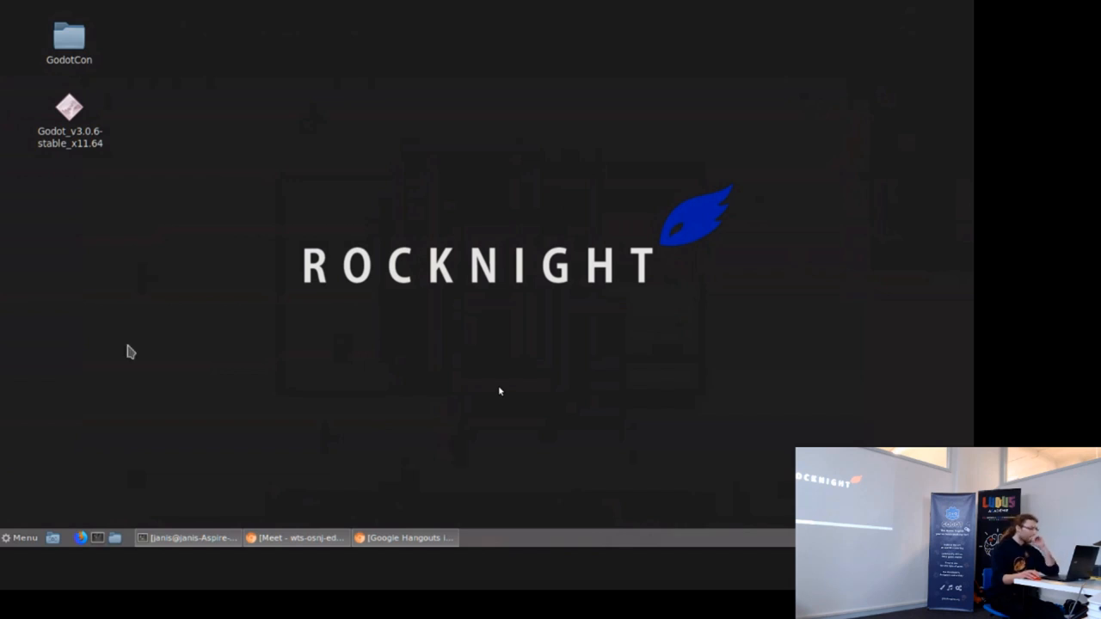
pyautogui.moveTo(361, 480)
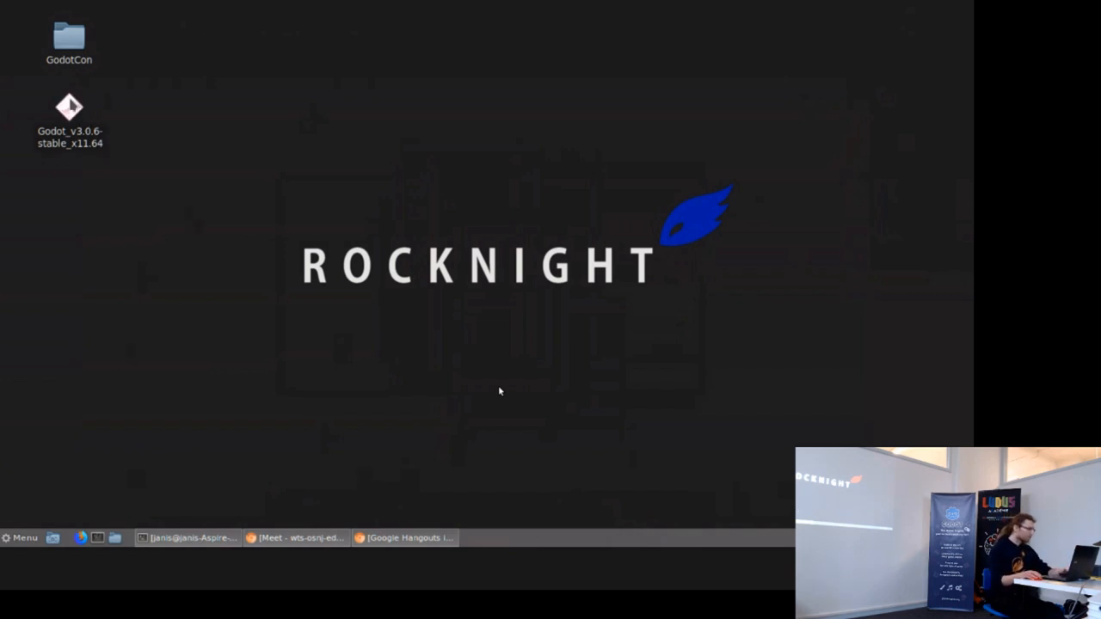
pyautogui.doubleClick(69, 111)
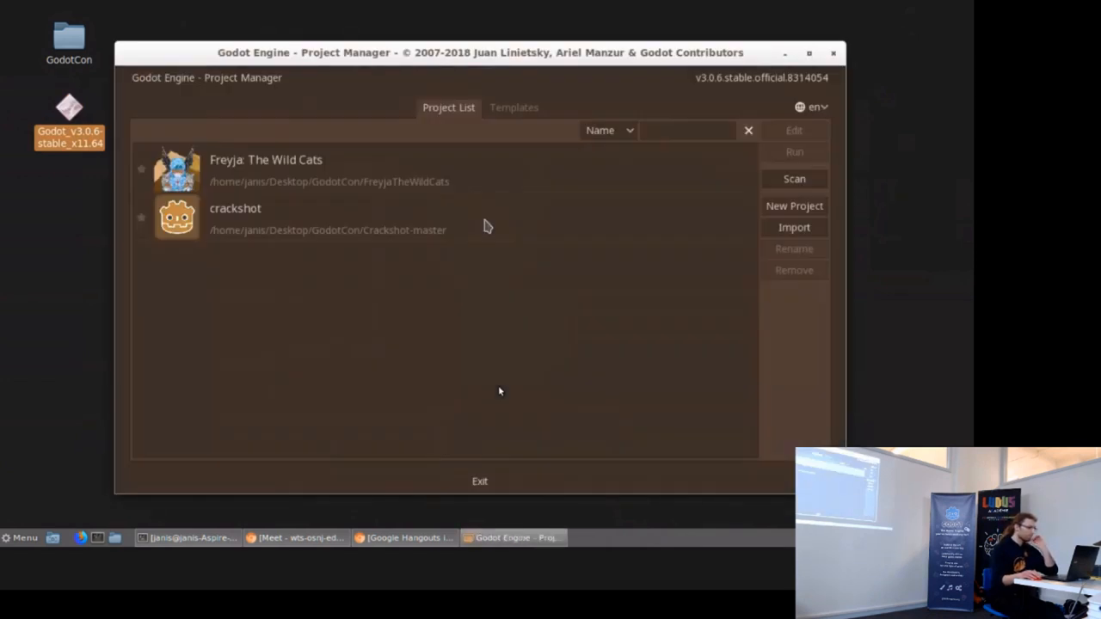
pyautogui.click(345, 171)
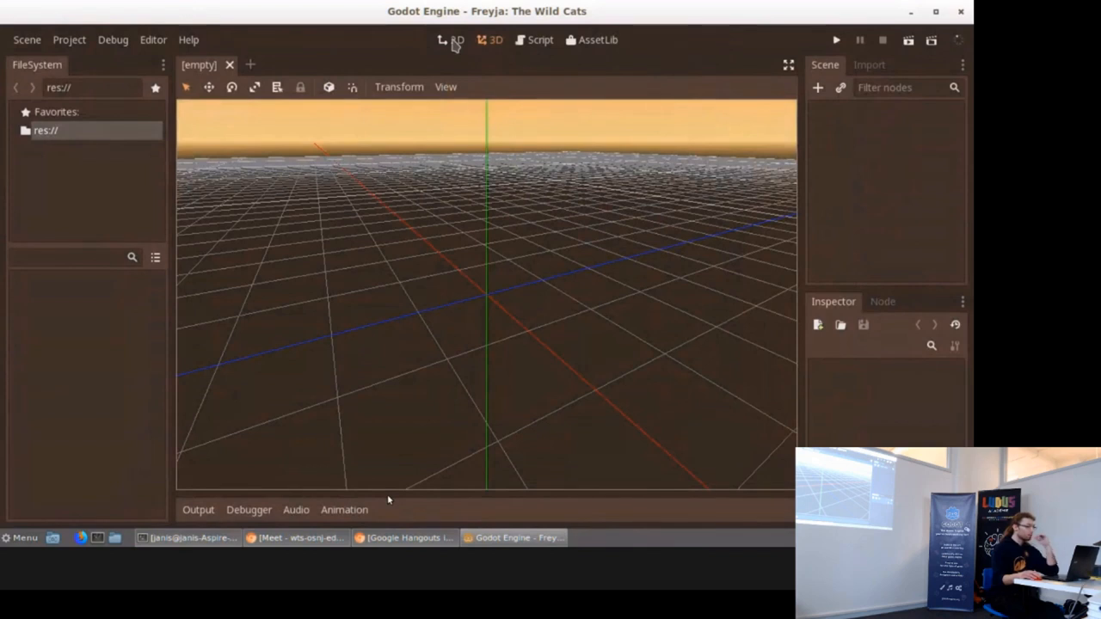
pyautogui.moveTo(468, 496)
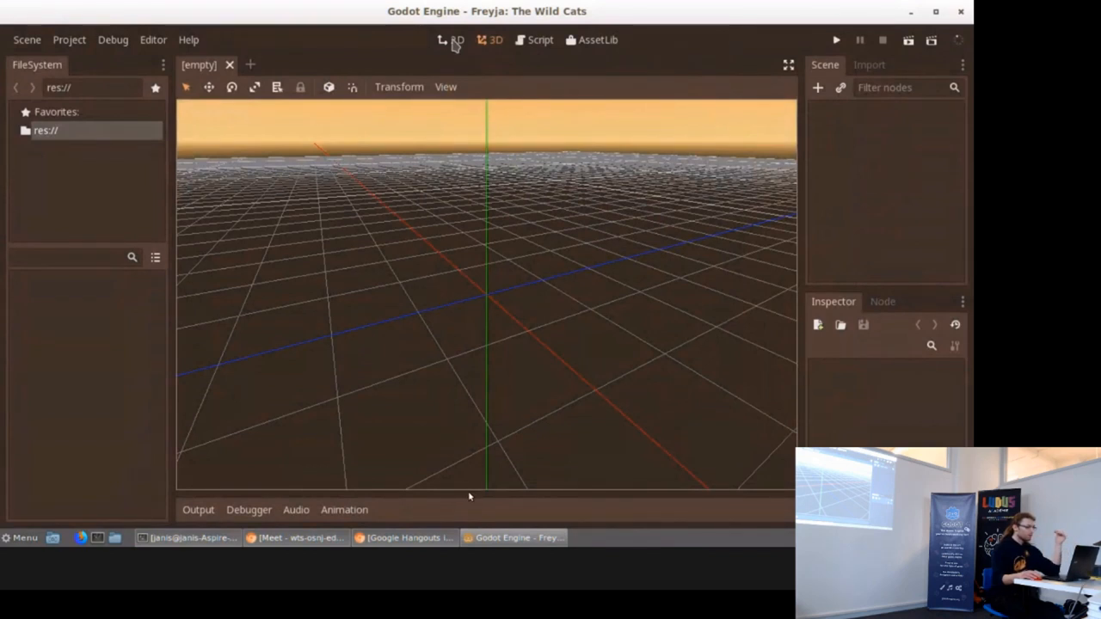
pyautogui.moveTo(633, 396)
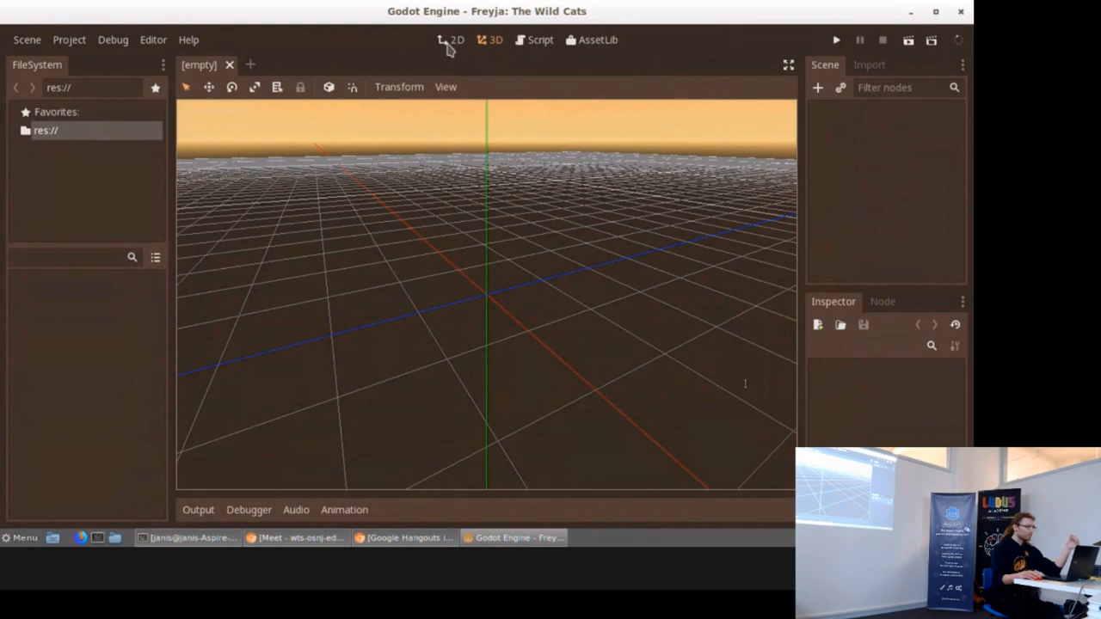
pyautogui.moveTo(585, 399)
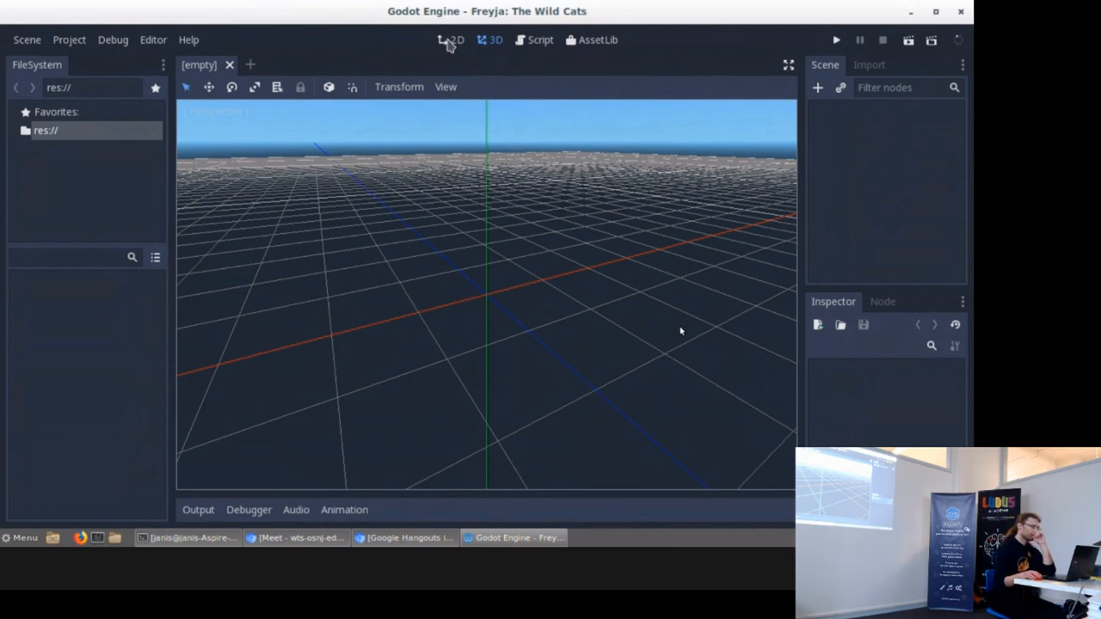
pyautogui.moveTo(454, 45)
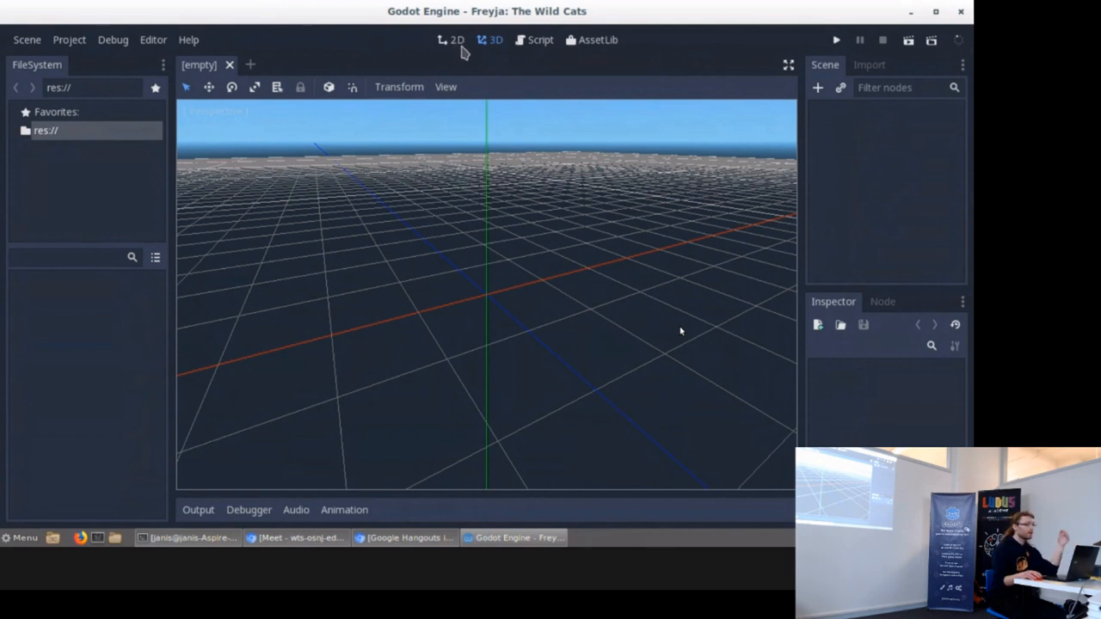
pyautogui.moveTo(468, 54)
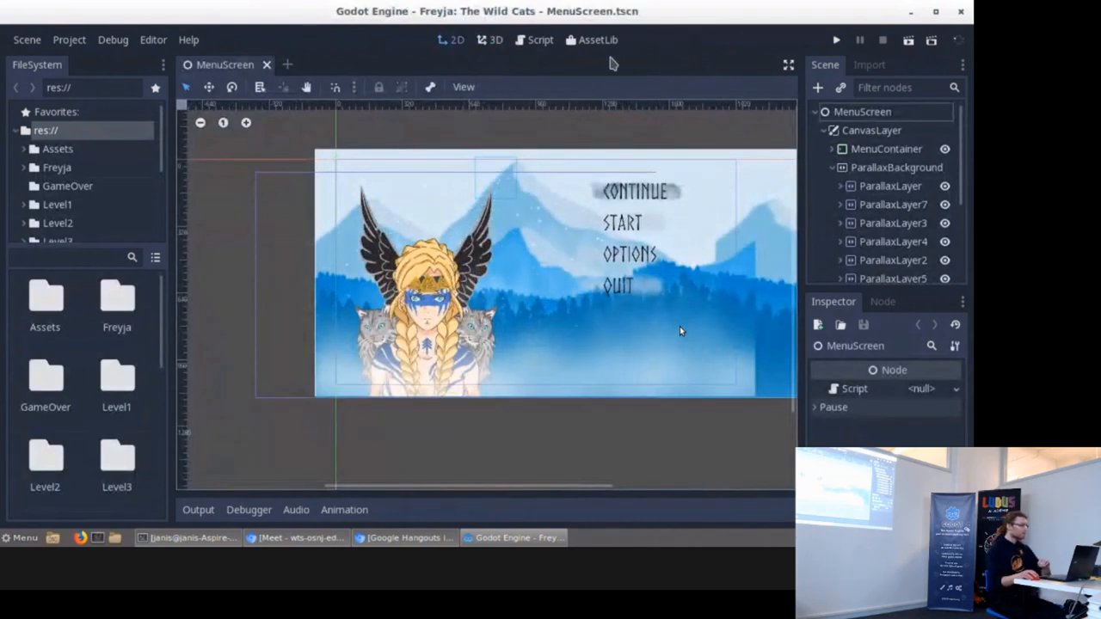
# Step: Run Freyja so its title menu appears beside the debug tools panel
pyautogui.press('ctrl+s')
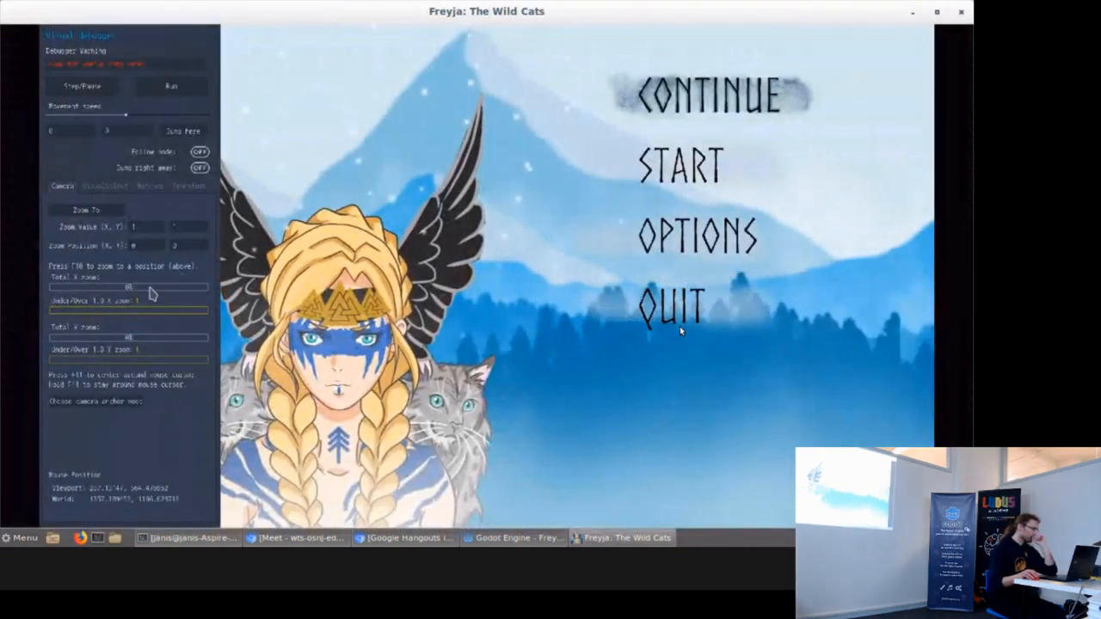
pyautogui.moveTo(217, 375)
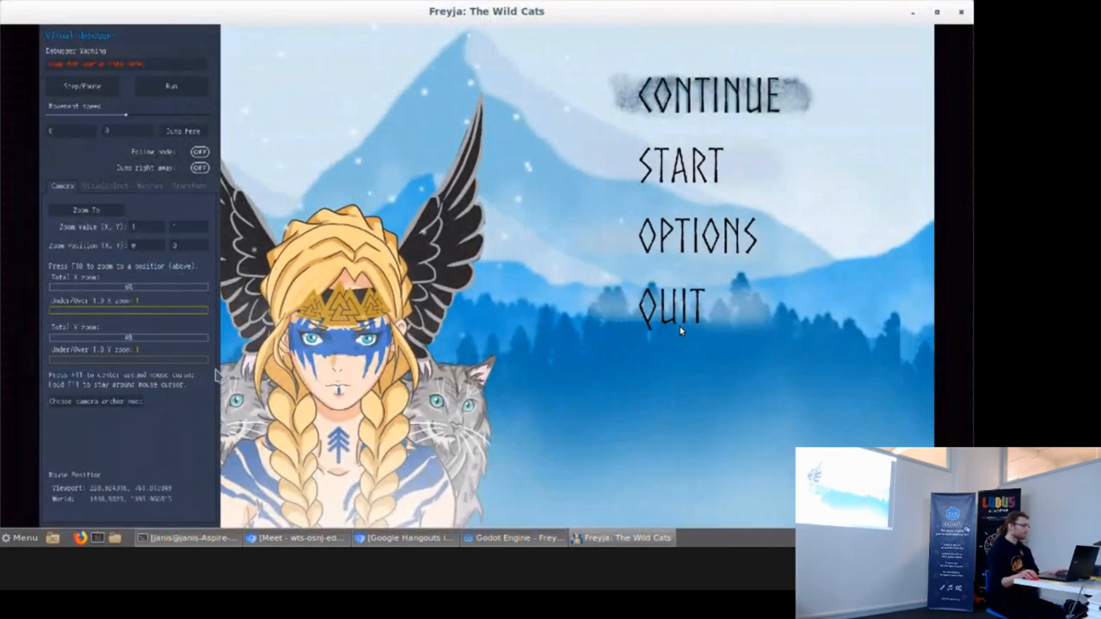
pyautogui.moveTo(513, 419)
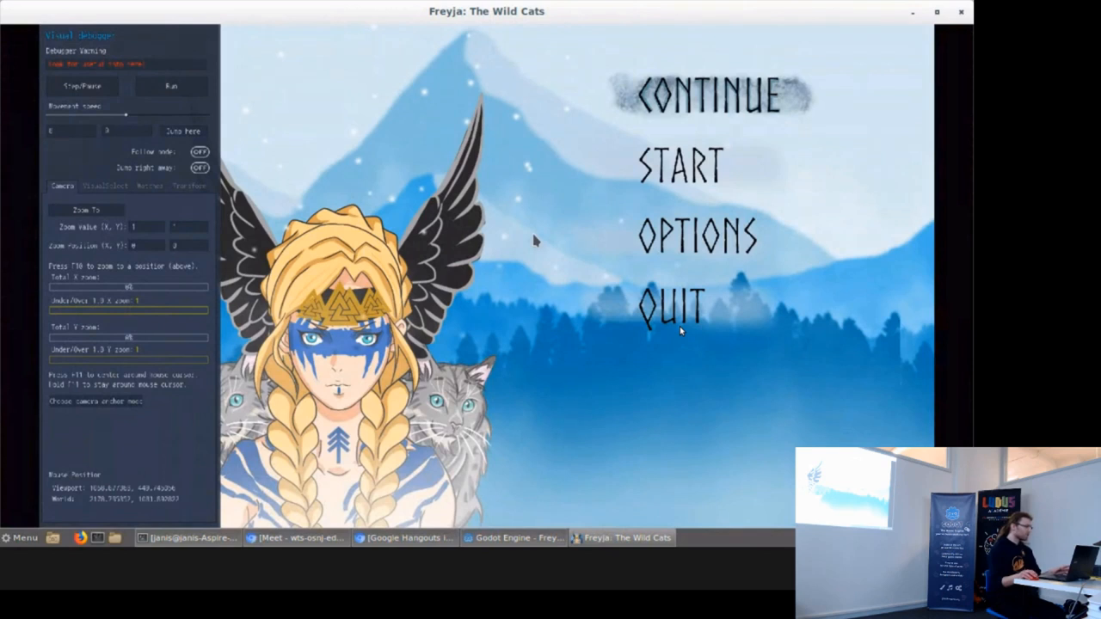
pyautogui.moveTo(289, 62)
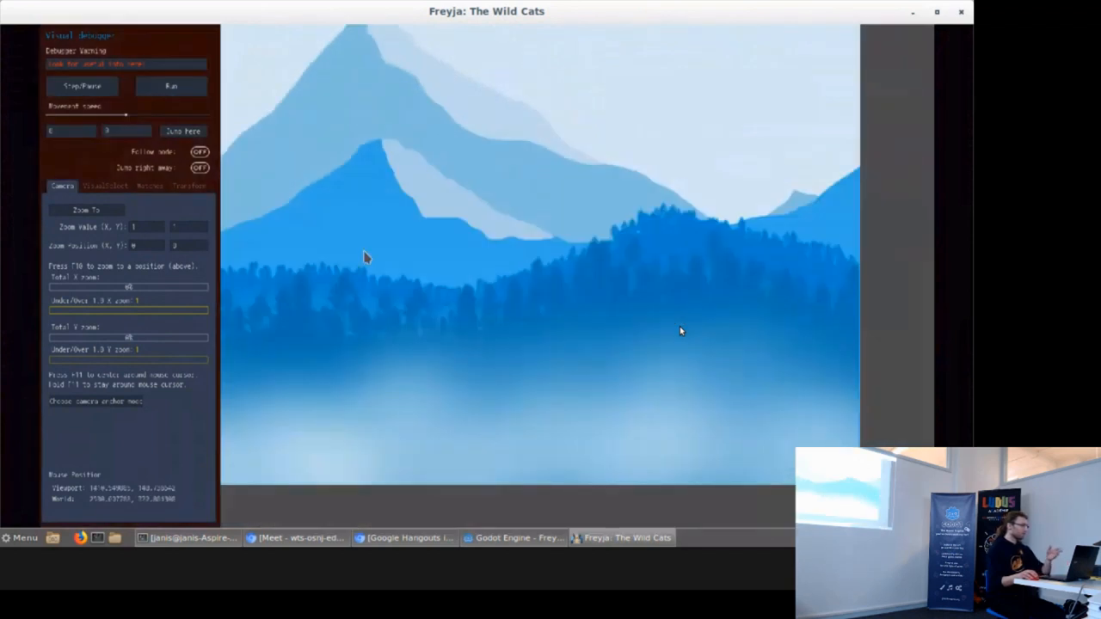
pyautogui.moveTo(172, 220)
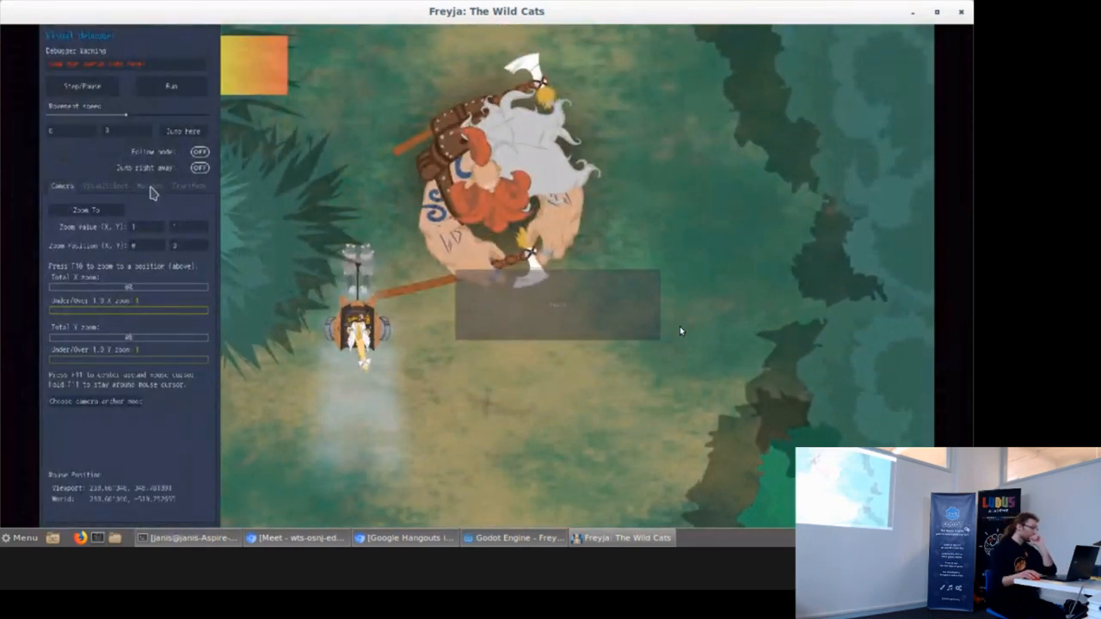
pyautogui.moveTo(332, 196)
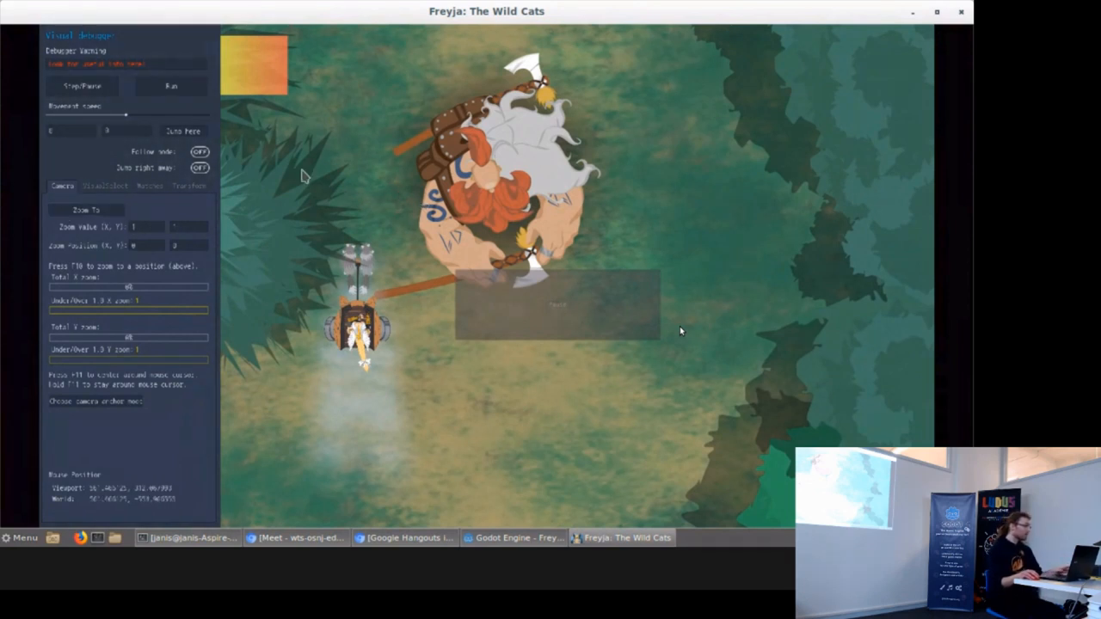
pyautogui.moveTo(420, 248)
pyautogui.write('.5')
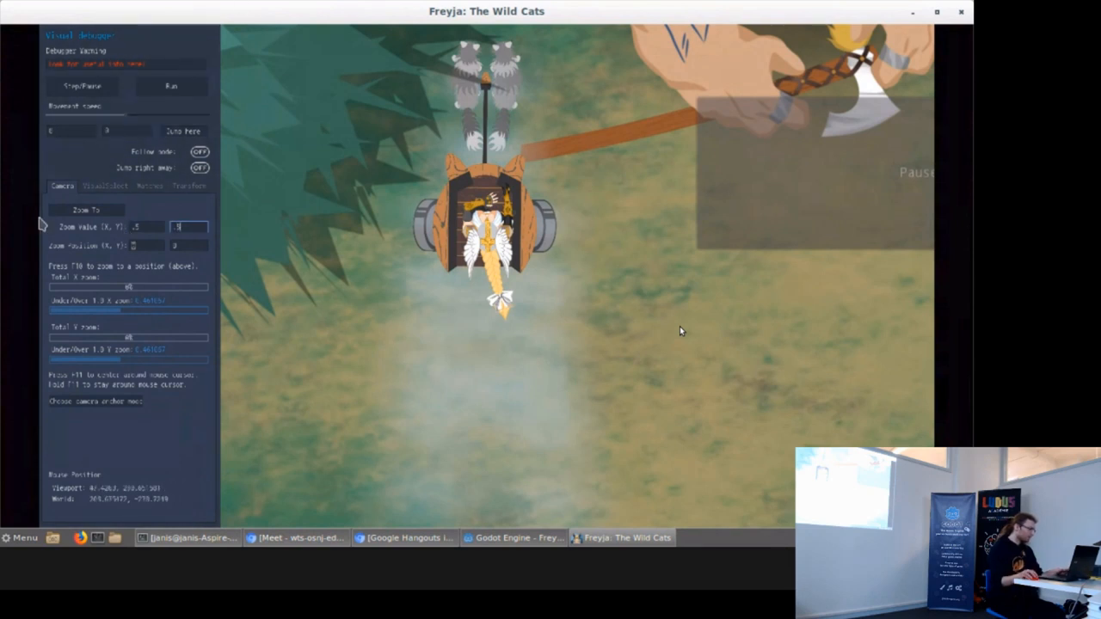
# Step: Apply the entered zoom so the camera closes in on the forest edge
pyautogui.click(86, 210)
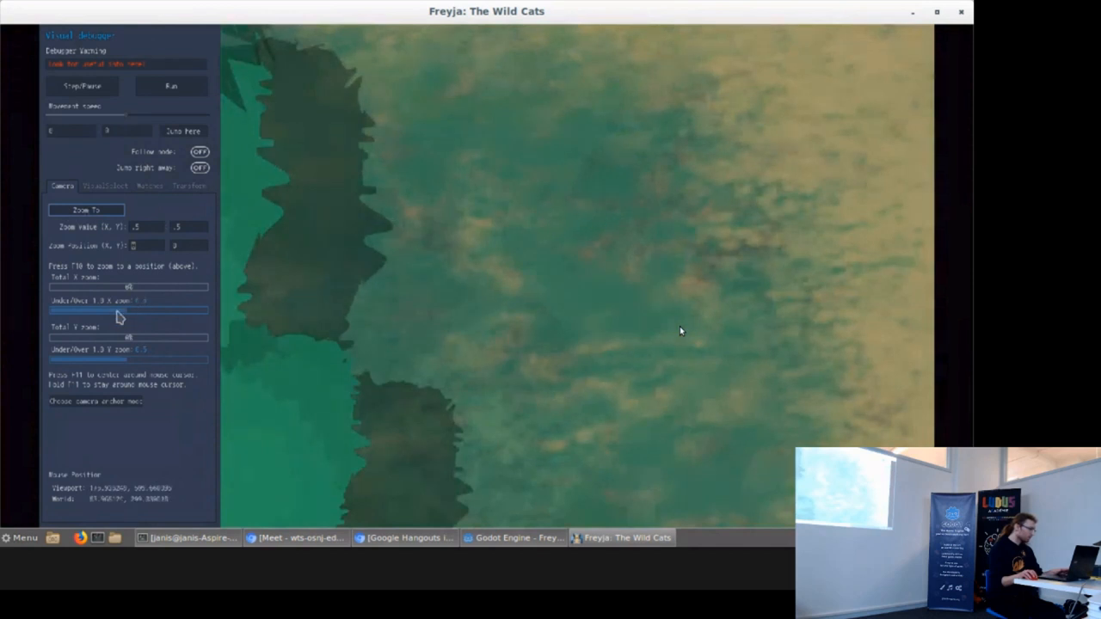
pyautogui.moveTo(101, 363)
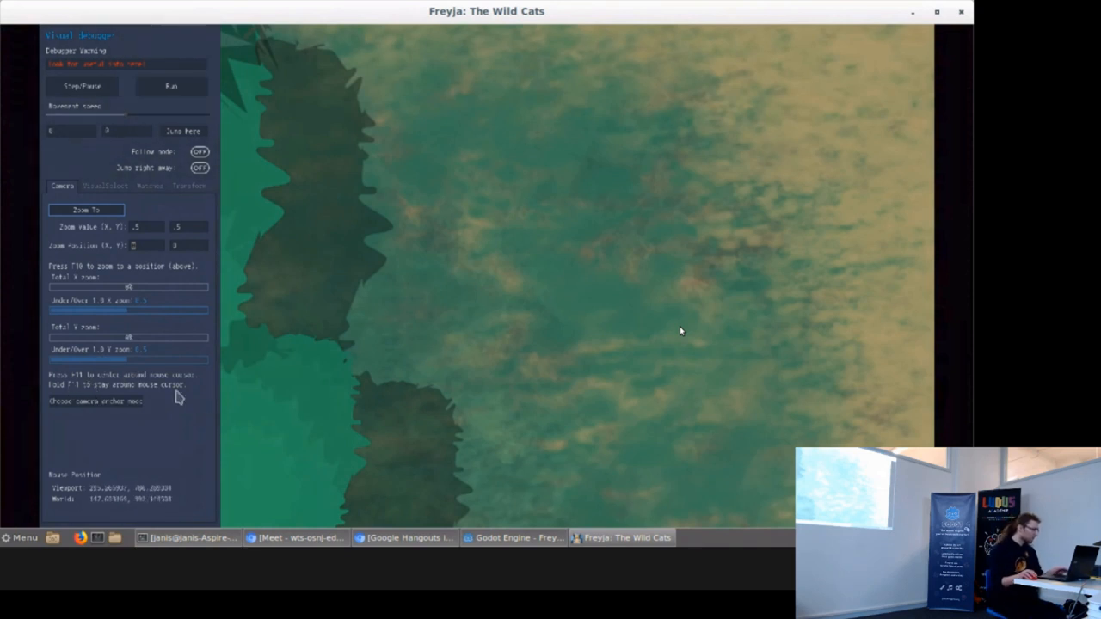
pyautogui.moveTo(375, 296)
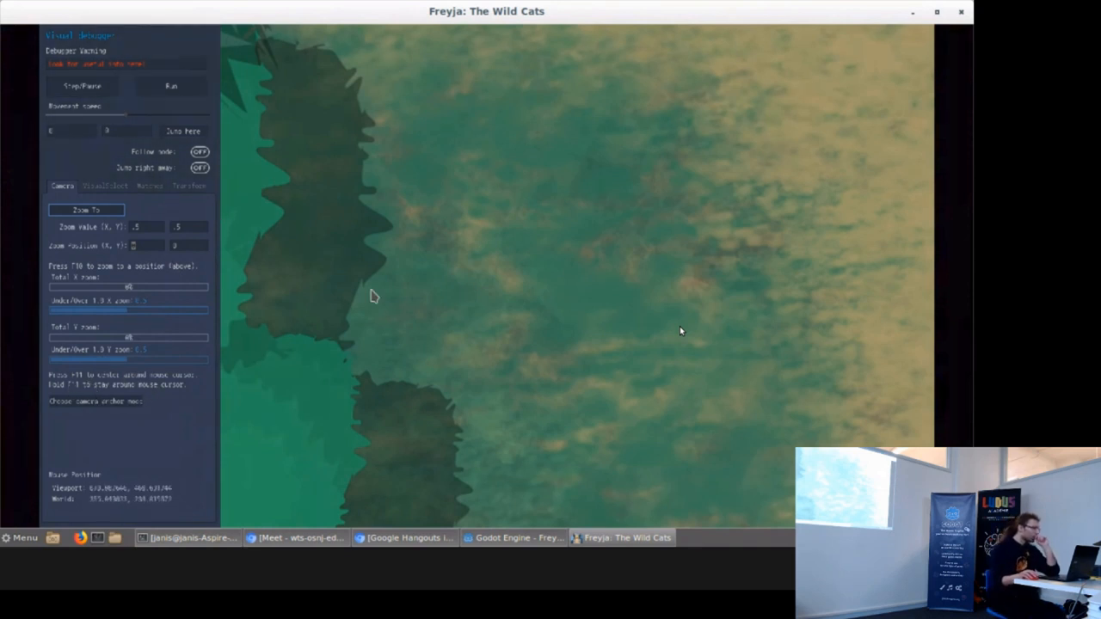
pyautogui.moveTo(93, 416)
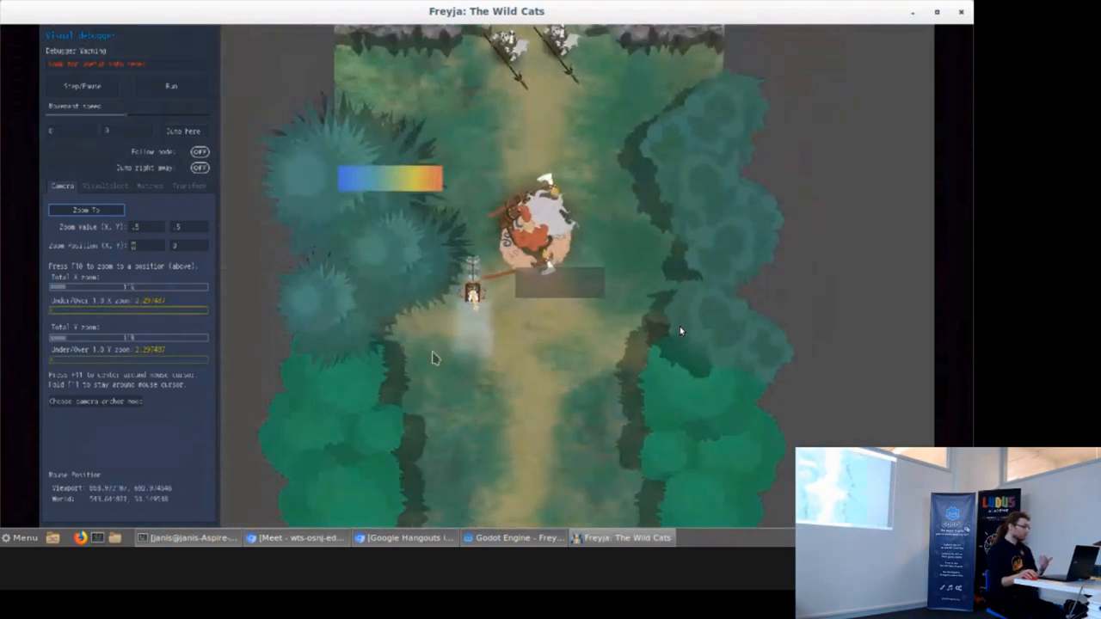
pyautogui.moveTo(112, 406)
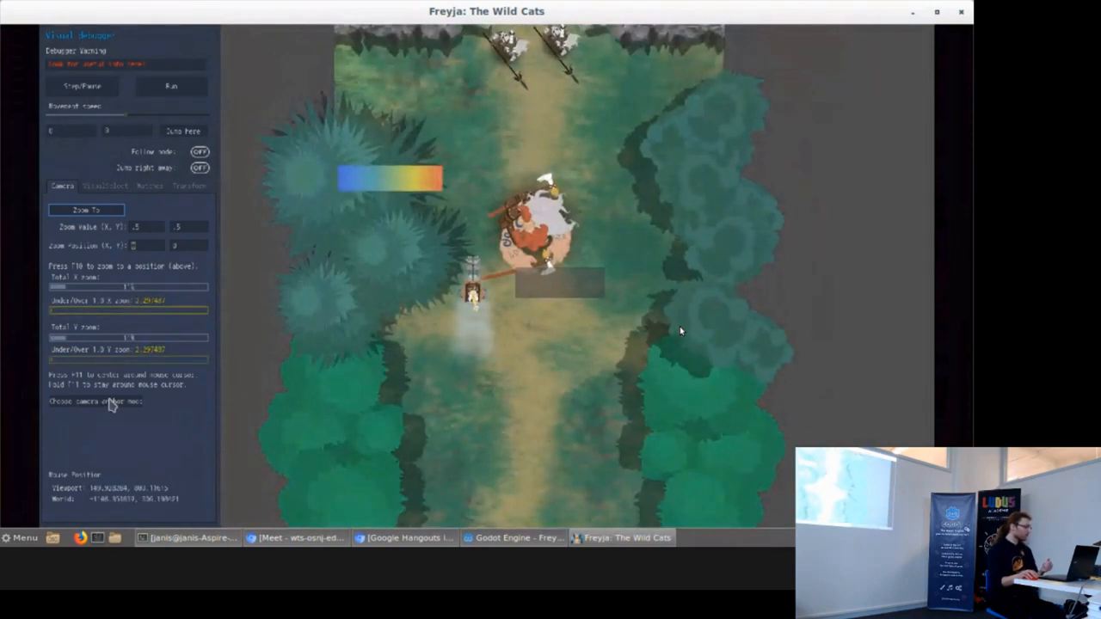
pyautogui.moveTo(294, 315)
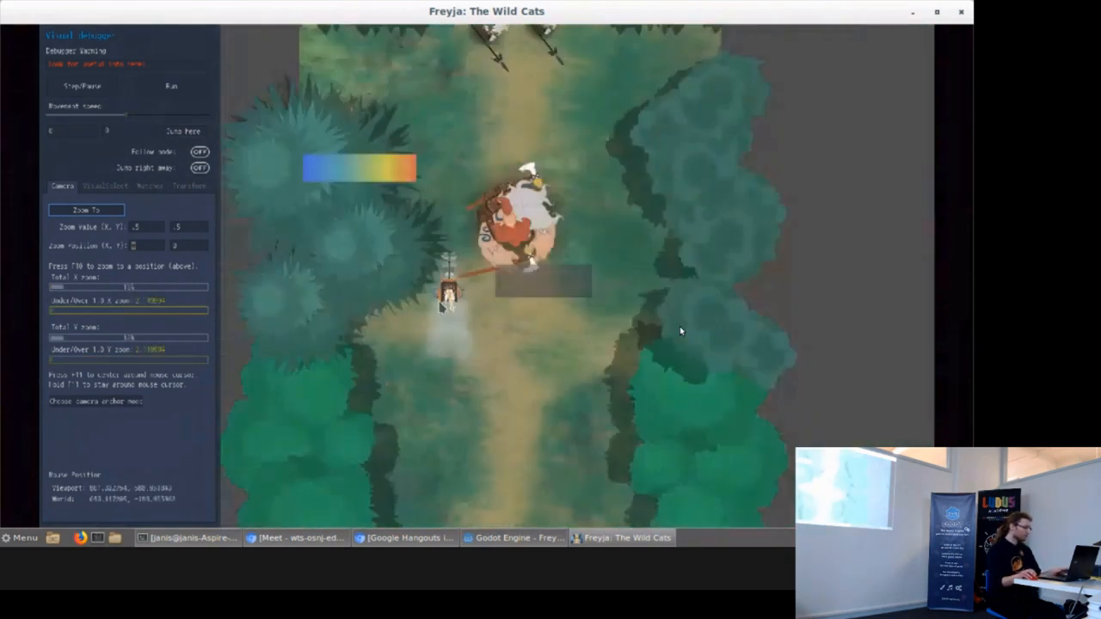
pyautogui.click(100, 403)
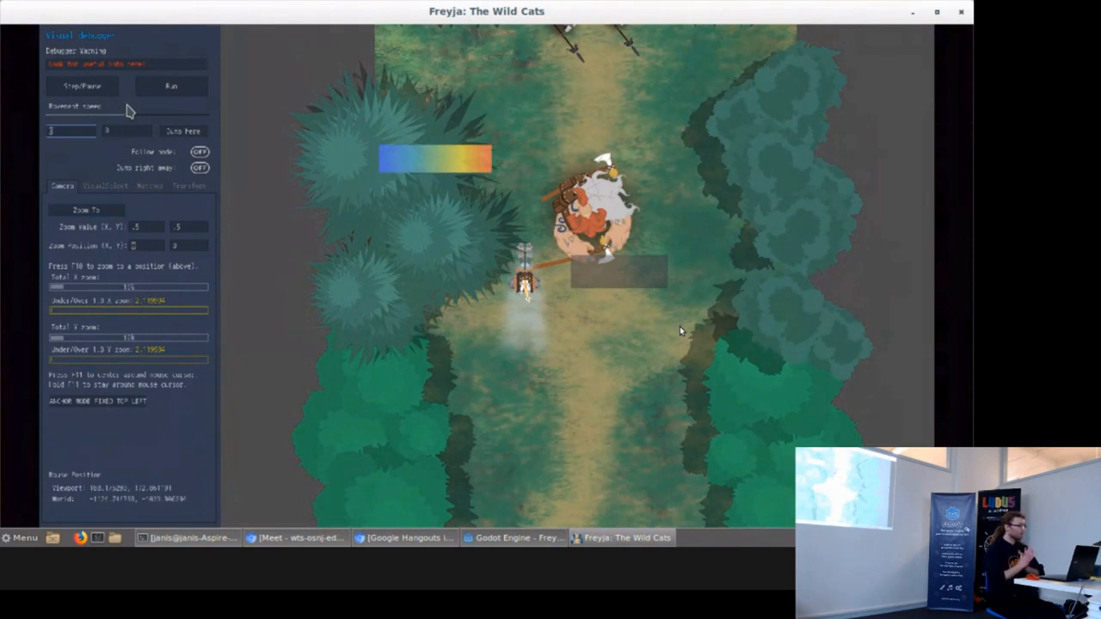
pyautogui.moveTo(144, 220)
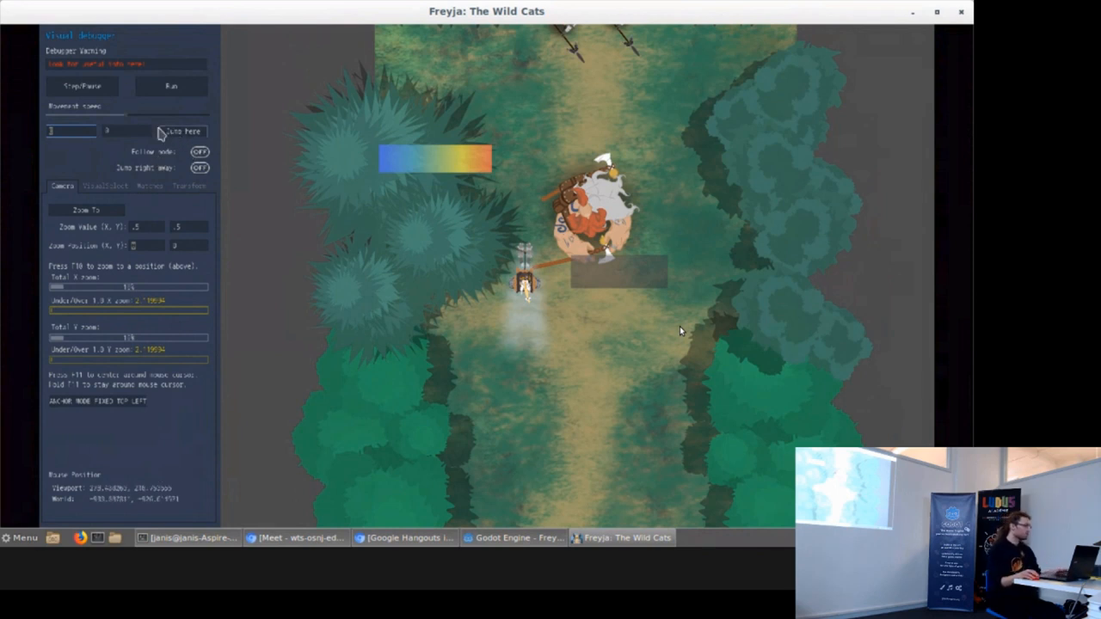
pyautogui.moveTo(227, 81)
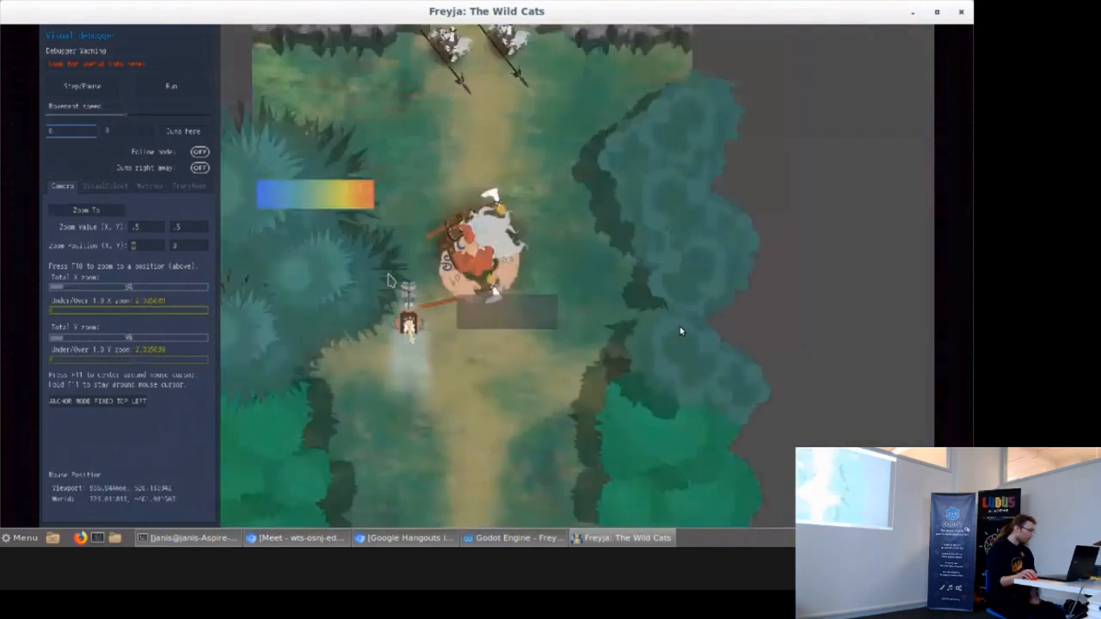
pyautogui.moveTo(324, 439)
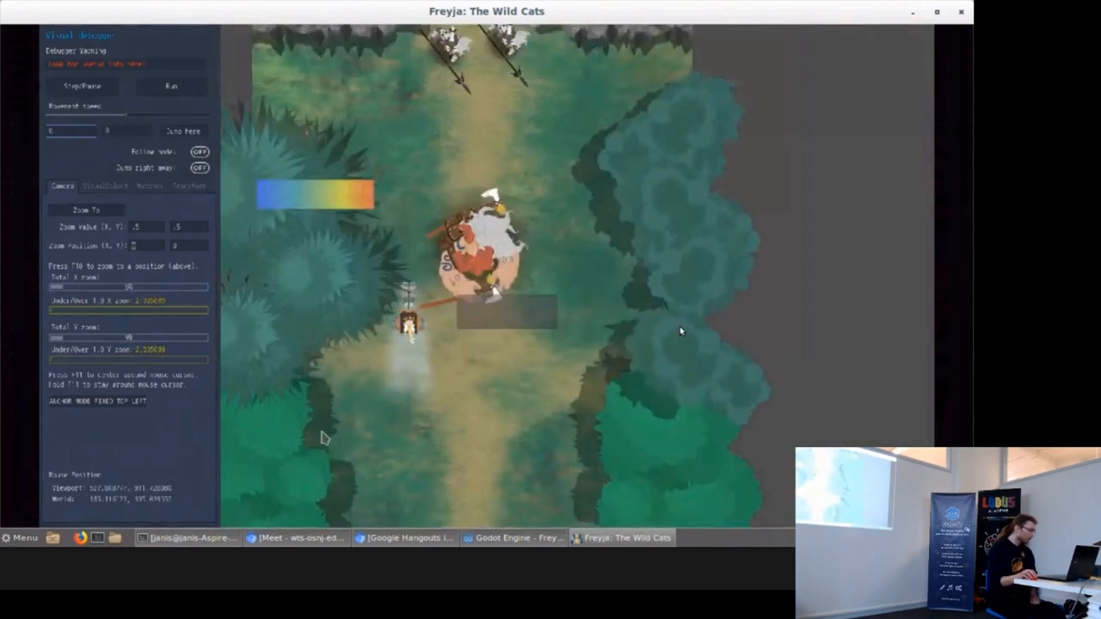
pyautogui.moveTo(35, 33)
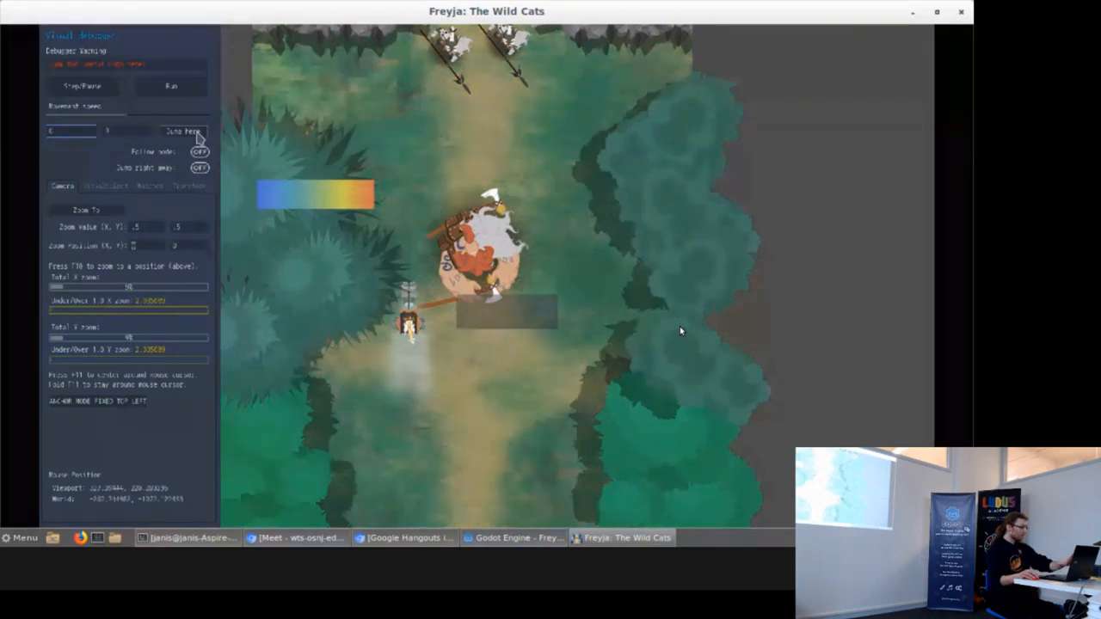
pyautogui.moveTo(197, 196)
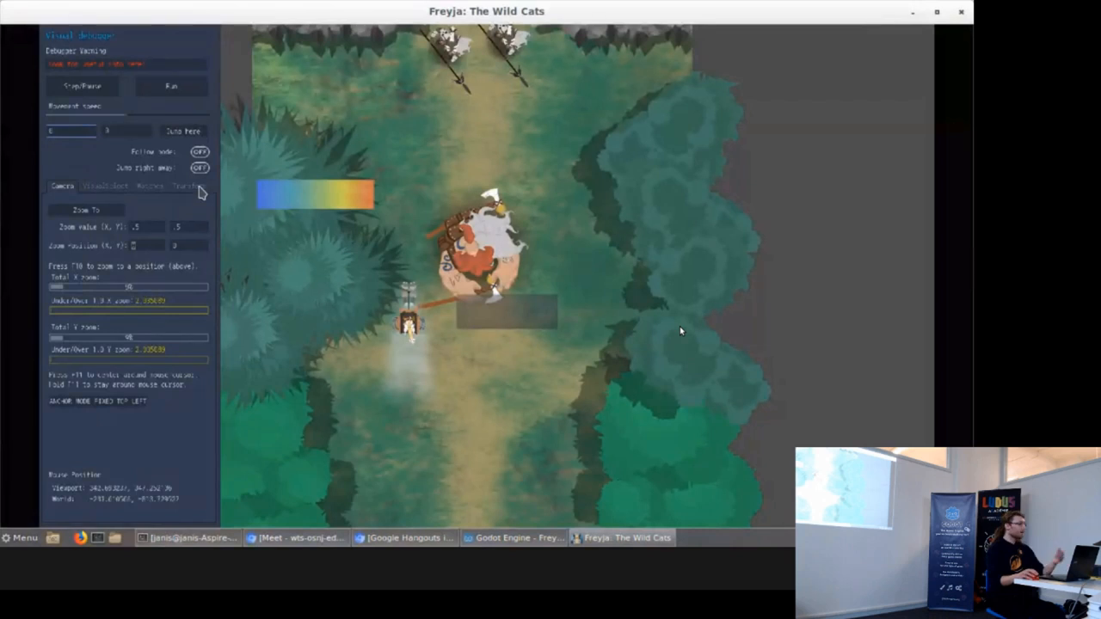
pyautogui.moveTo(290, 230)
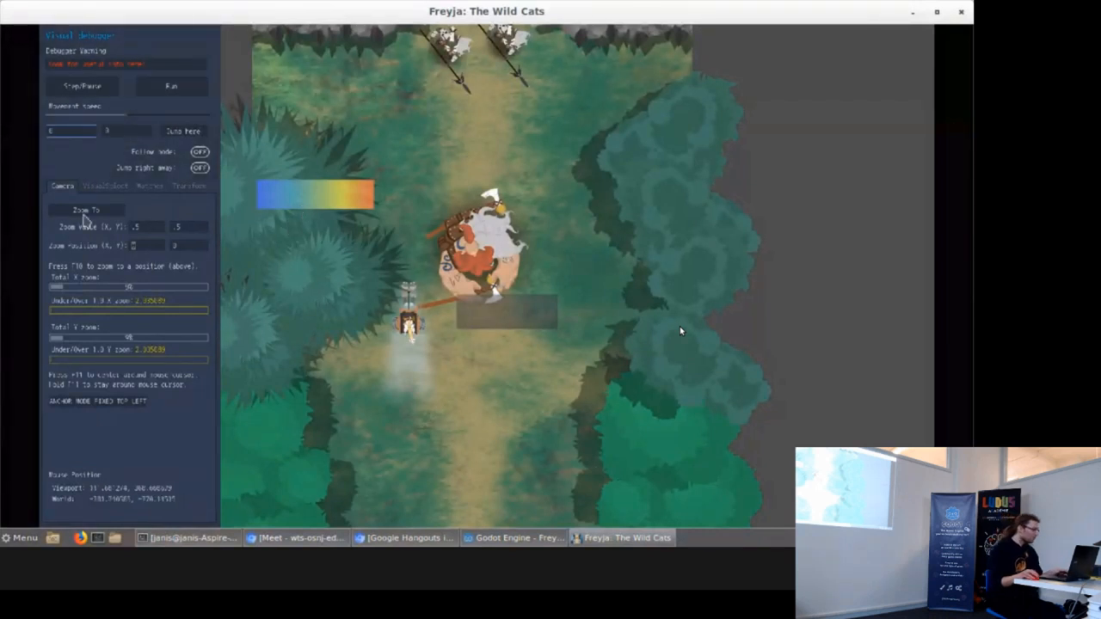
pyautogui.moveTo(409, 238)
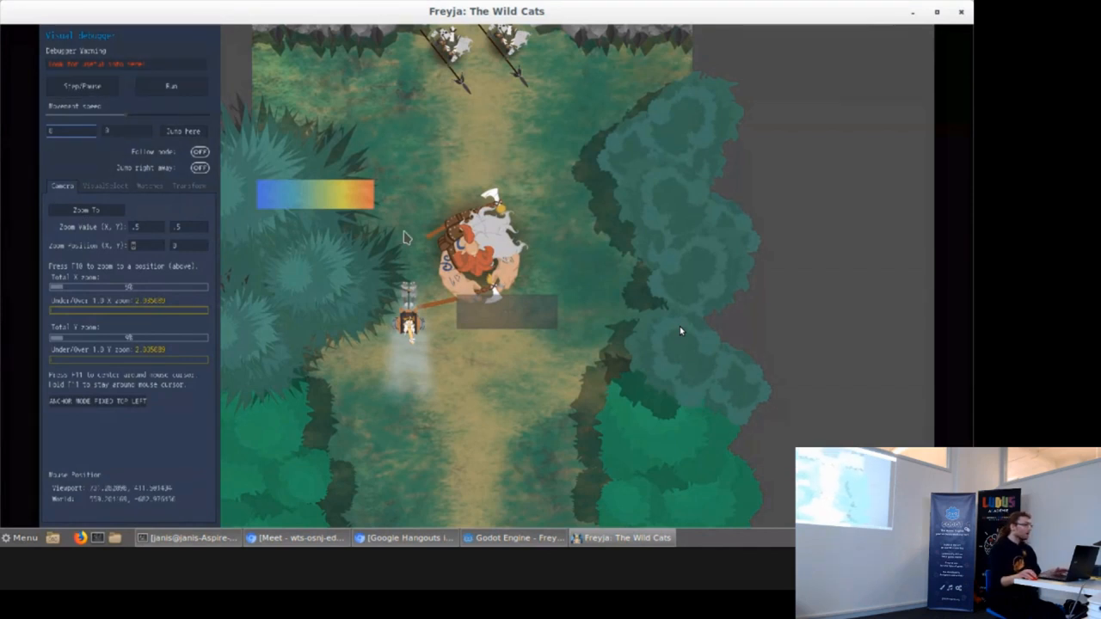
# Step: Pause the running game to inspect the scene near the stone wall
pyautogui.click(82, 86)
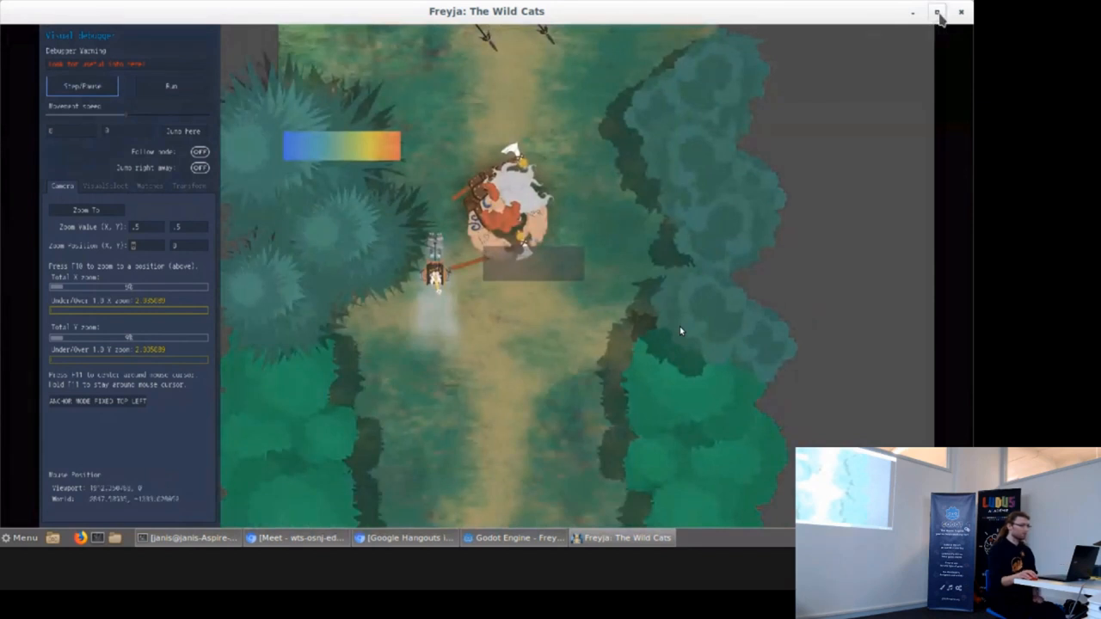
pyautogui.moveTo(794, 55)
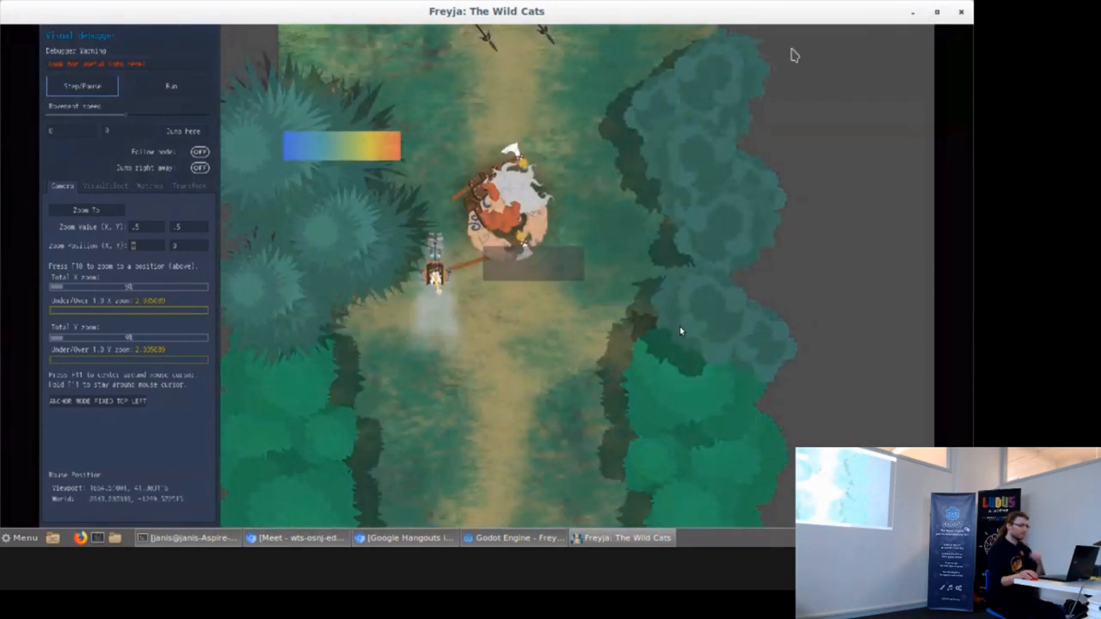
pyautogui.moveTo(620, 146)
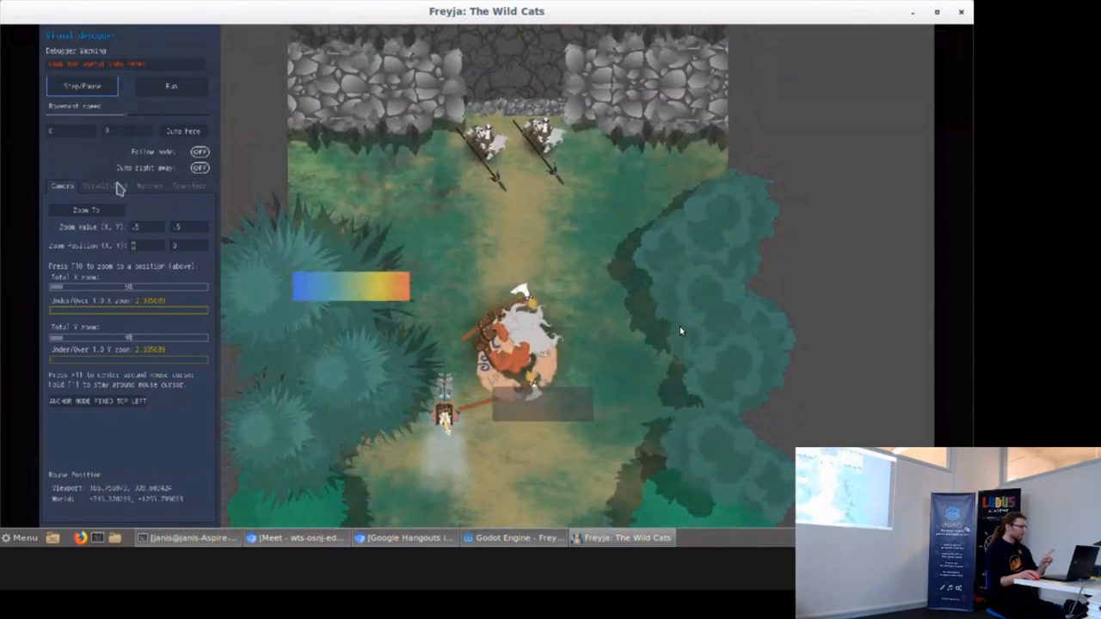
pyautogui.moveTo(234, 224)
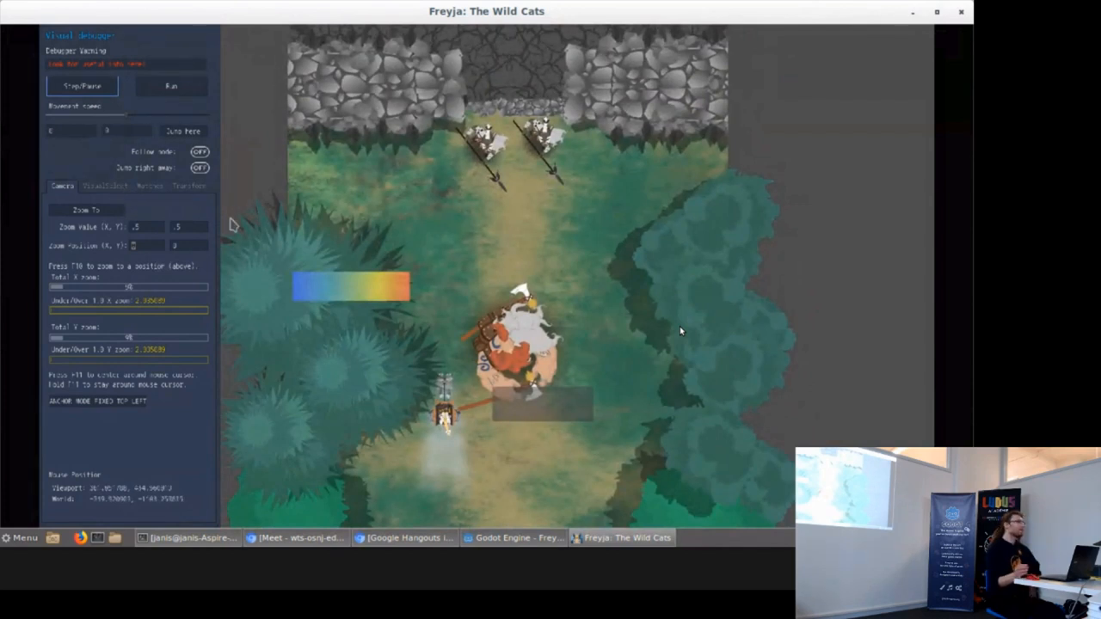
pyautogui.moveTo(292, 228)
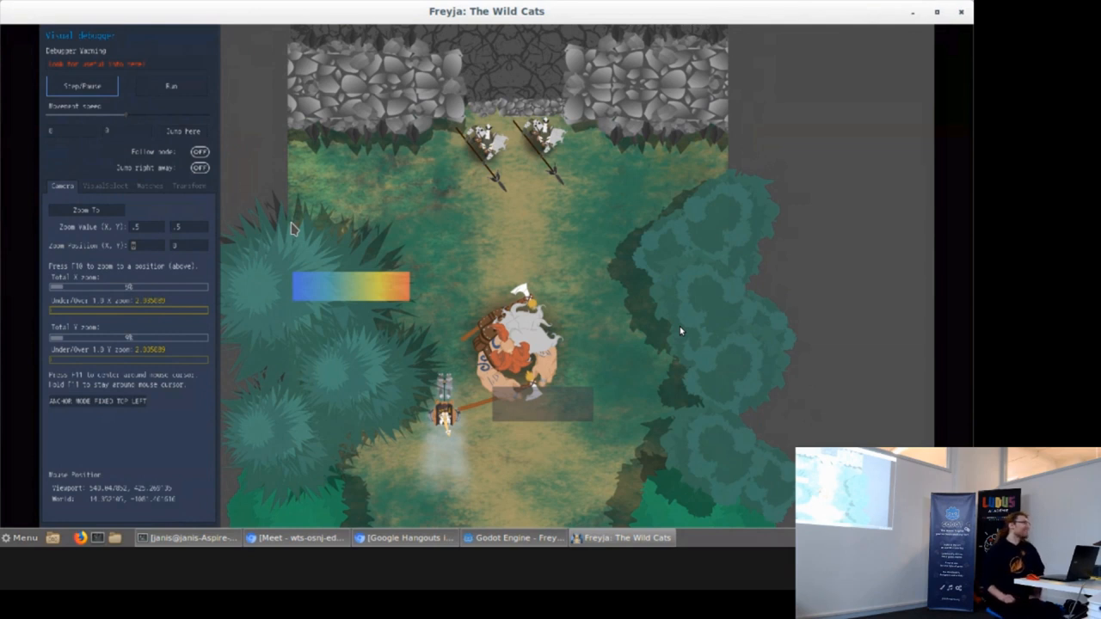
pyautogui.moveTo(313, 227)
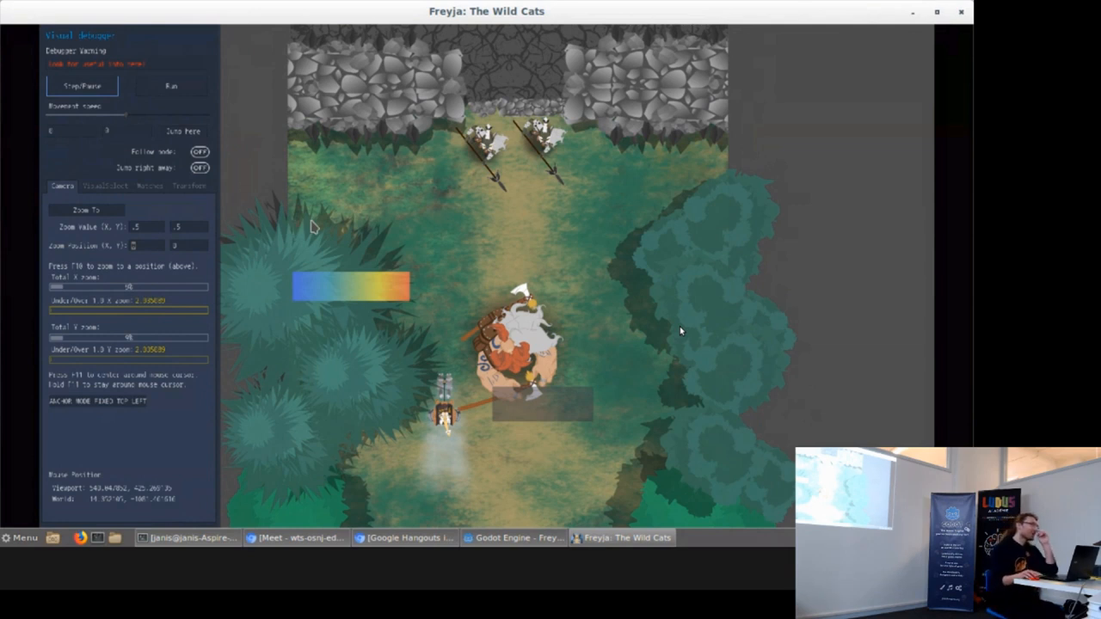
pyautogui.moveTo(399, 248)
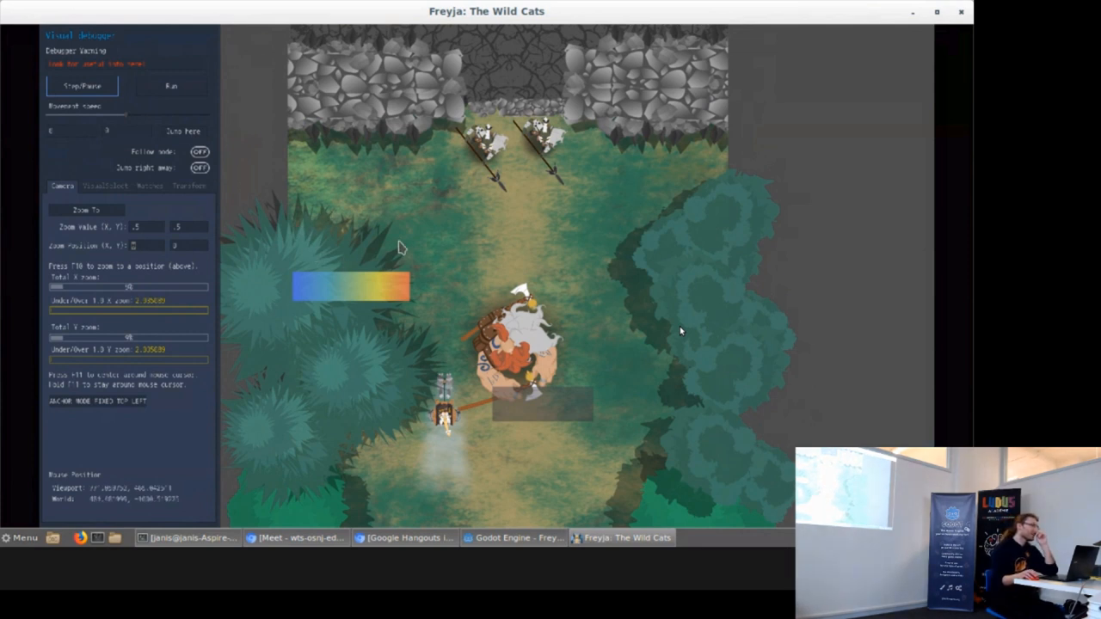
pyautogui.moveTo(464, 285)
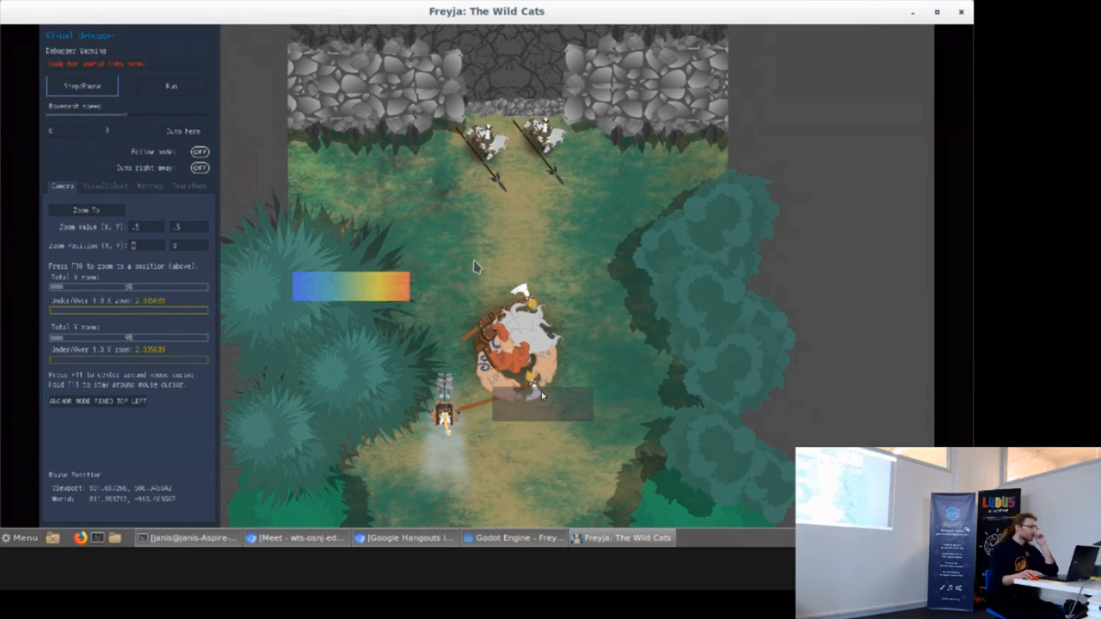
pyautogui.moveTo(507, 239)
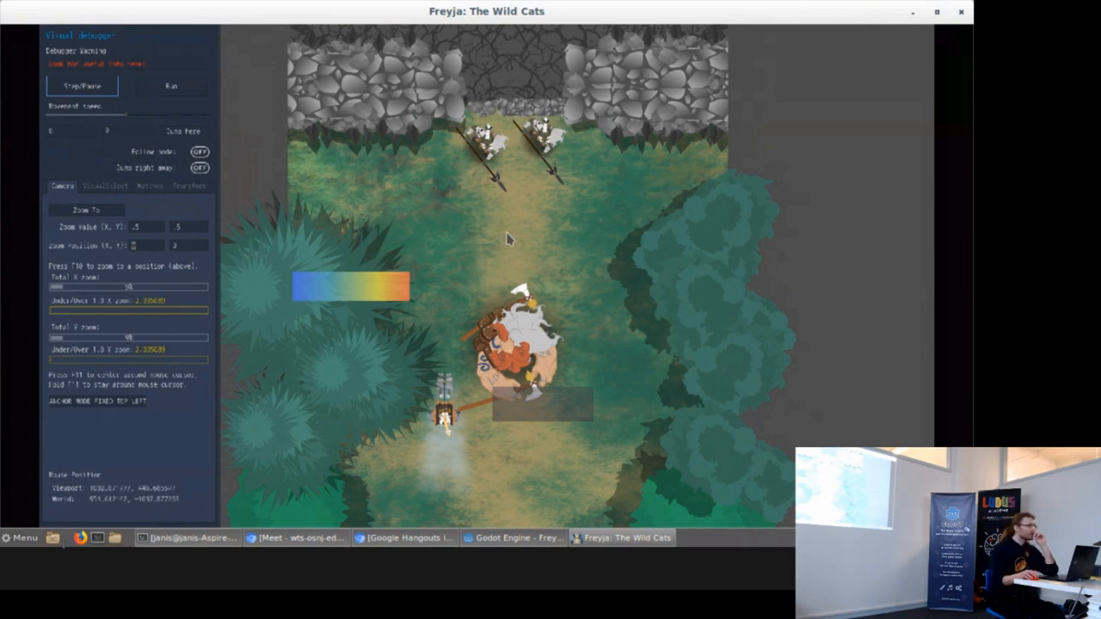
pyautogui.moveTo(478, 269)
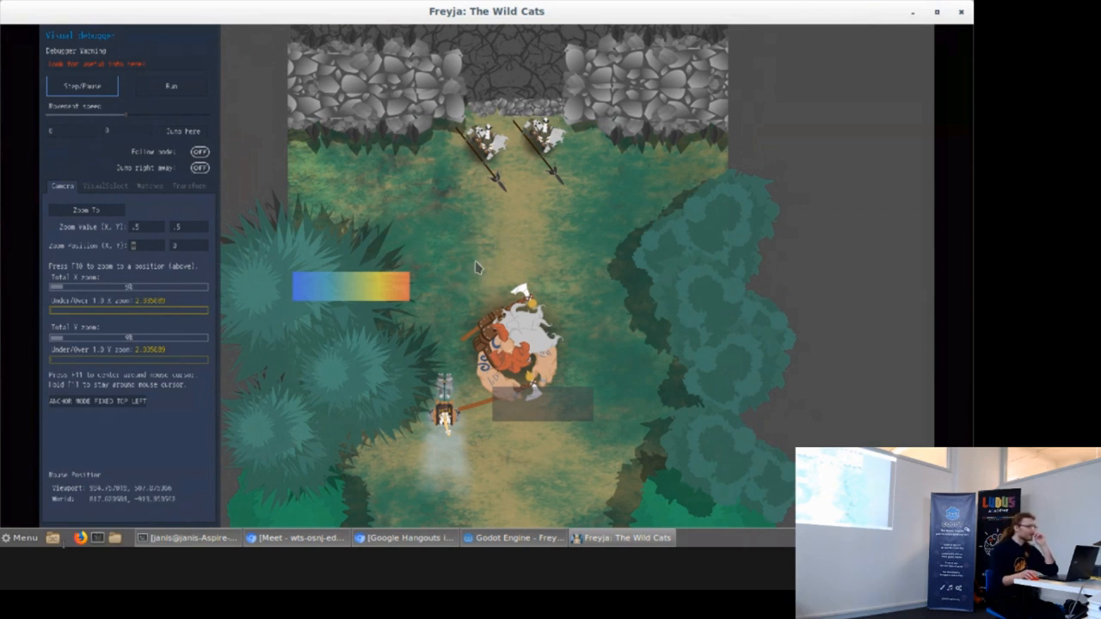
pyautogui.moveTo(490, 278)
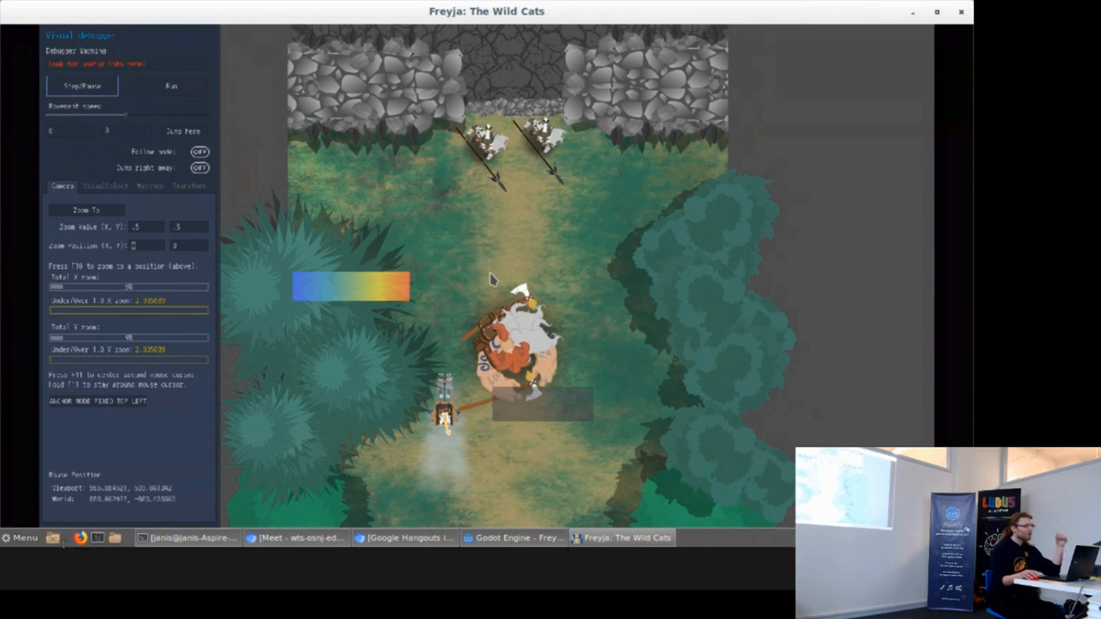
pyautogui.moveTo(496, 268)
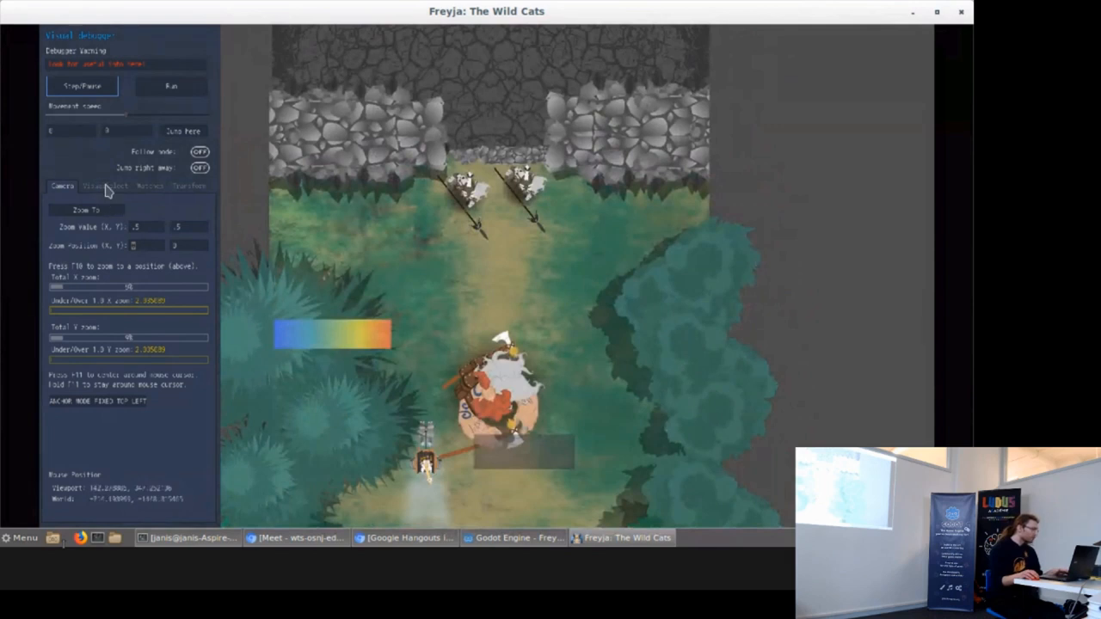
# Step: List the nodes under a clicked spot in the level and show one node's details
pyautogui.click(105, 186)
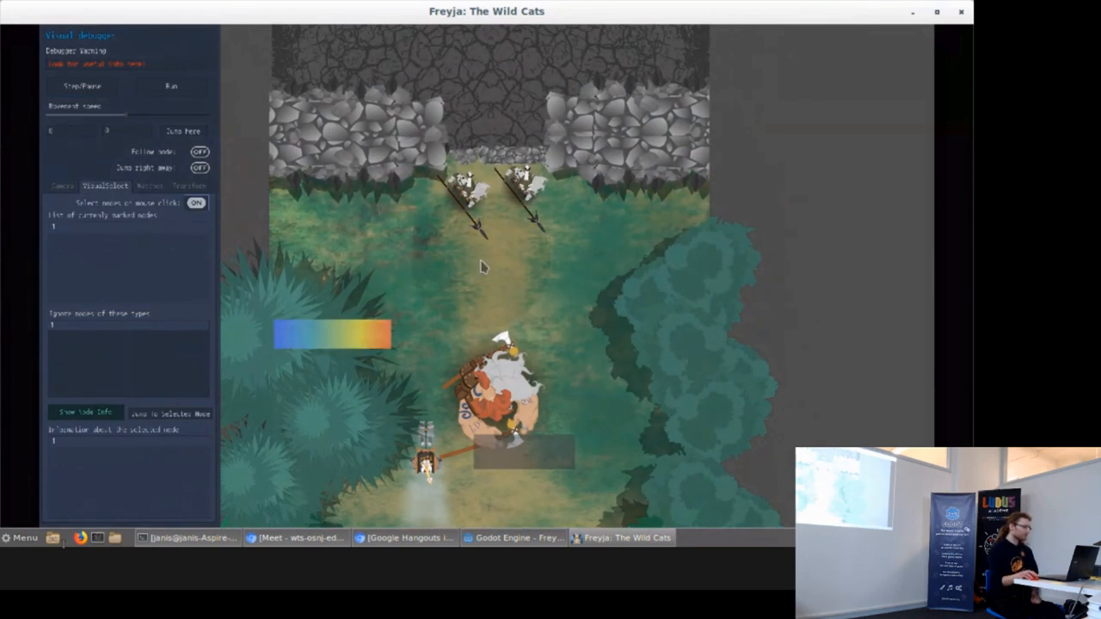
pyautogui.moveTo(485, 275)
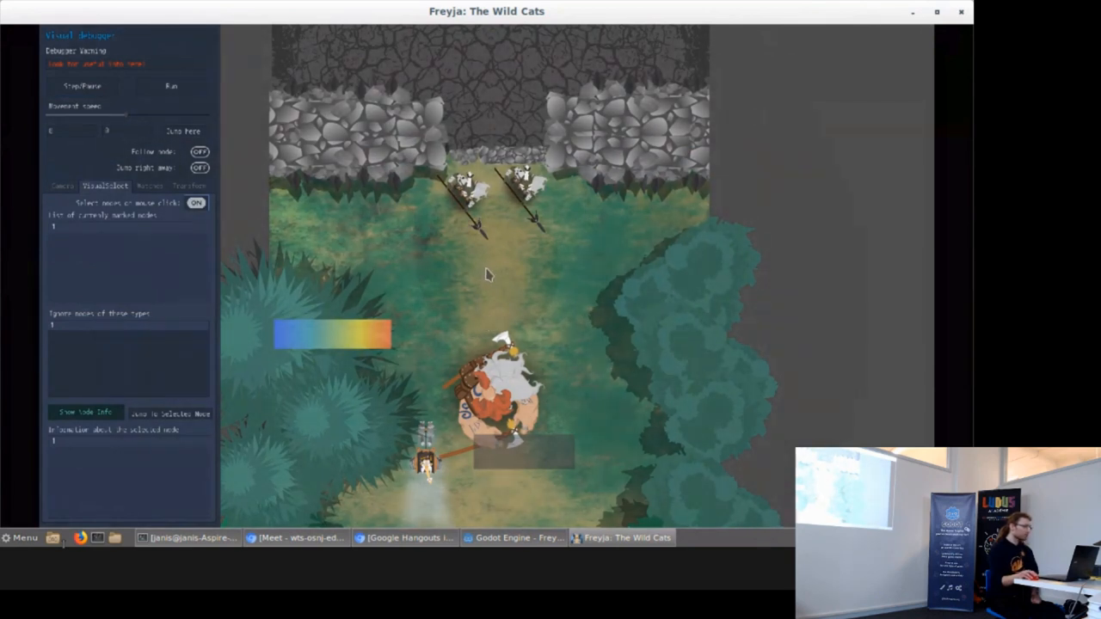
pyautogui.click(490, 275)
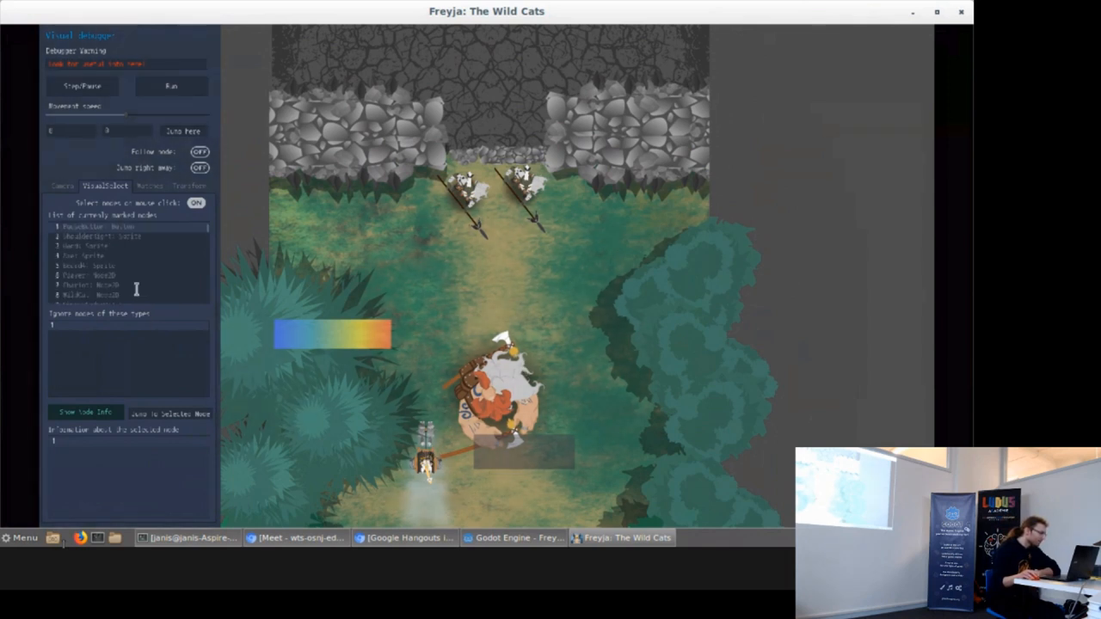
pyautogui.scroll(-3)
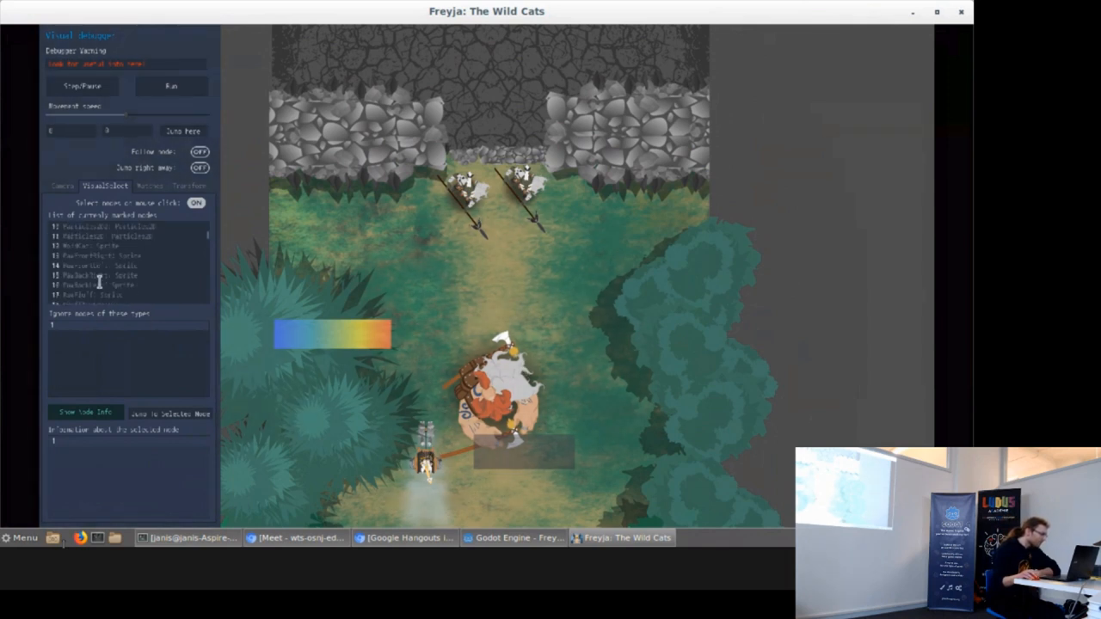
pyautogui.scroll(-3)
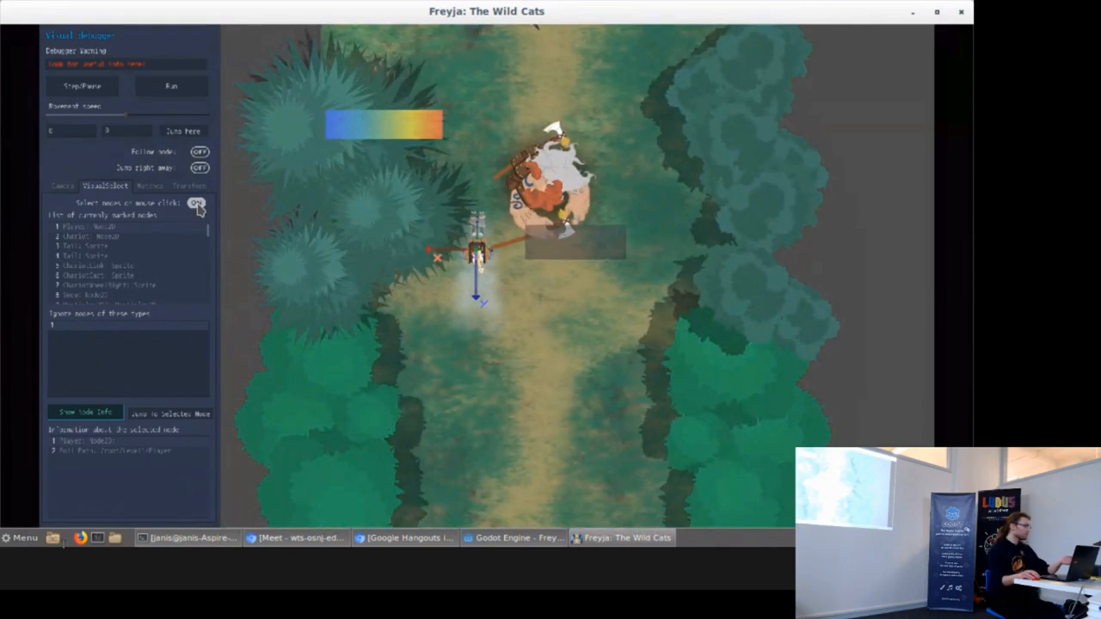
# Step: Turn off click-to-pick node selection in the debugger overlay
pyautogui.click(196, 203)
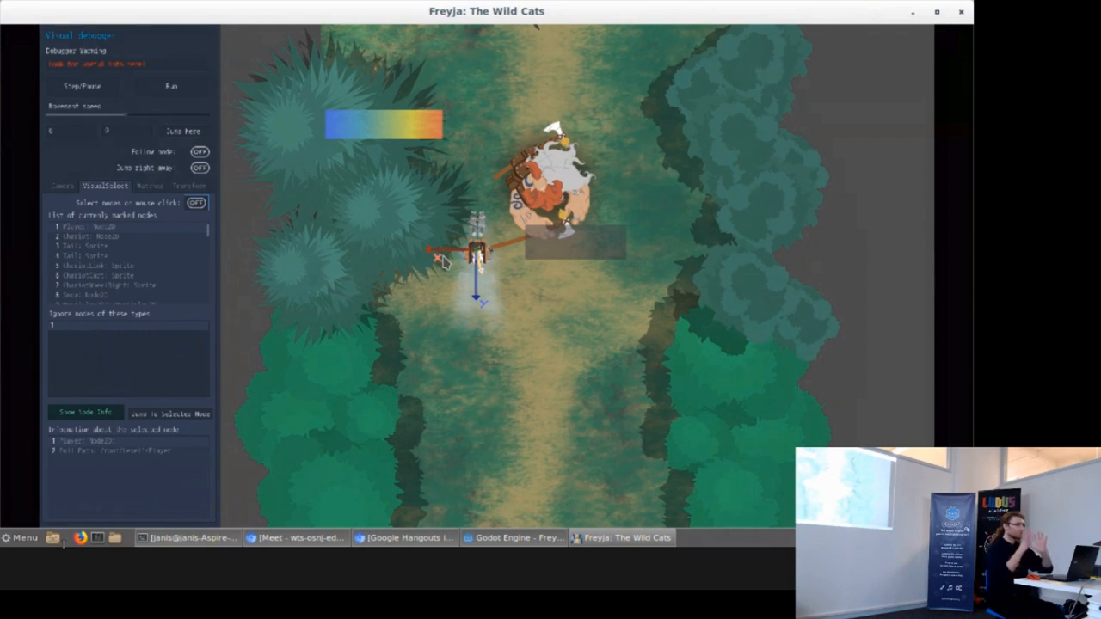
pyautogui.moveTo(537, 292)
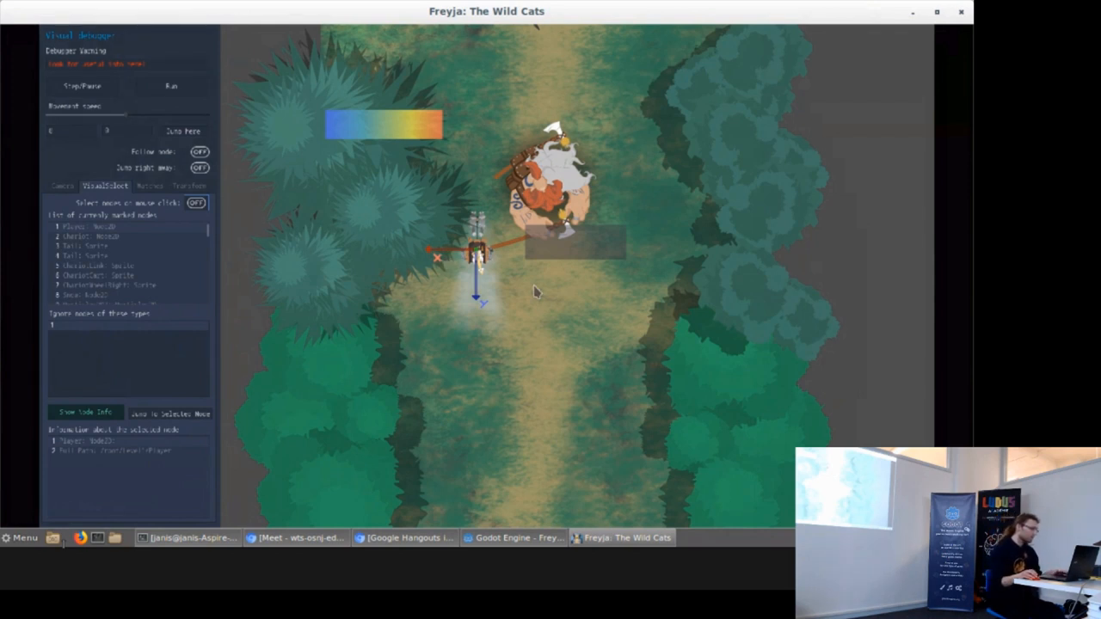
pyautogui.moveTo(440, 316)
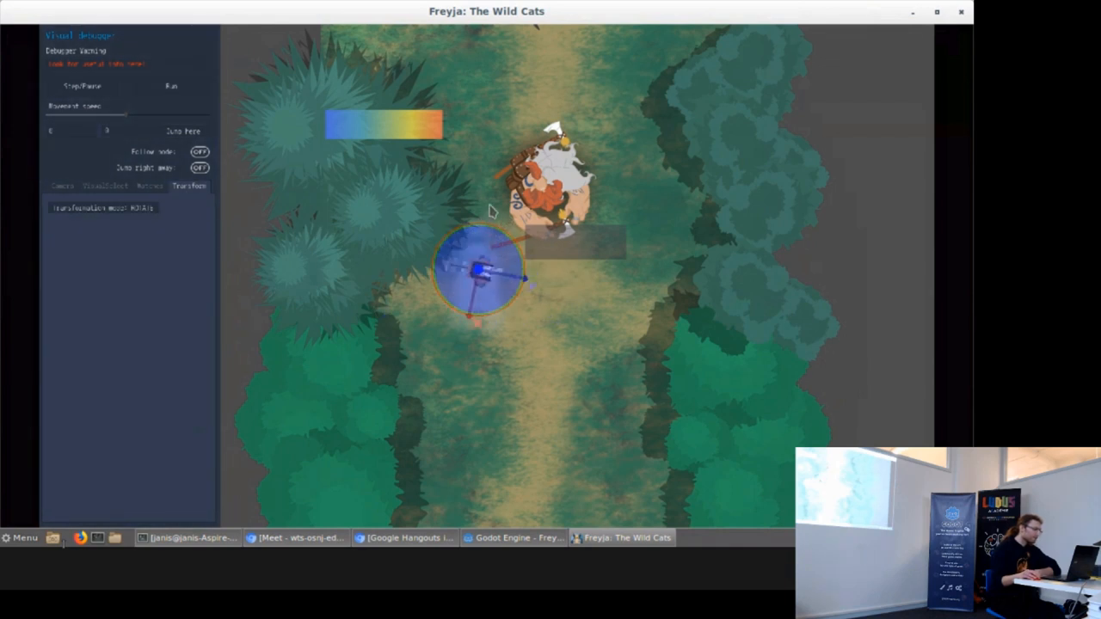
# Step: Switch transformation modes to turn the player sideways, then return to the marked-node list
pyautogui.click(104, 206)
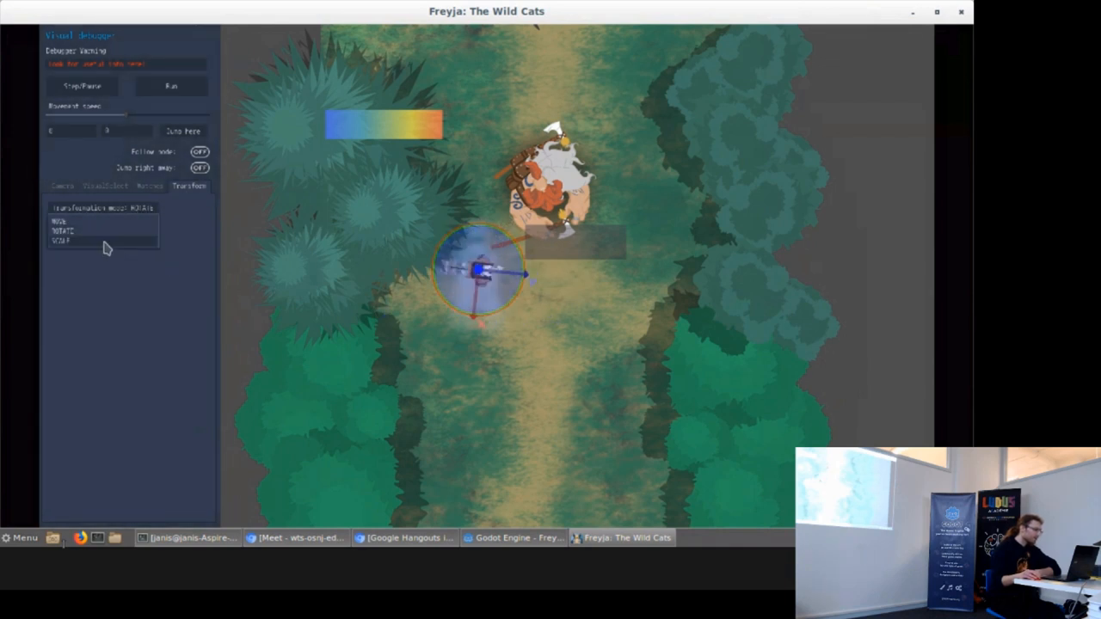
pyautogui.click(62, 241)
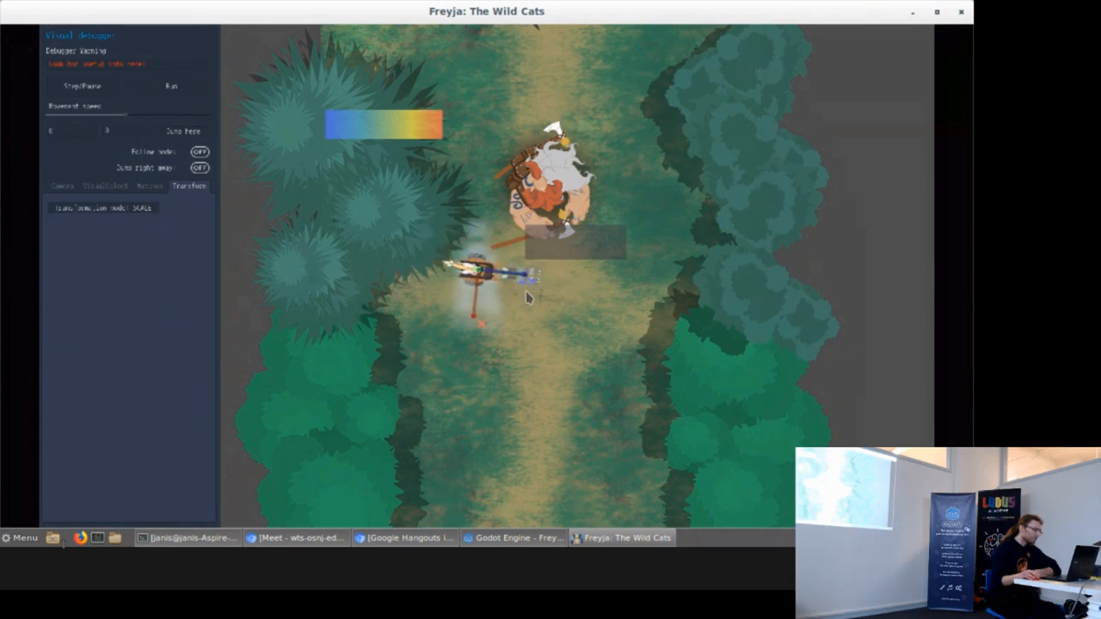
pyautogui.click(103, 206)
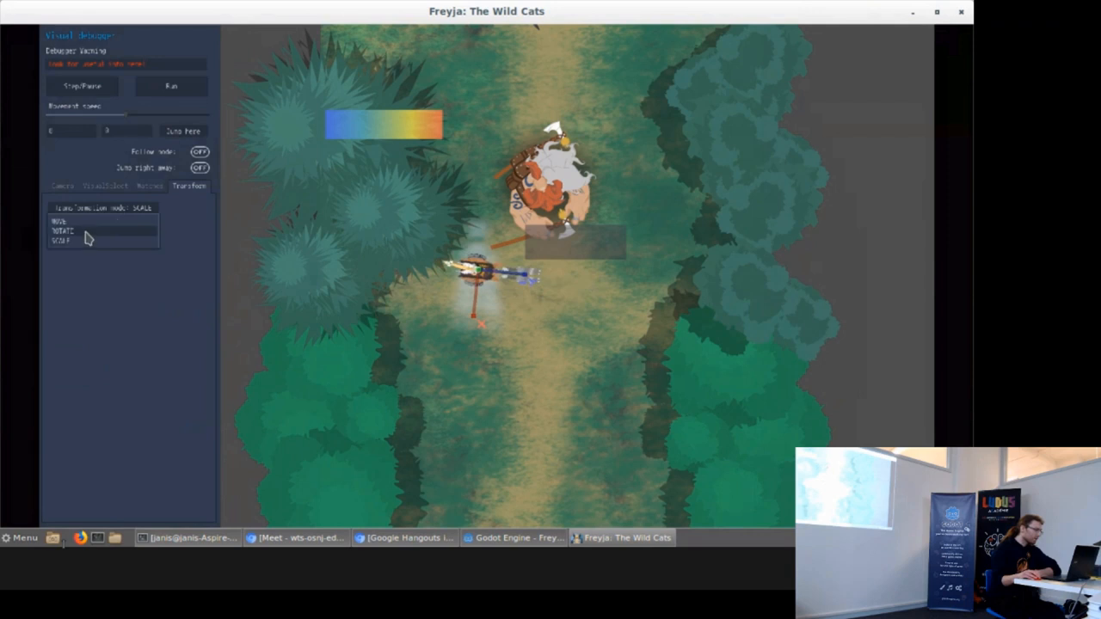
pyautogui.click(62, 231)
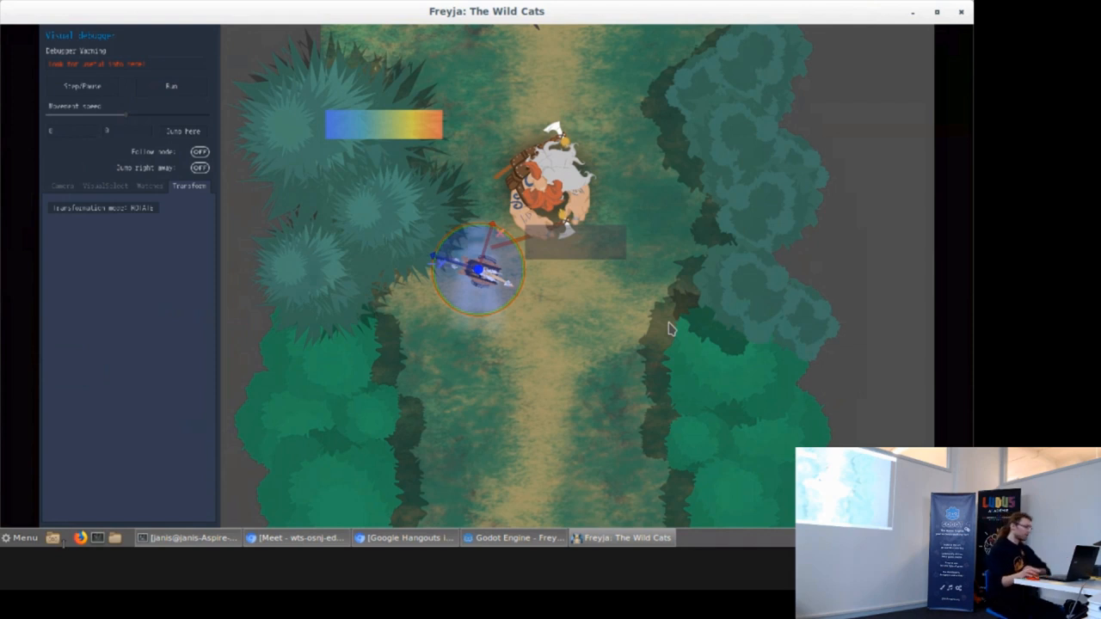
pyautogui.moveTo(72, 222)
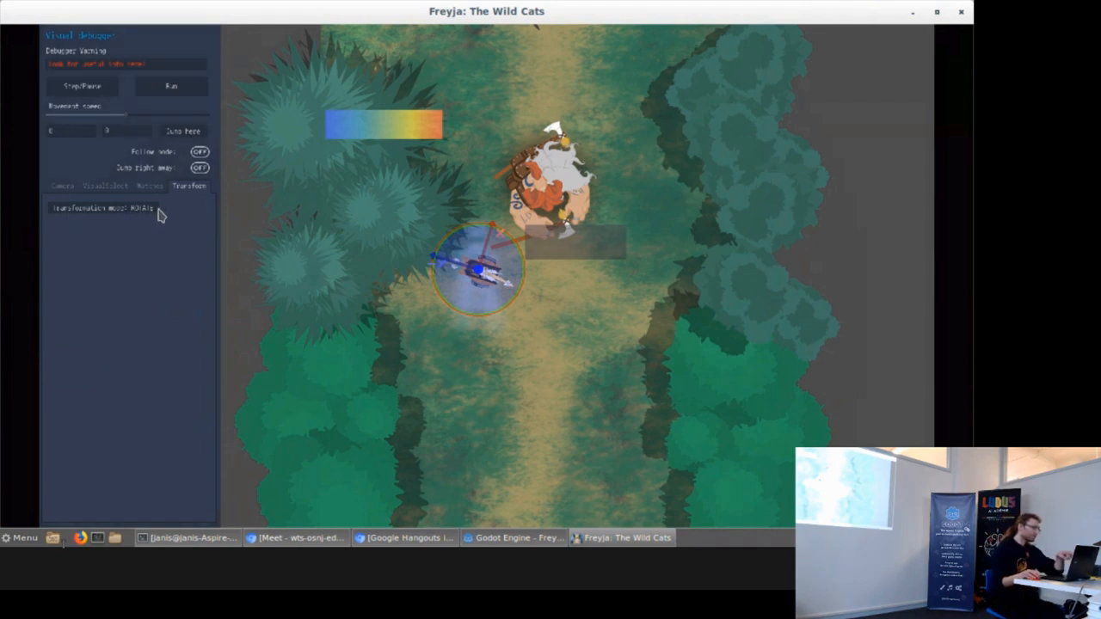
pyautogui.moveTo(123, 217)
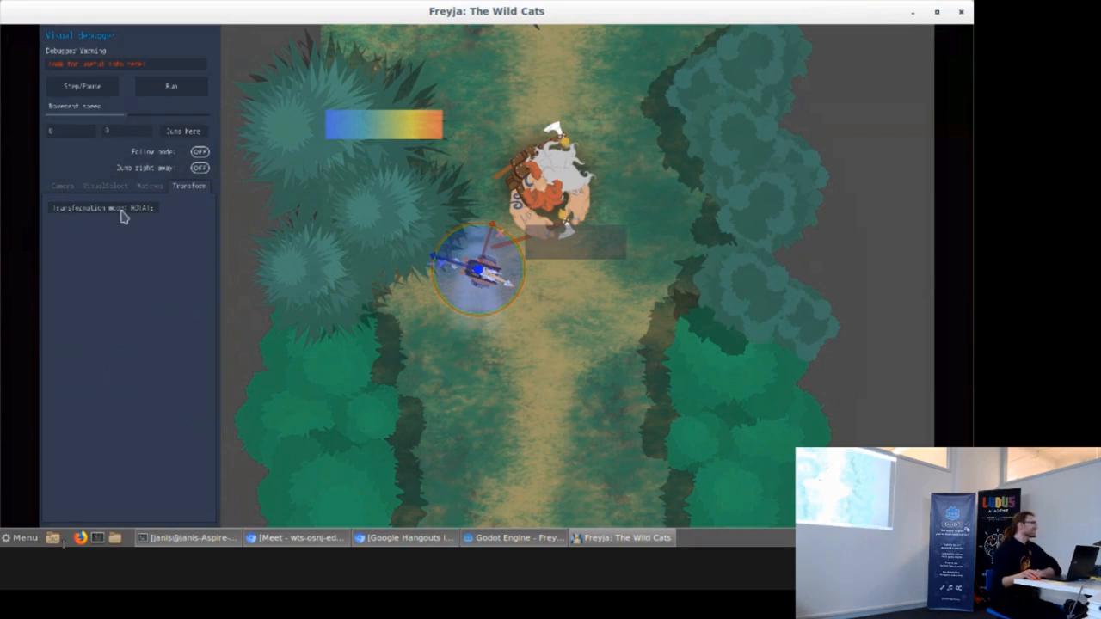
pyautogui.click(103, 208)
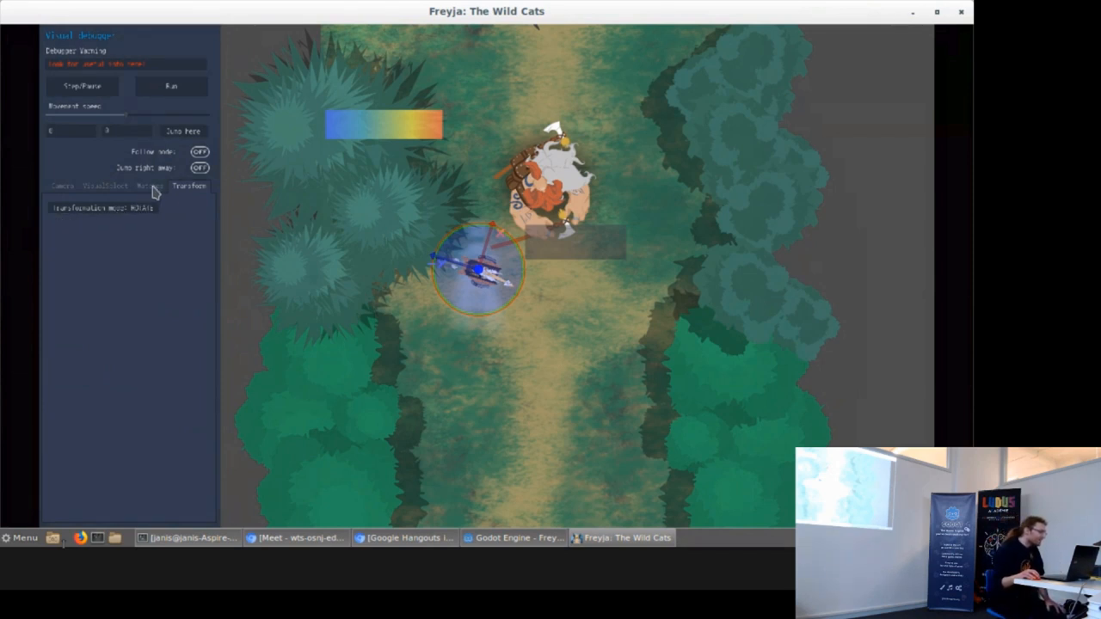
pyautogui.click(105, 186)
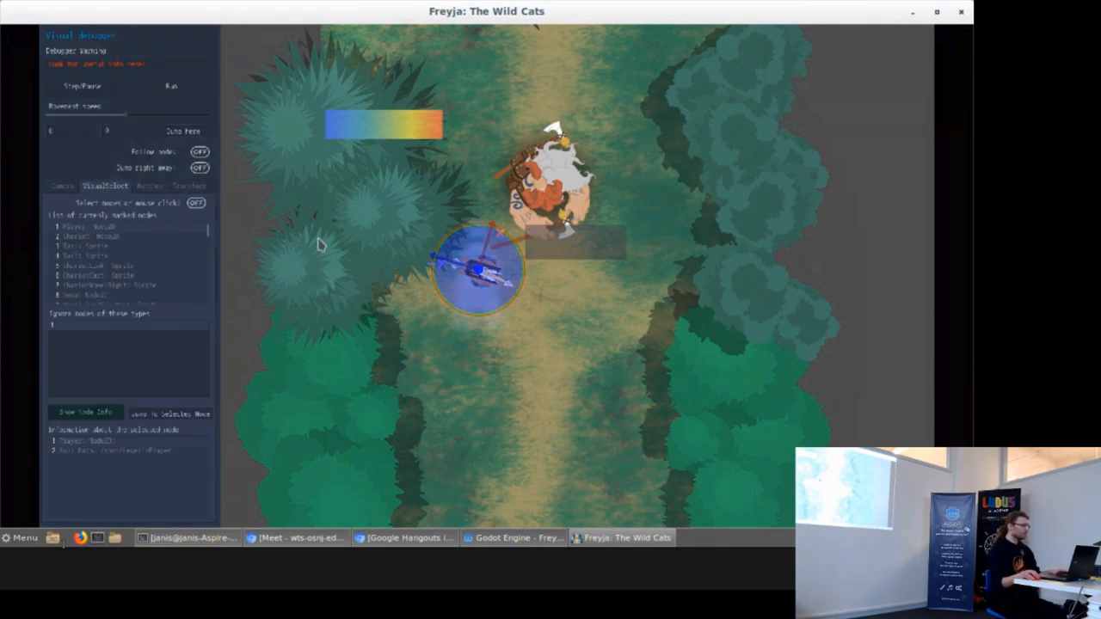
pyautogui.moveTo(491, 124)
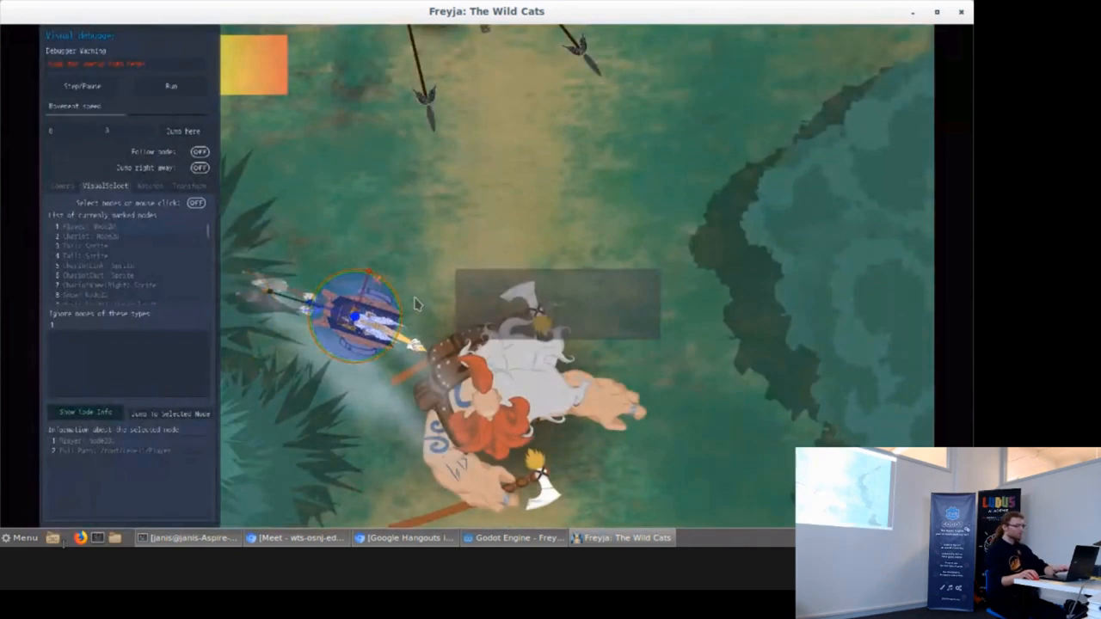
pyautogui.moveTo(633, 172)
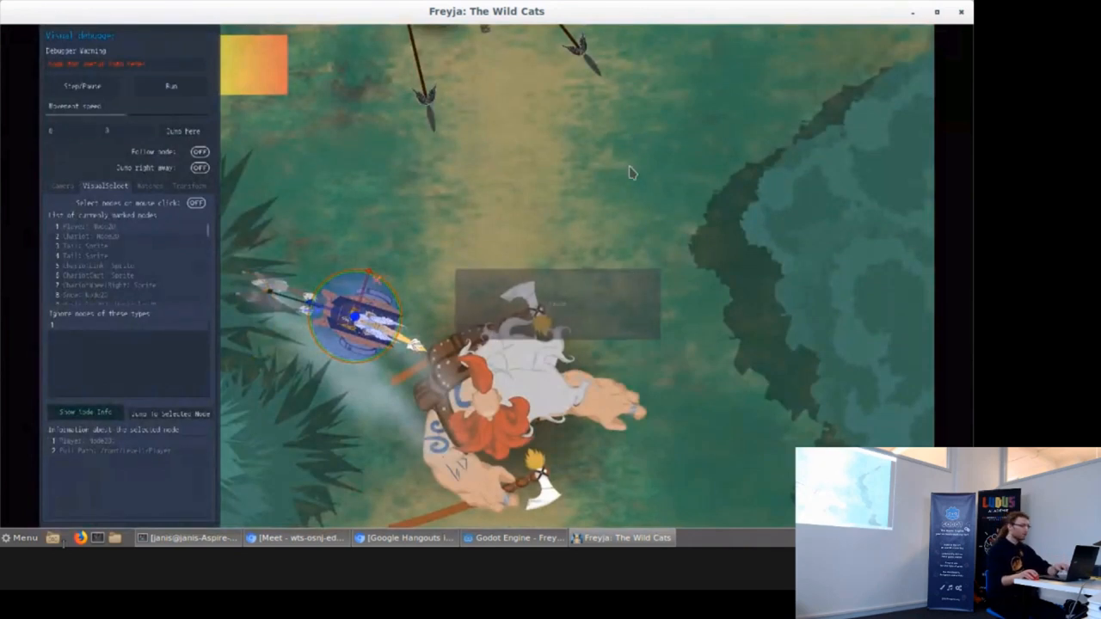
pyautogui.moveTo(152, 213)
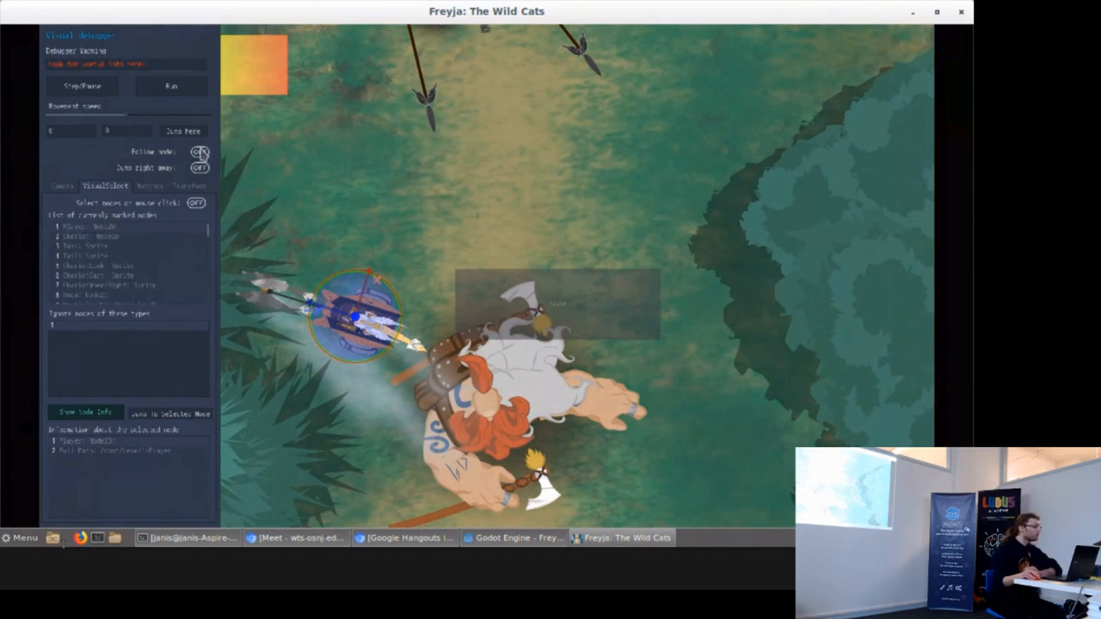
pyautogui.moveTo(203, 155)
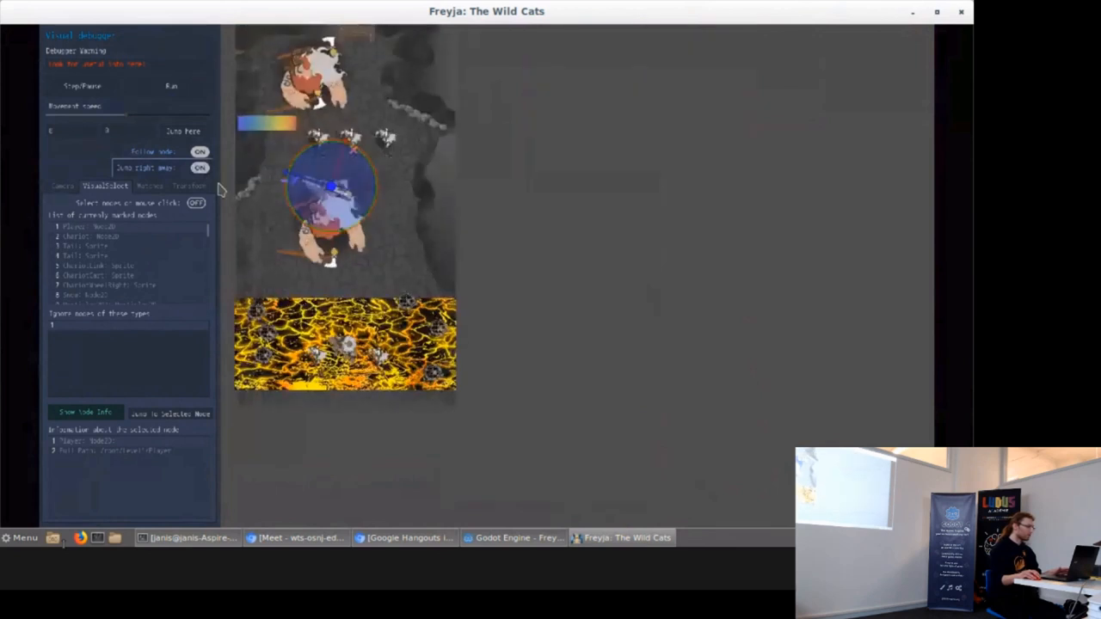
# Step: Freeze the game's time beside the row of spear warriors
pyautogui.click(199, 169)
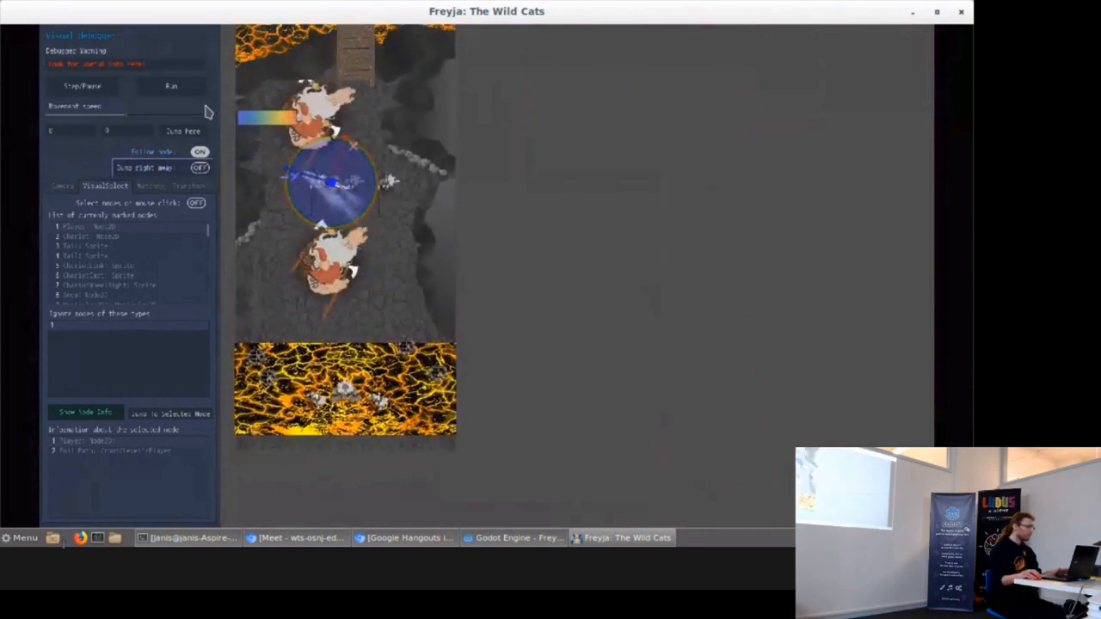
pyautogui.click(83, 86)
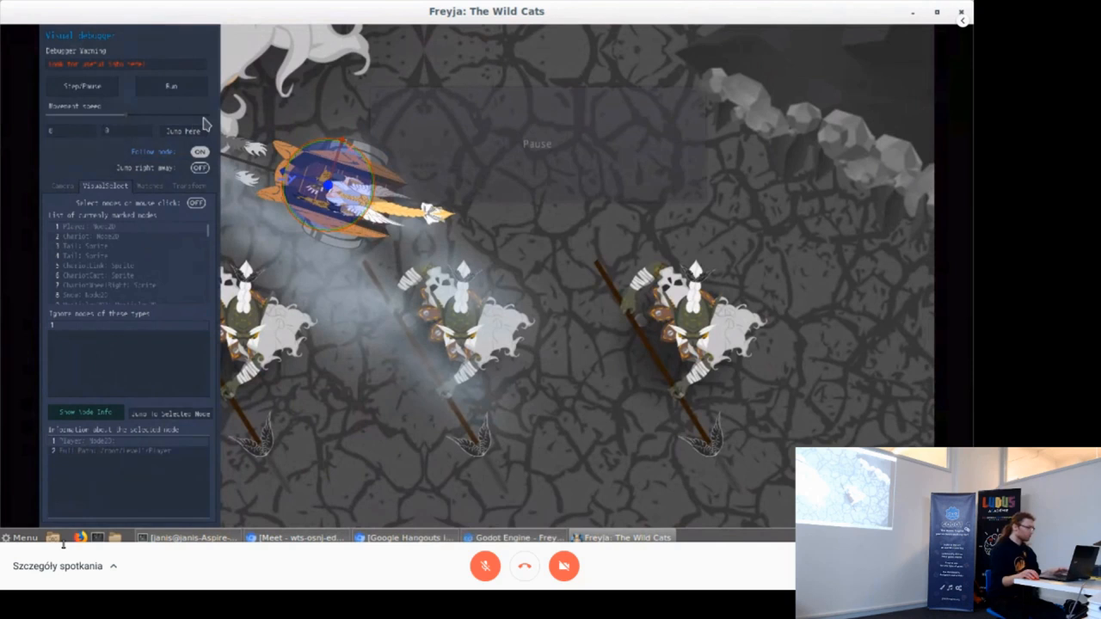
pyautogui.moveTo(200, 165)
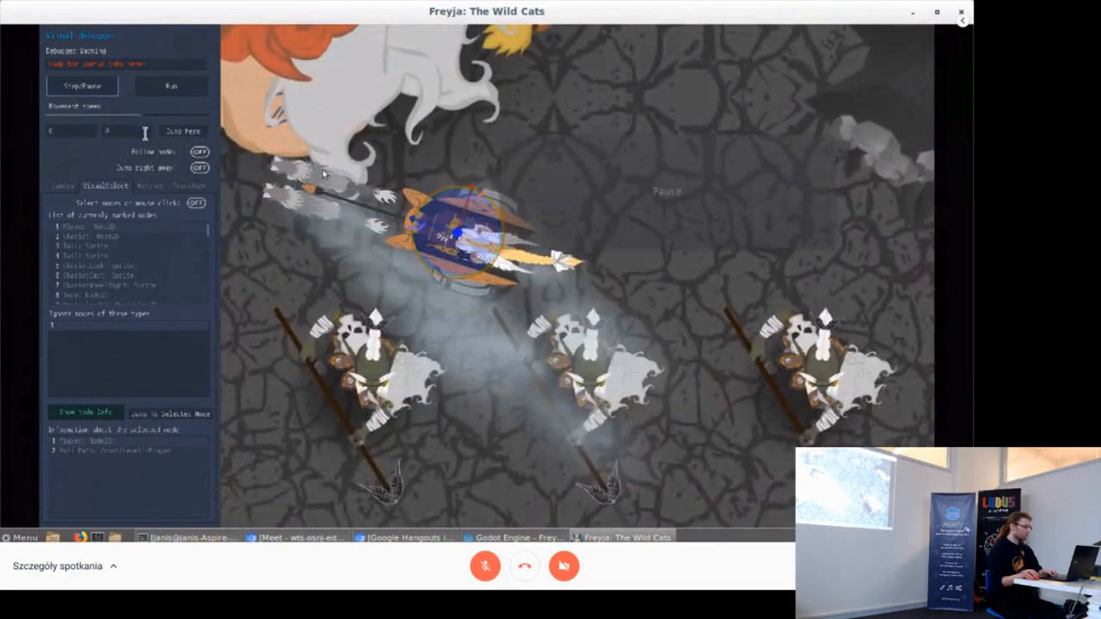
pyautogui.moveTo(224, 217)
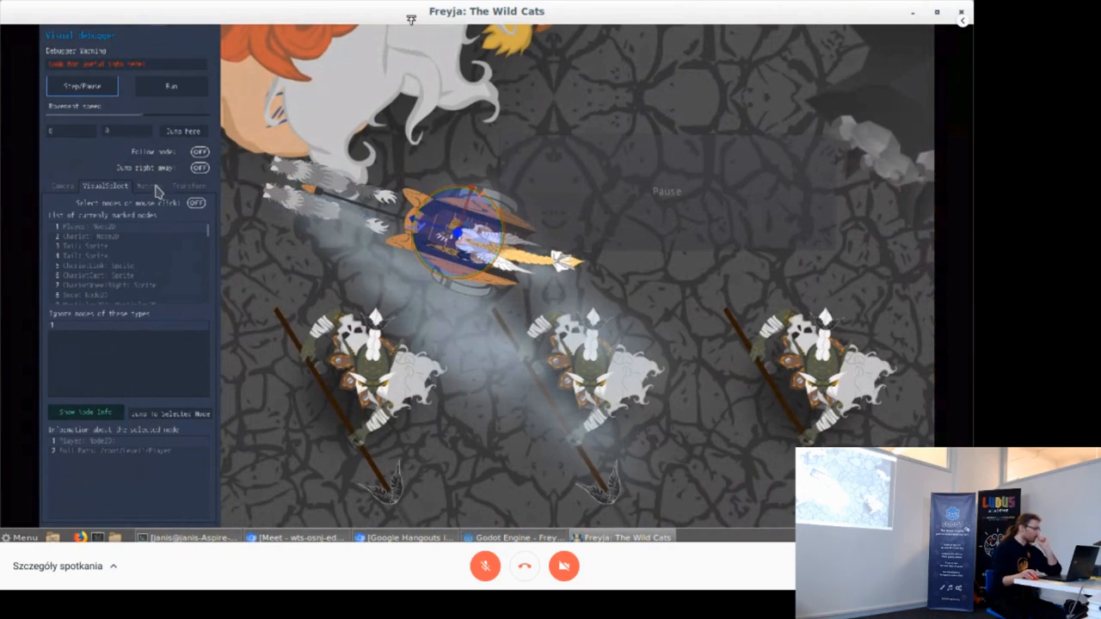
pyautogui.moveTo(447, 319)
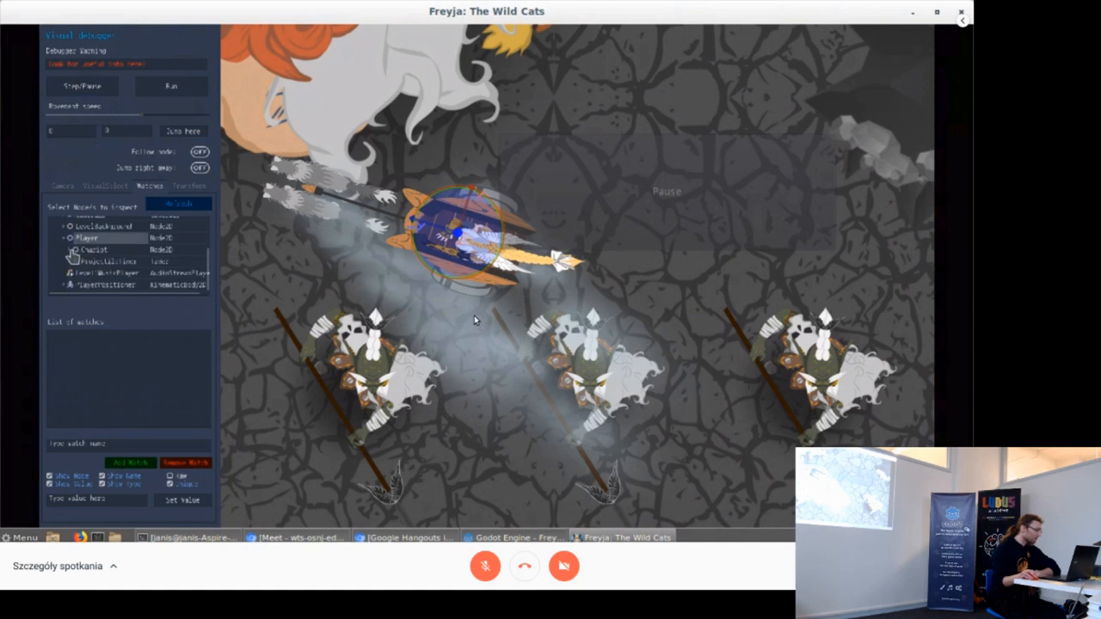
# Step: Expand the Player object and add two of its properties to the watch list
pyautogui.click(67, 249)
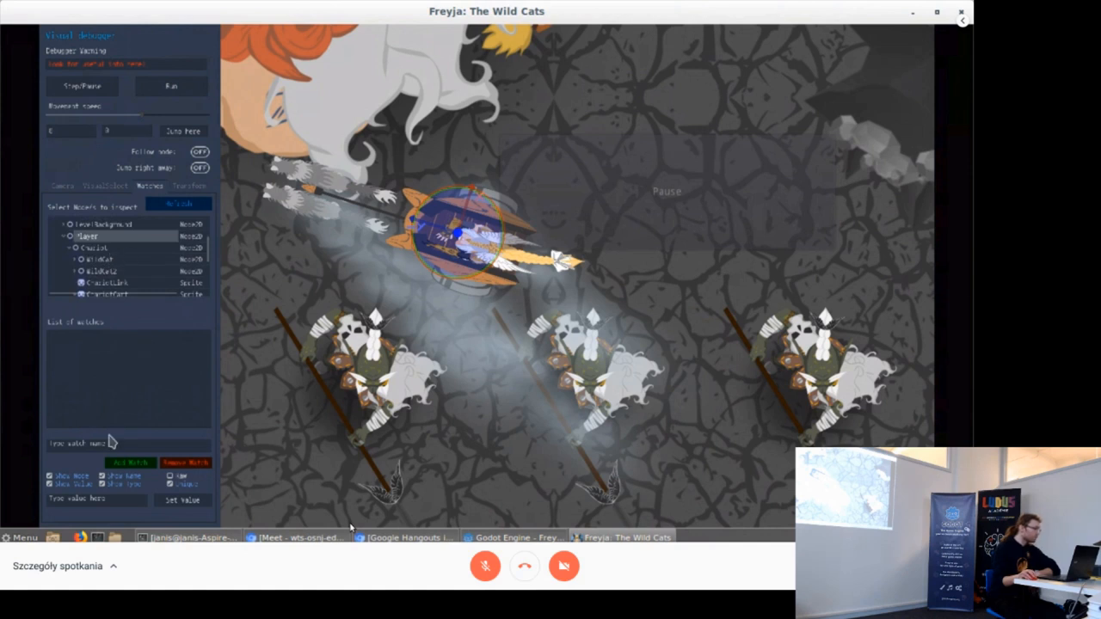
pyautogui.moveTo(110, 440)
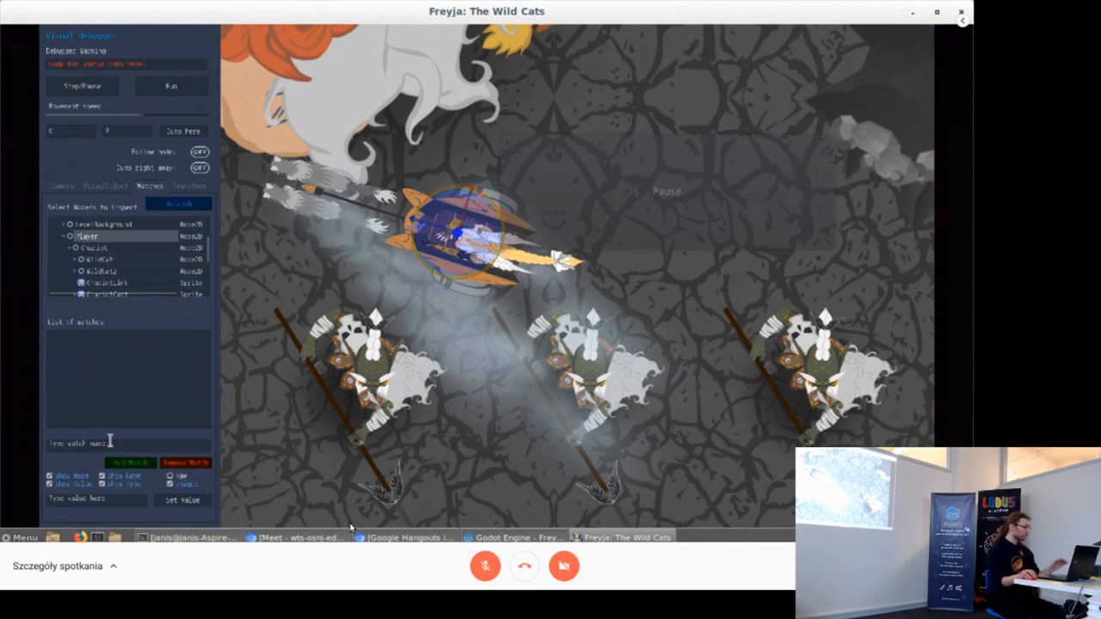
pyautogui.moveTo(675, 327)
pyautogui.write('position')
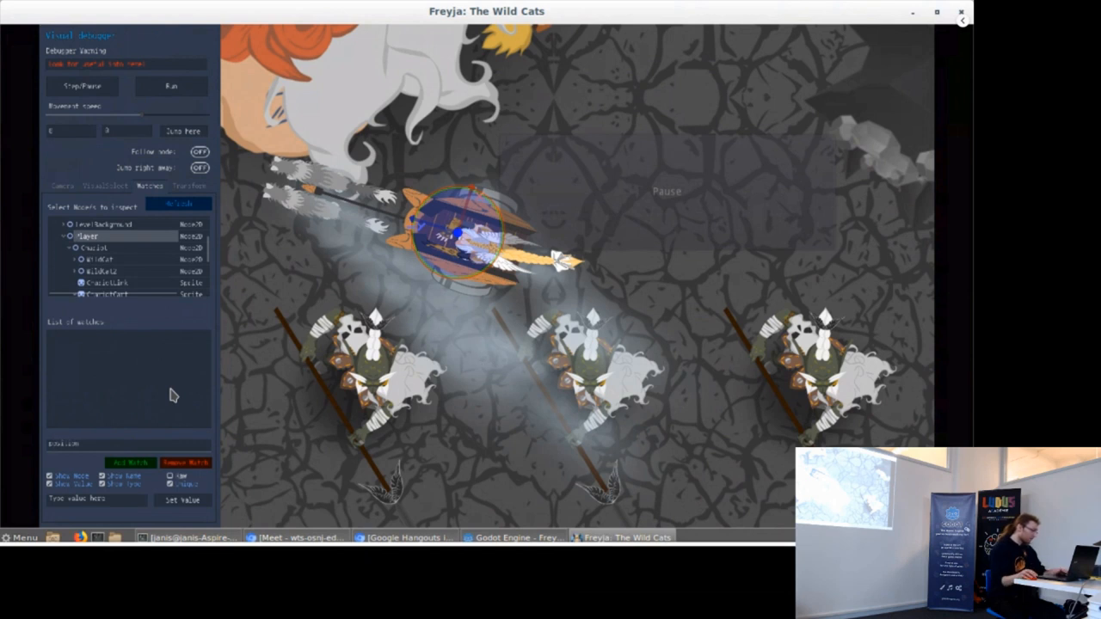
pyautogui.moveTo(299, 483)
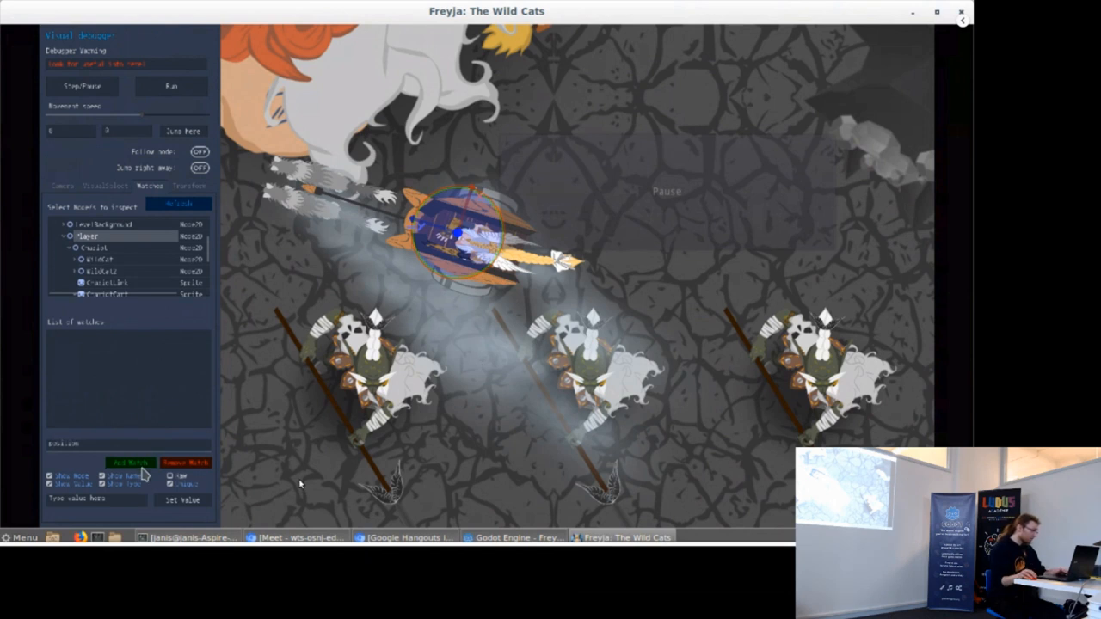
pyautogui.click(131, 462)
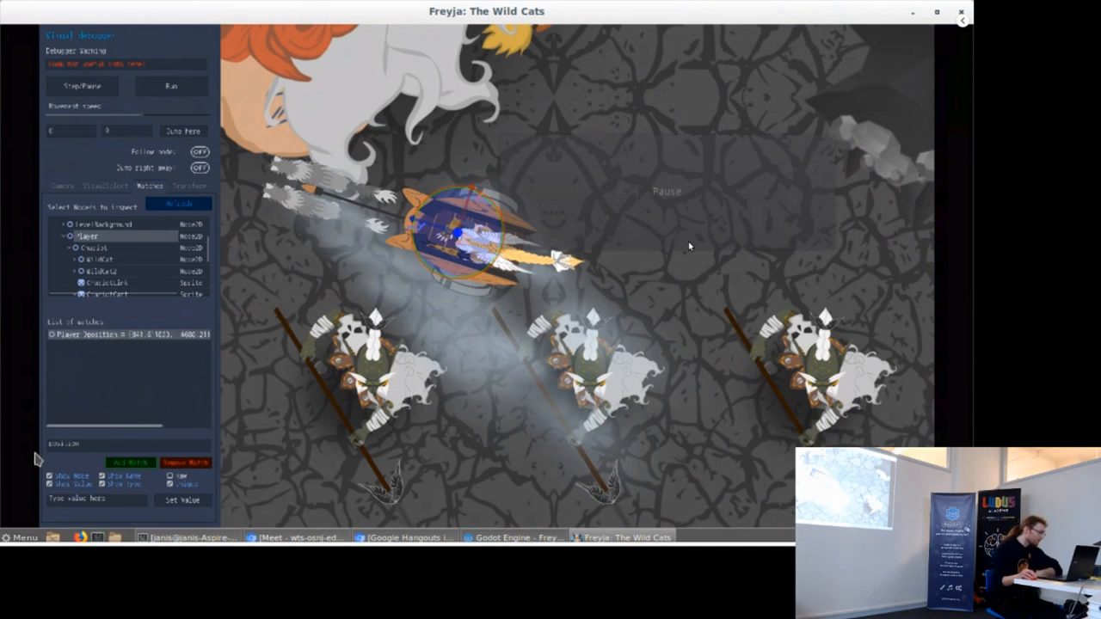
pyautogui.moveTo(75, 347)
pyautogui.write('modulate')
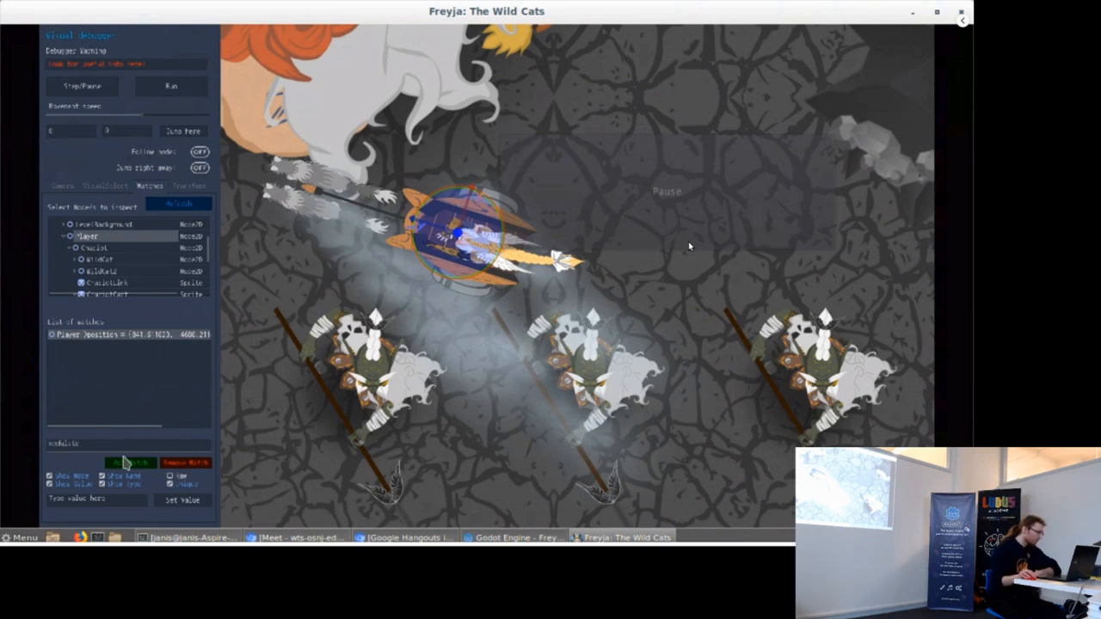
pyautogui.click(129, 463)
pyautogui.write('position')
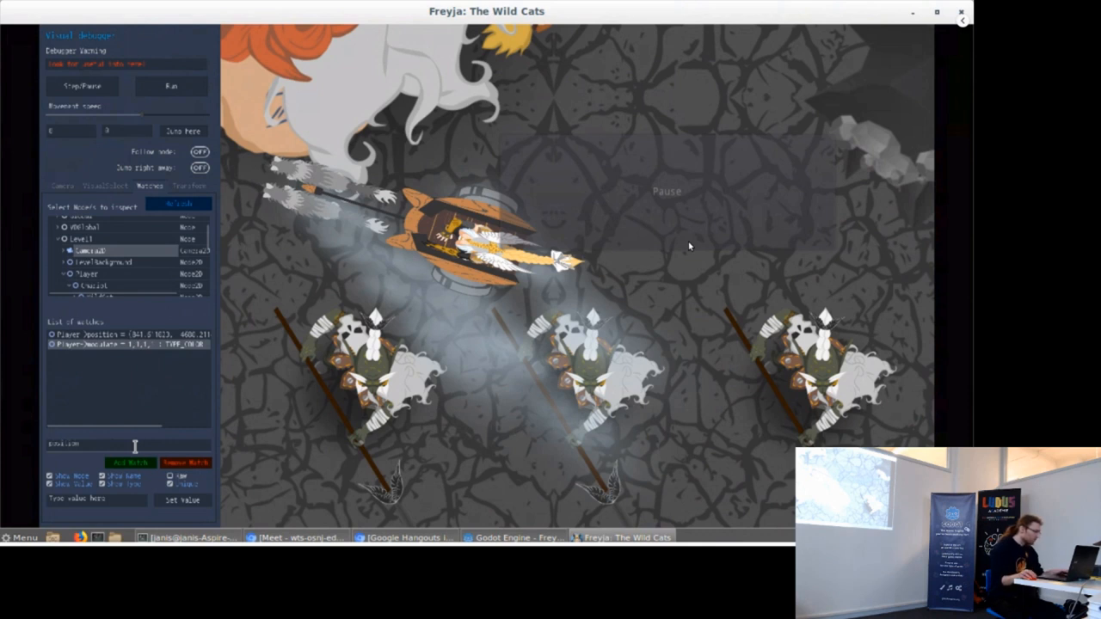
# Step: Add the Camera2D's values so the watch list holds four live entries
pyautogui.click(129, 462)
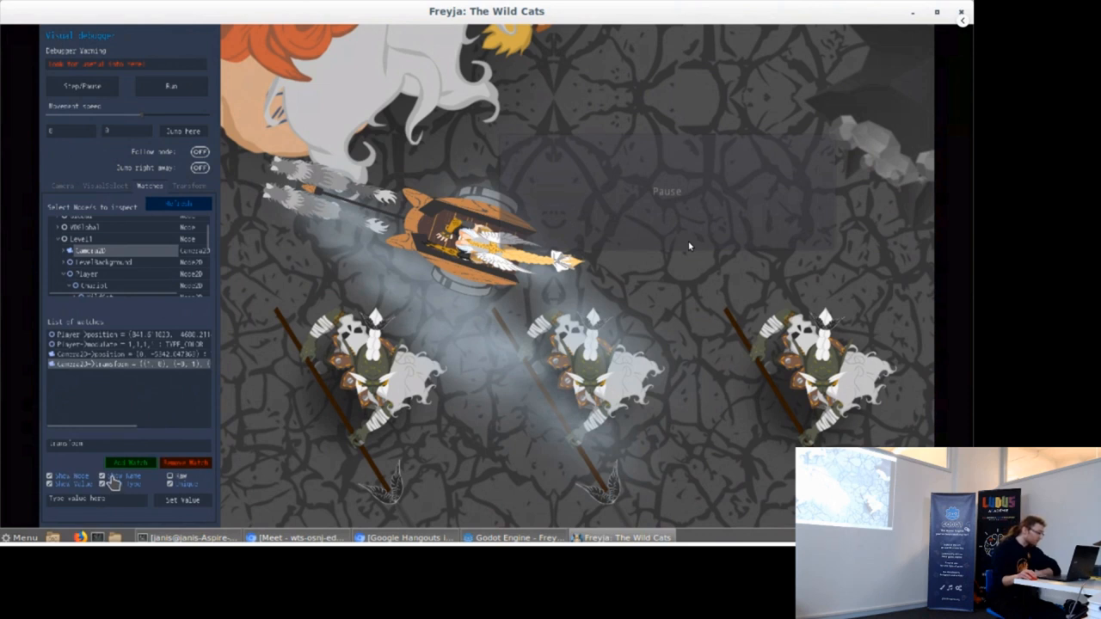
pyautogui.click(102, 477)
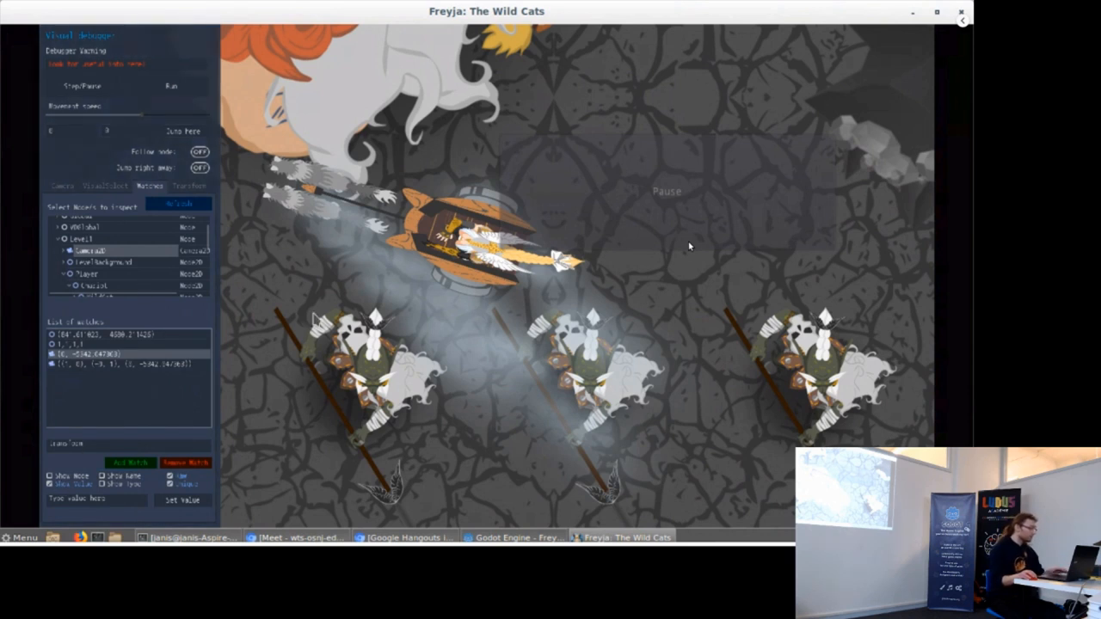
pyautogui.moveTo(244, 346)
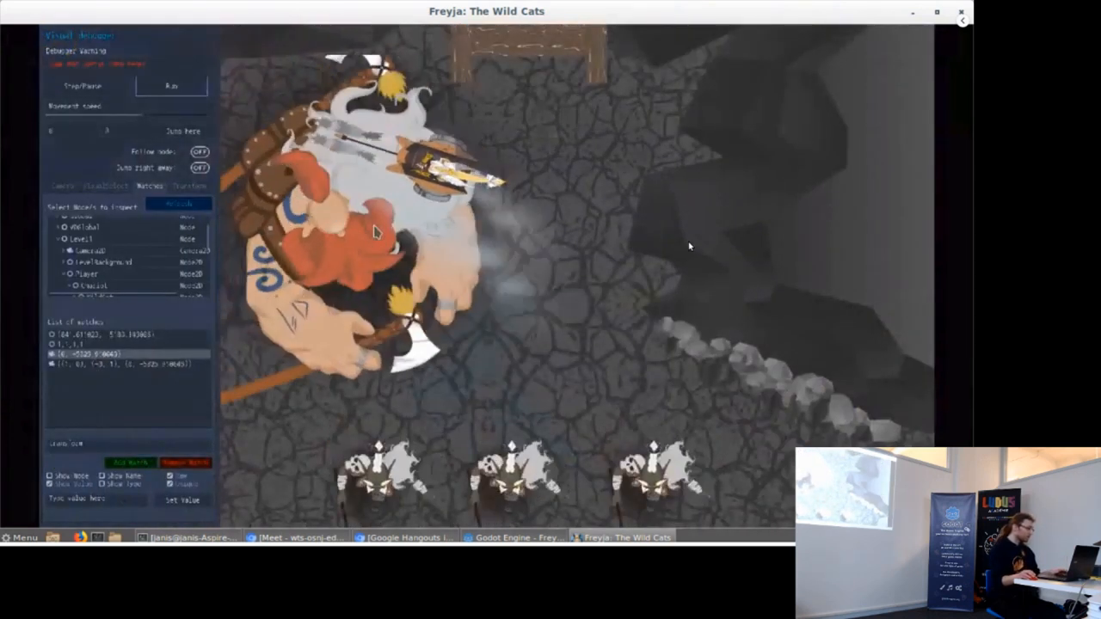
# Step: Switch to another page of the Visual Debugger panel while the Freyja game runs
pyautogui.click(199, 151)
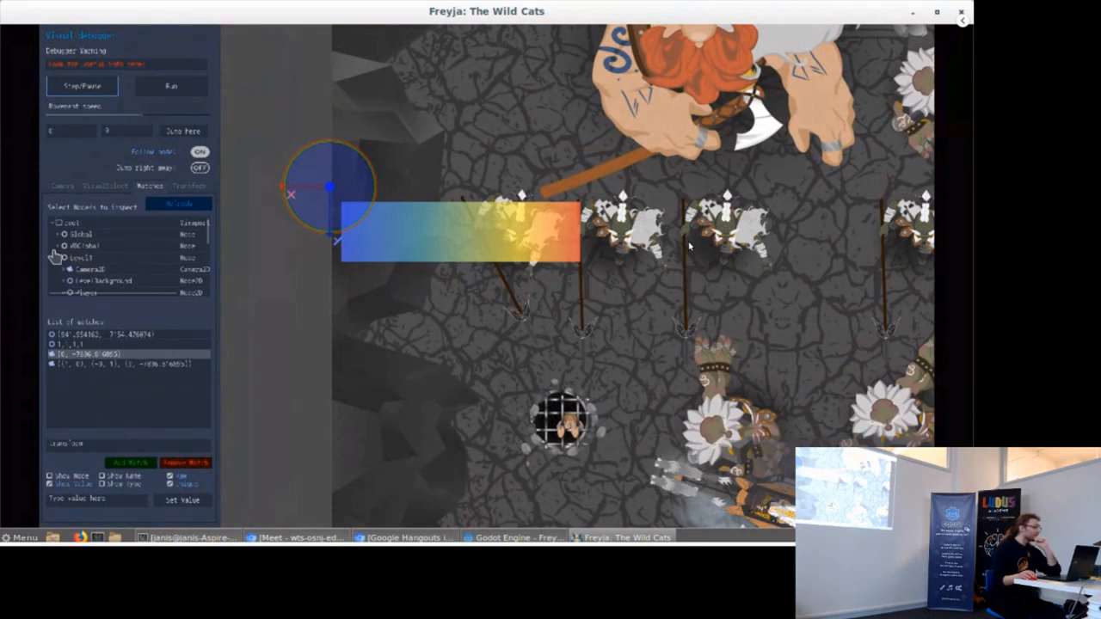
pyautogui.moveTo(115, 262)
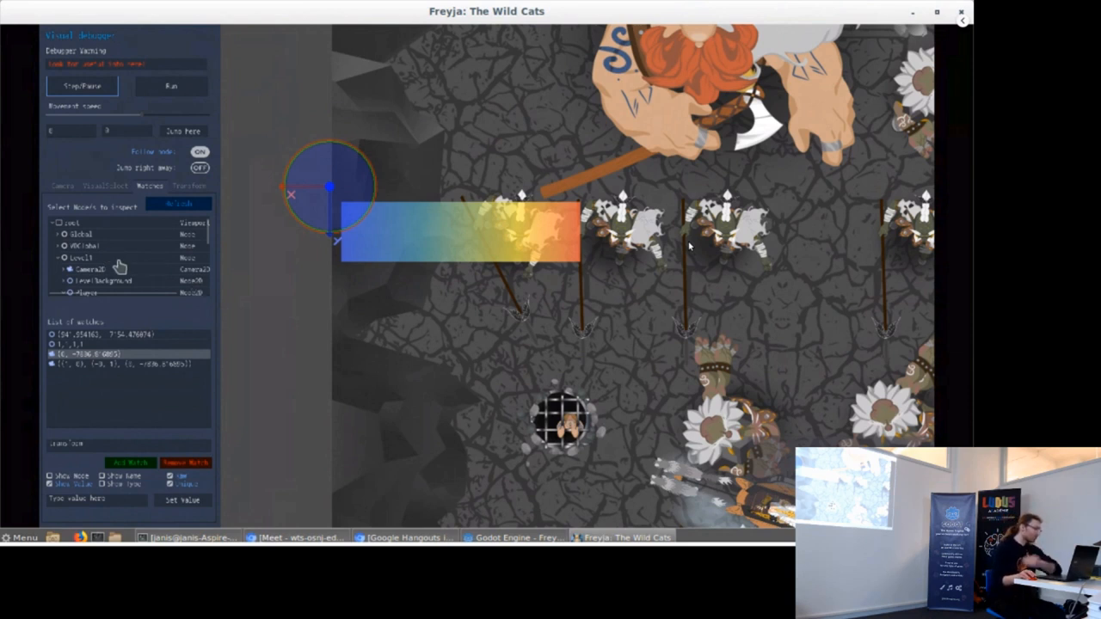
pyautogui.moveTo(136, 275)
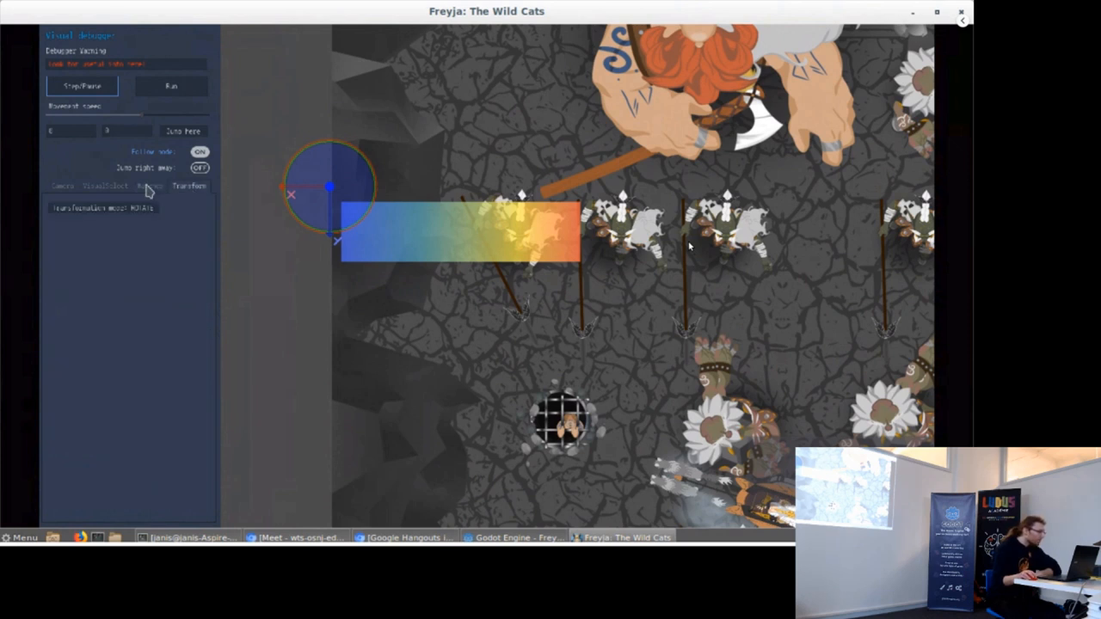
# Step: Show the Groups tree, then the VisualDebug page listing marked debug nodes
pyautogui.click(148, 186)
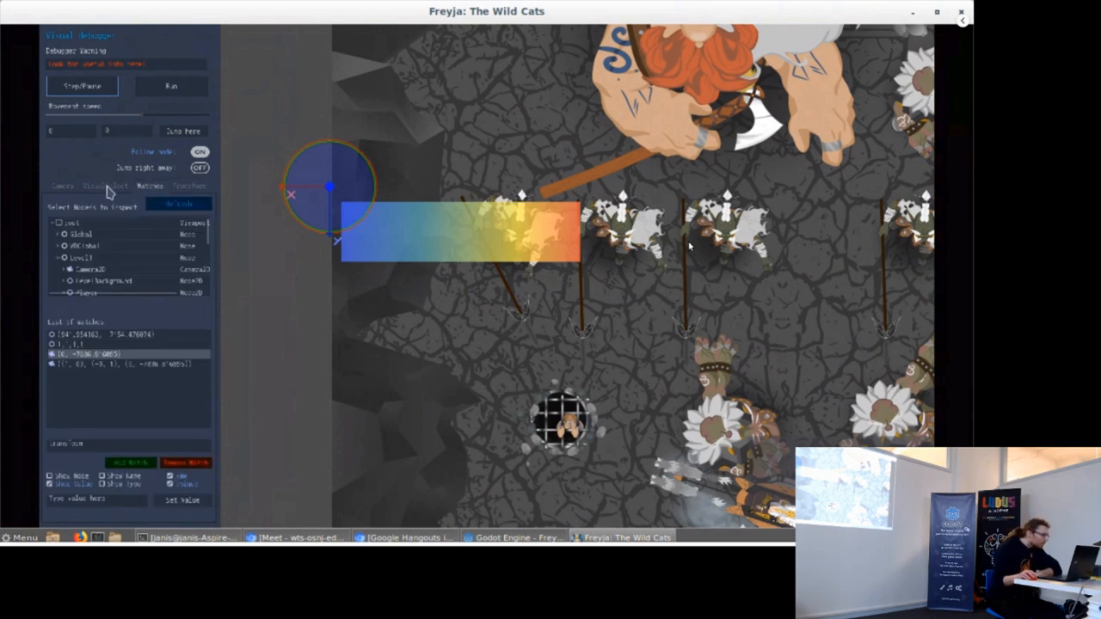
pyautogui.click(103, 186)
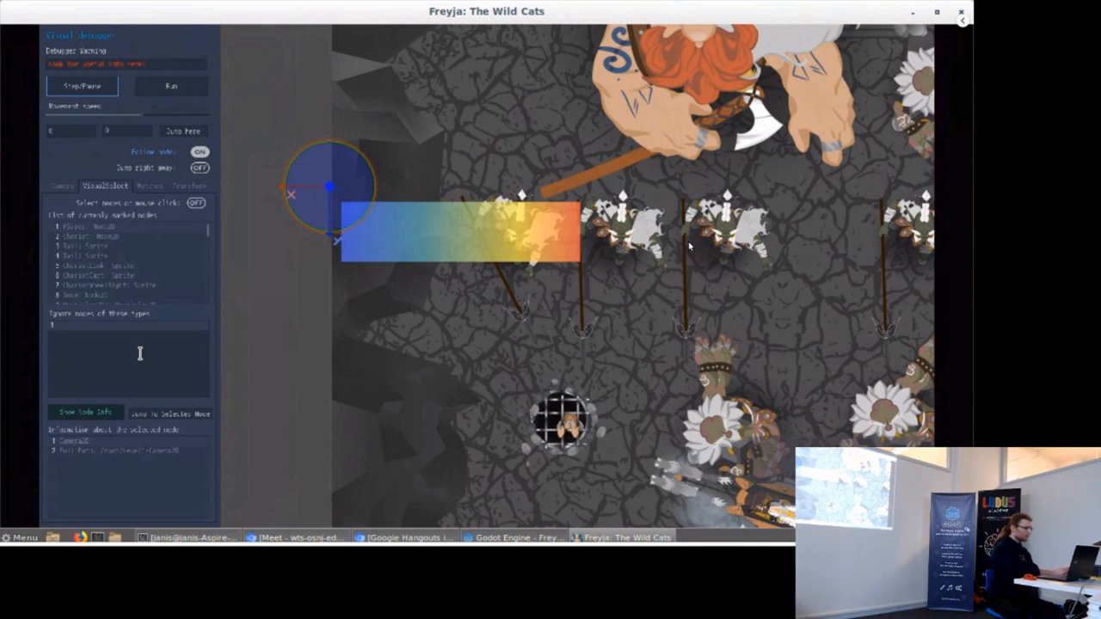
pyautogui.moveTo(417, 330)
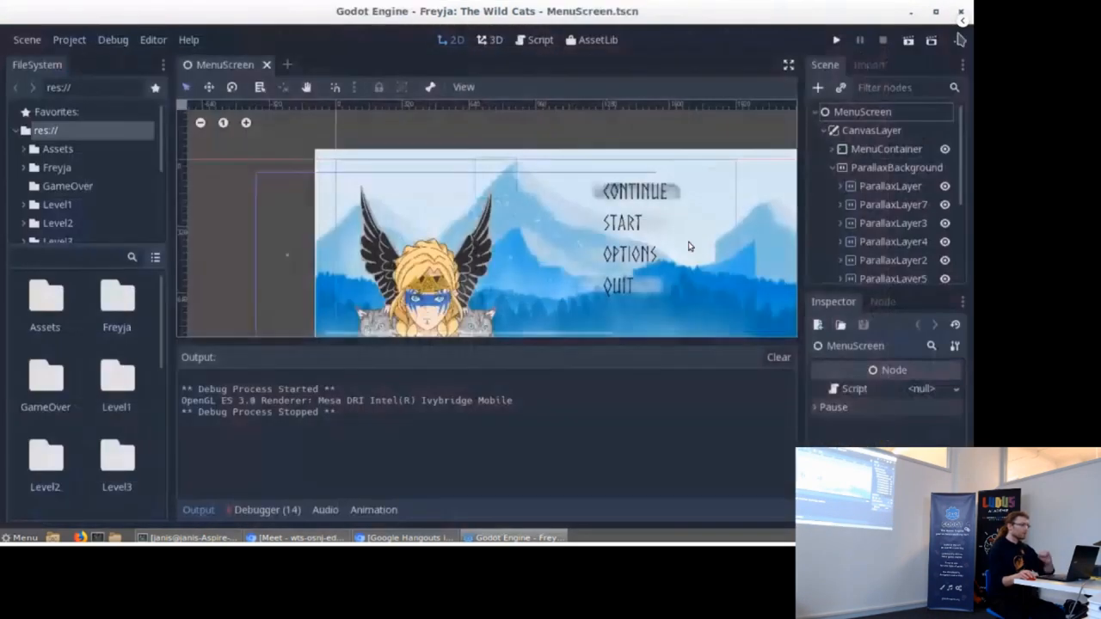
# Step: Quit the Freyja editor, confirming in the Please Confirm dialog
pyautogui.click(960, 14)
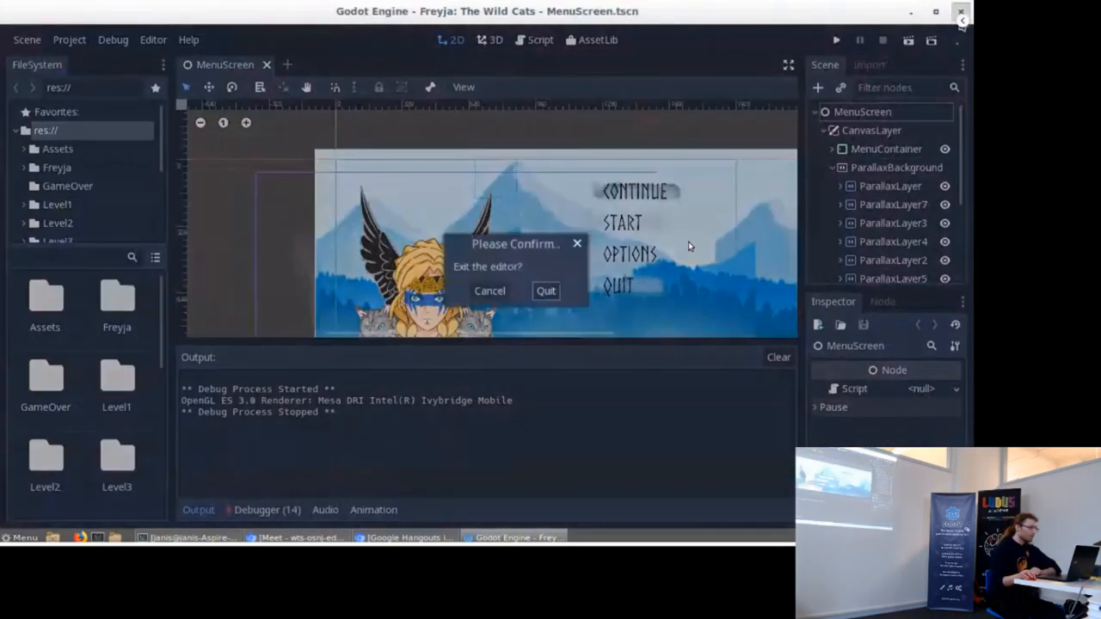
pyautogui.click(489, 291)
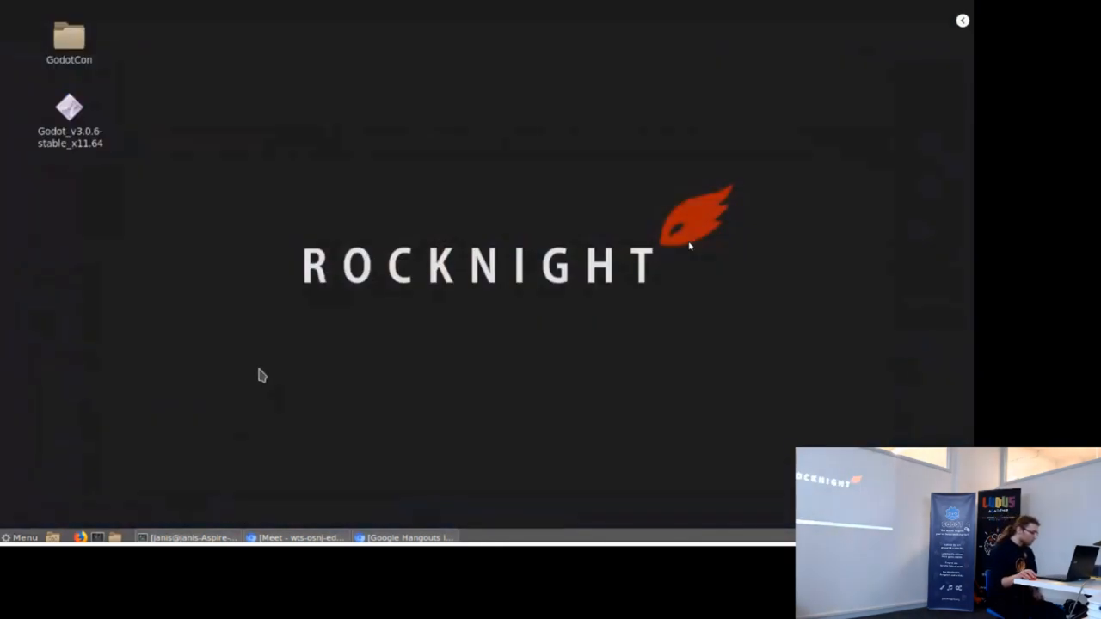
pyautogui.moveTo(100, 198)
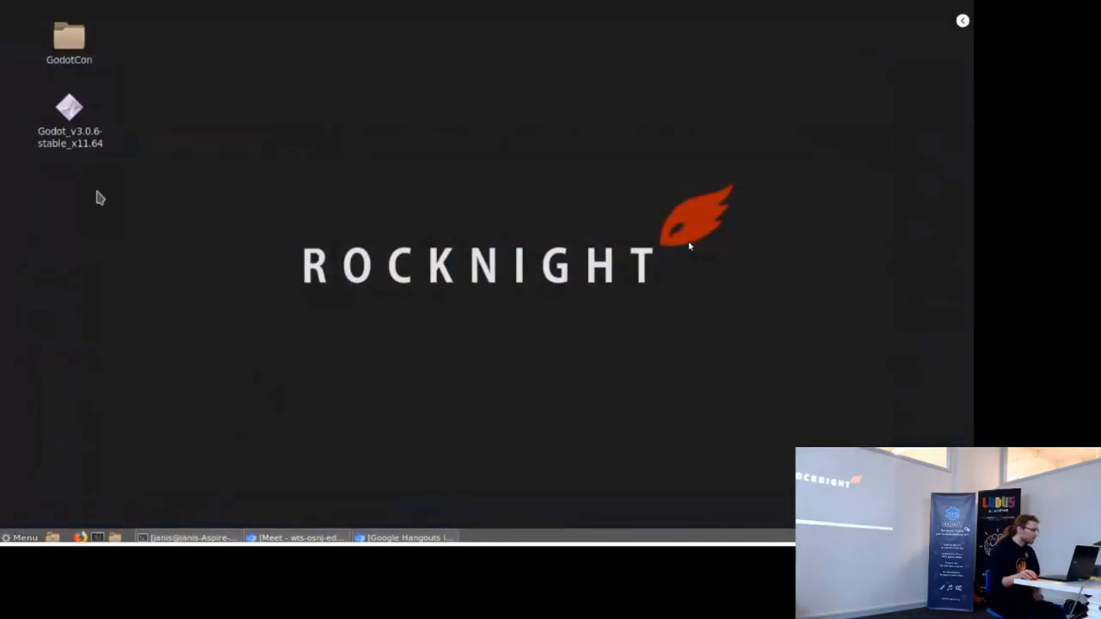
# Step: Relaunch Godot, open the crackshot project and show its main scene in 2D
pyautogui.doubleClick(69, 120)
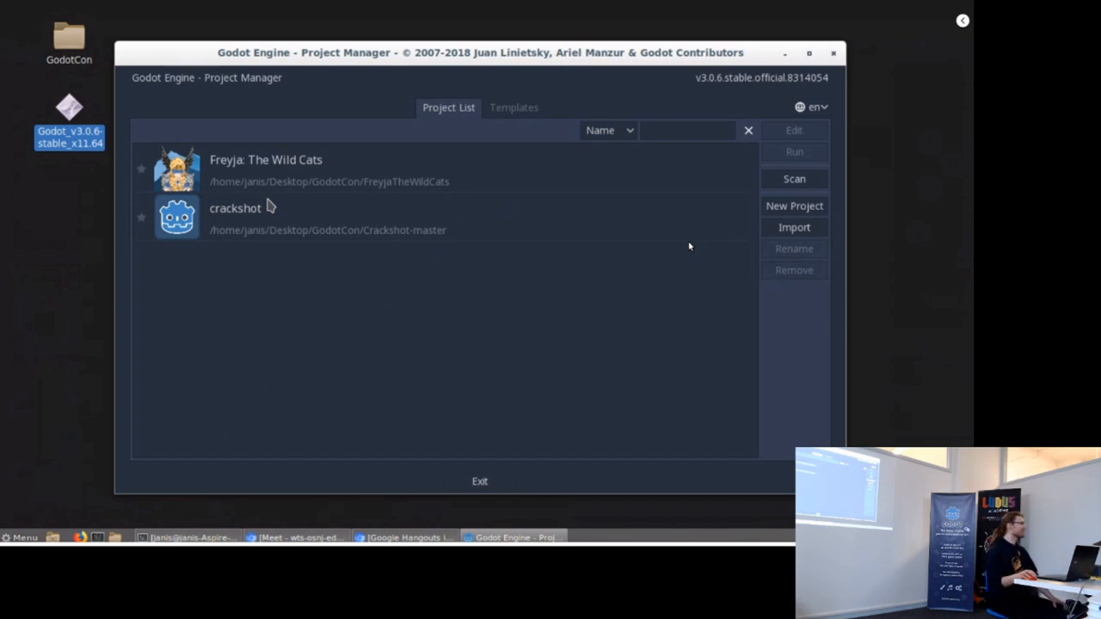
pyautogui.moveTo(293, 232)
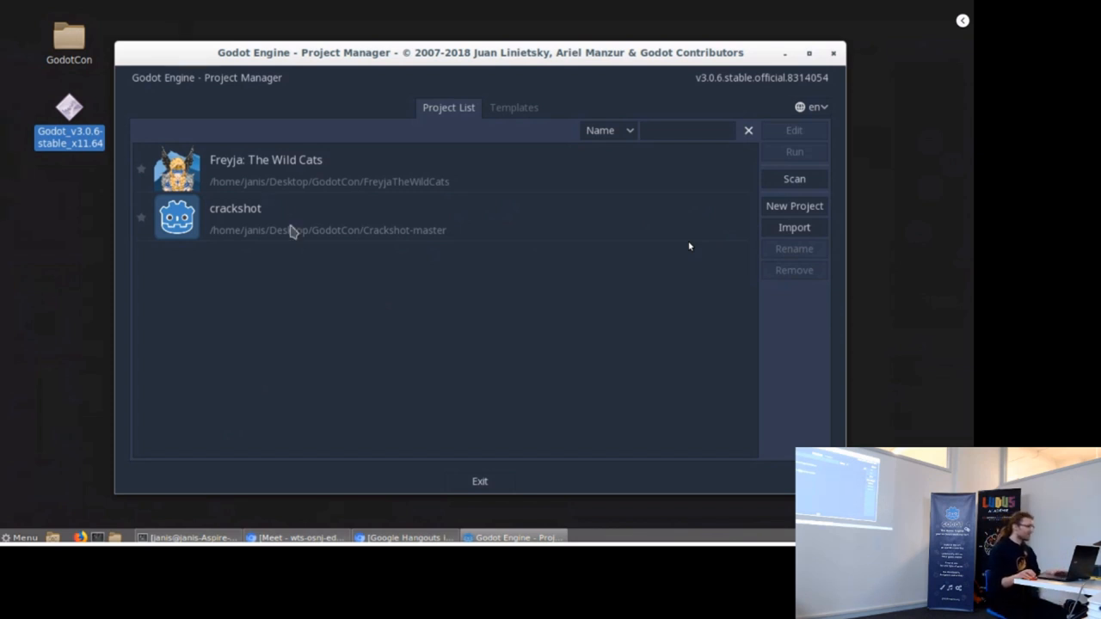
pyautogui.click(345, 219)
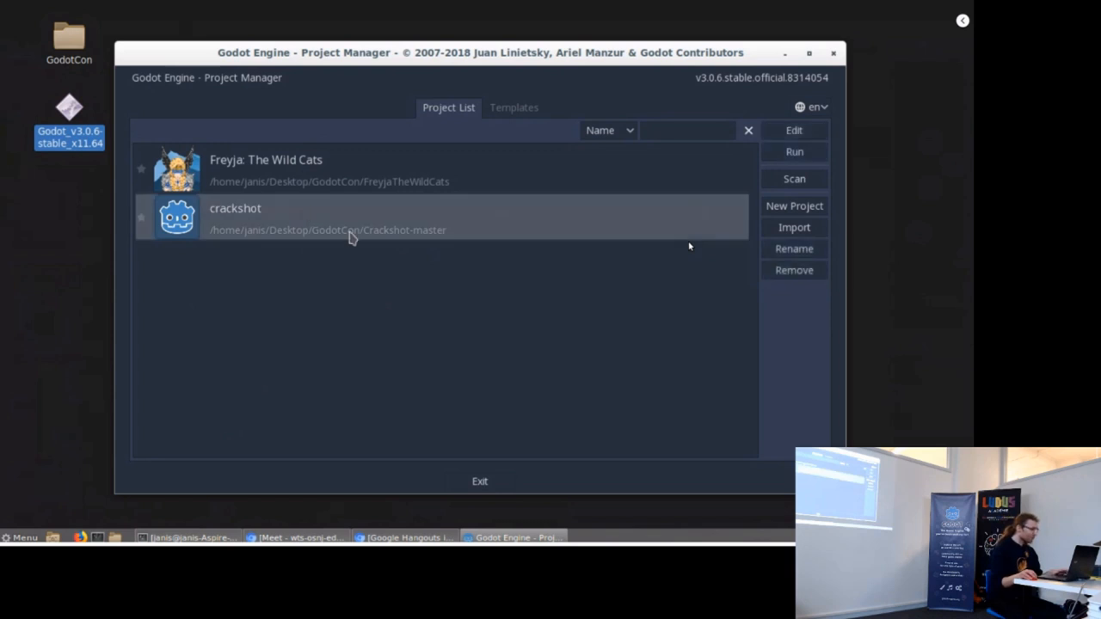
pyautogui.moveTo(334, 223)
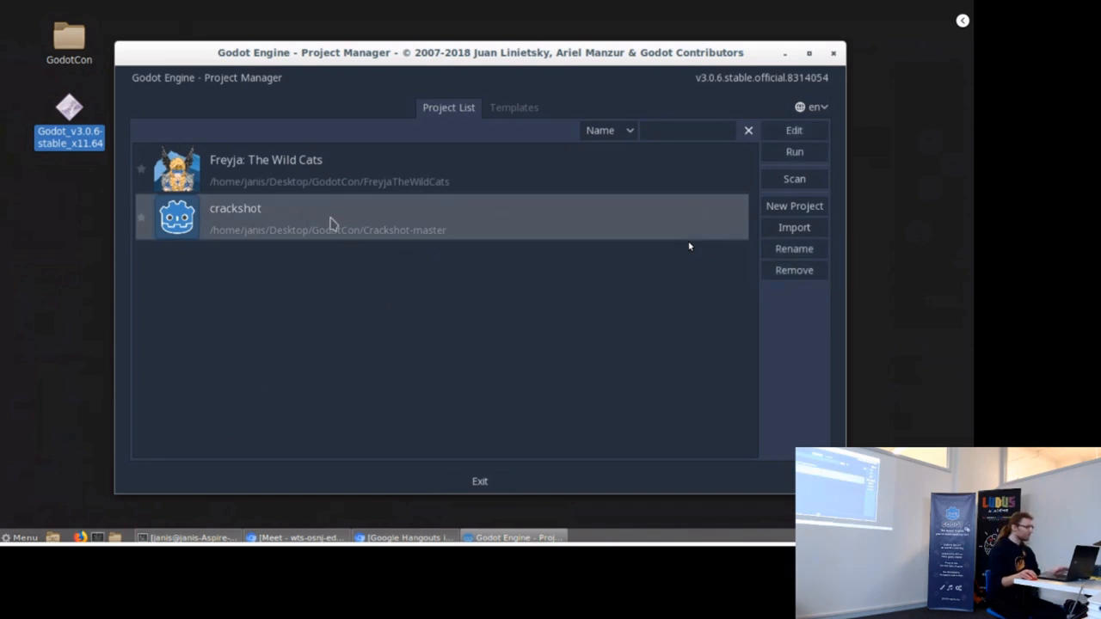
pyautogui.doubleClick(234, 208)
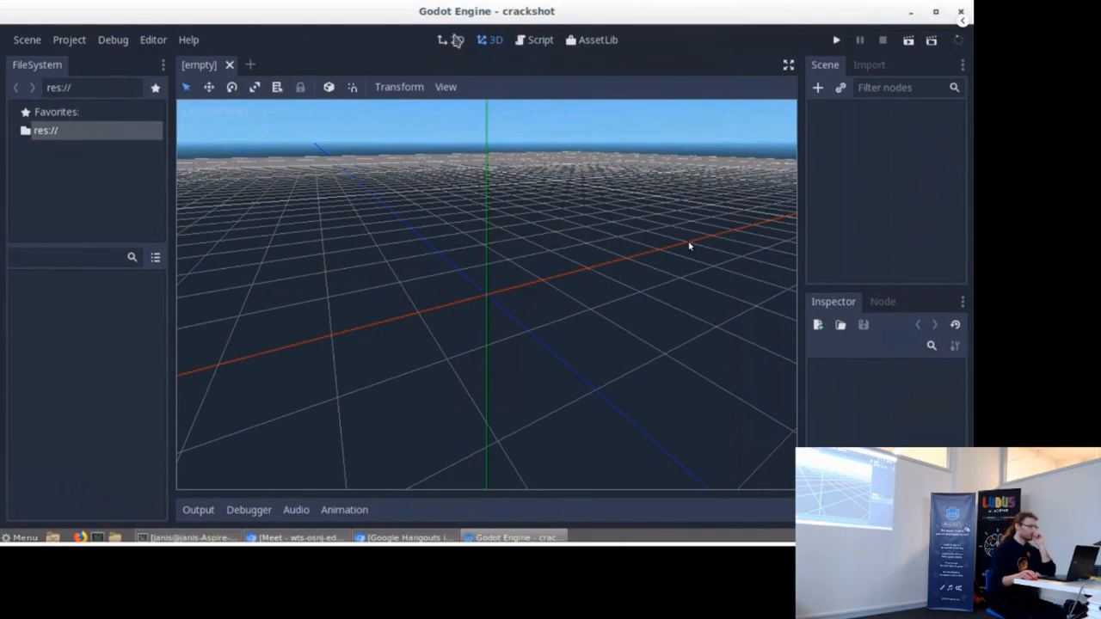
pyautogui.click(458, 40)
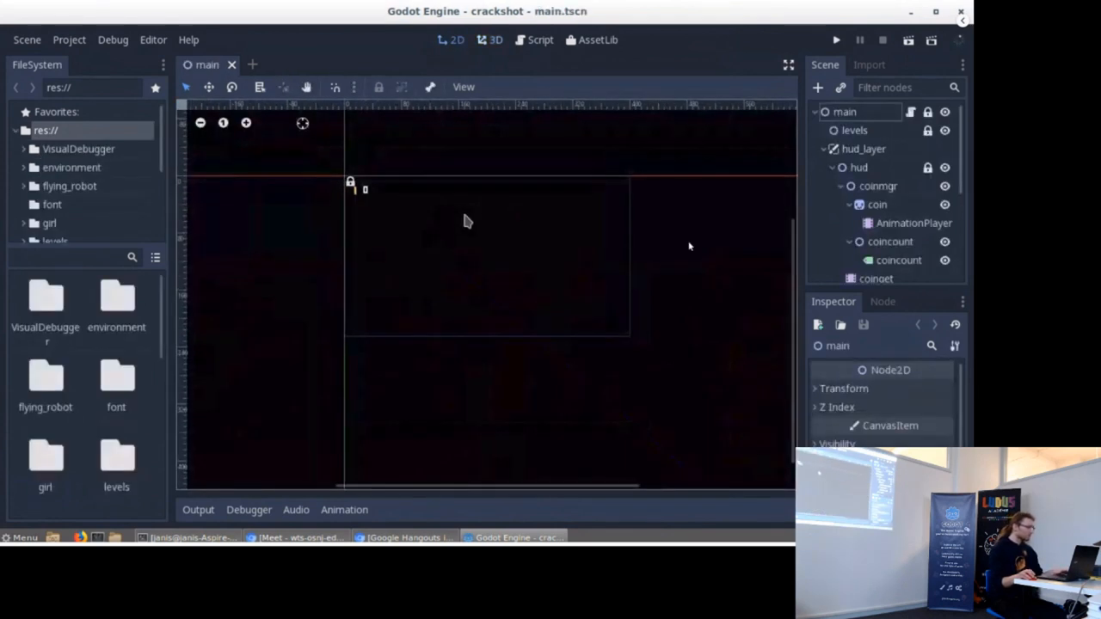
pyautogui.moveTo(557, 139)
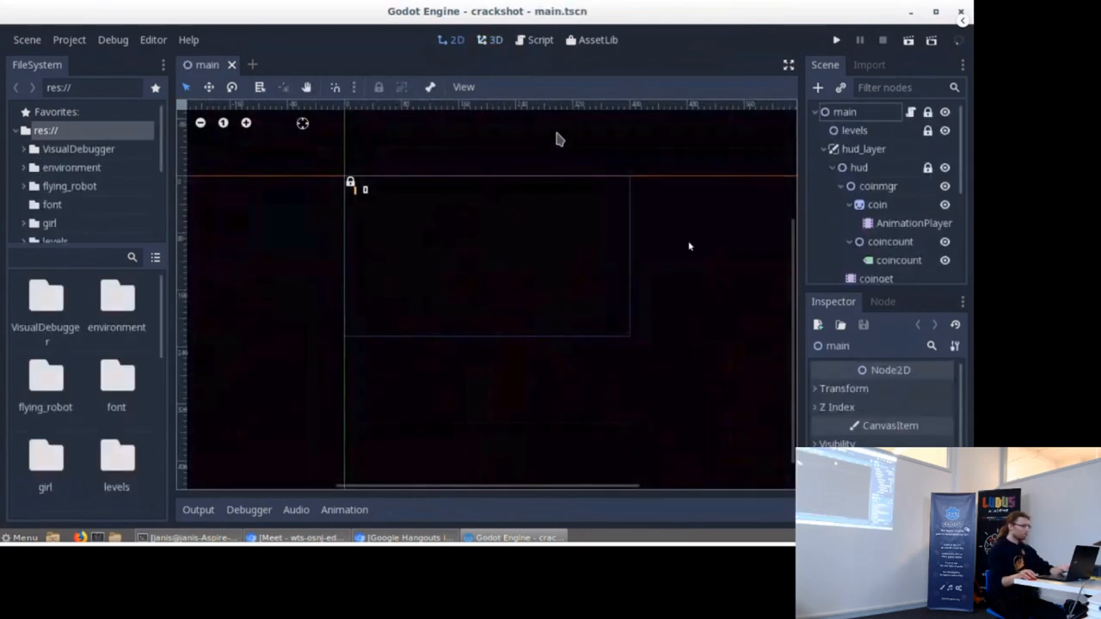
pyautogui.moveTo(588, 156)
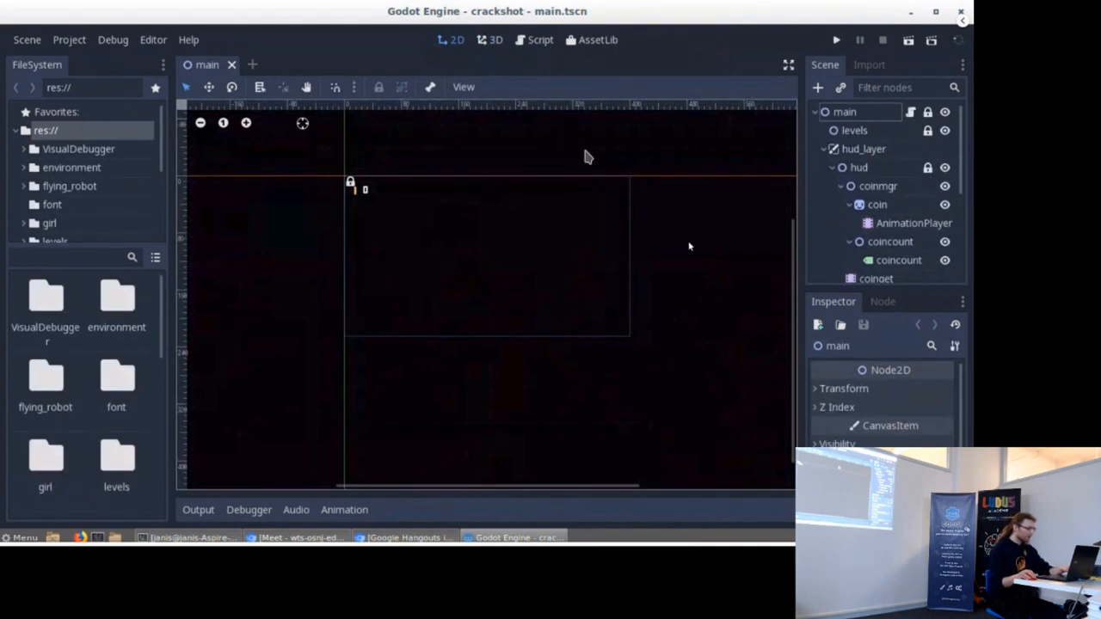
pyautogui.moveTo(527, 227)
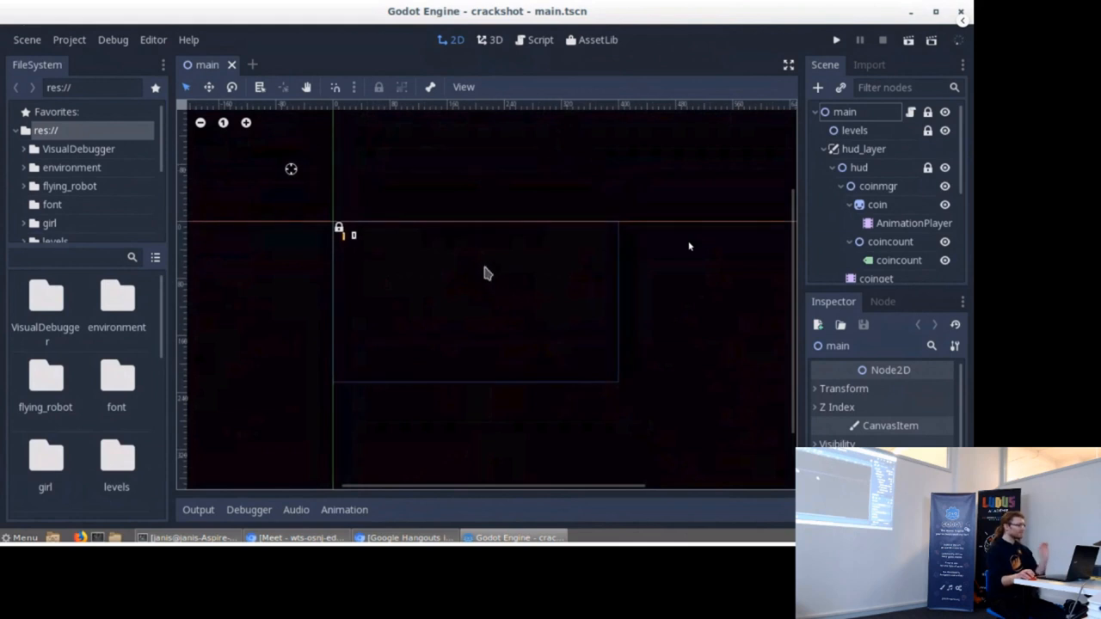
pyautogui.moveTo(482, 243)
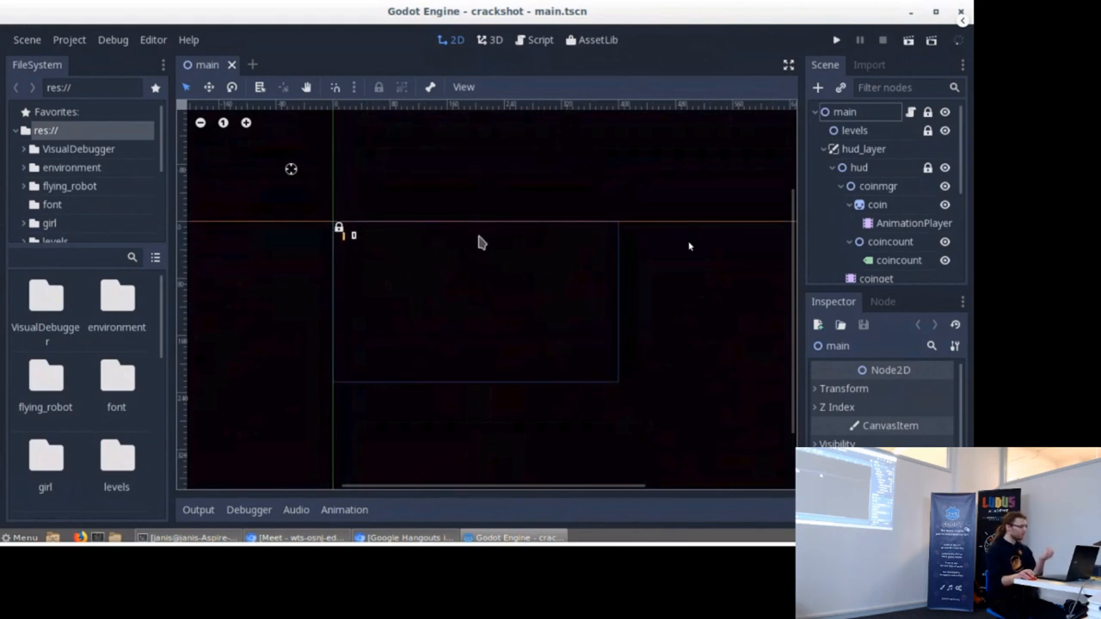
pyautogui.moveTo(503, 267)
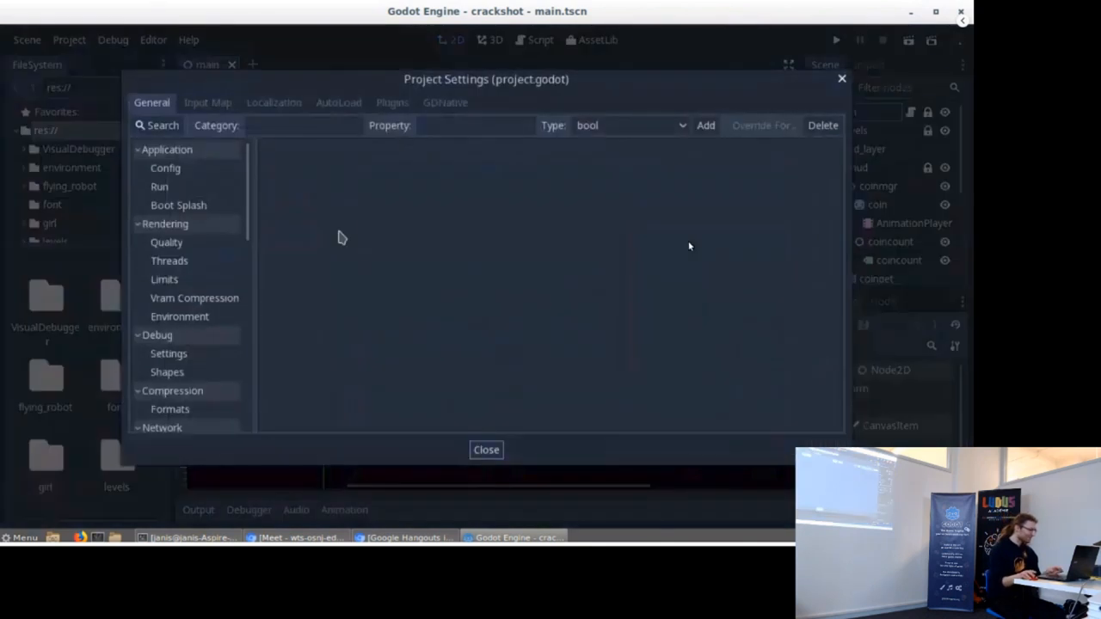
# Step: Show the Display Window settings with the 400 by 225 window size
pyautogui.scroll(-3)
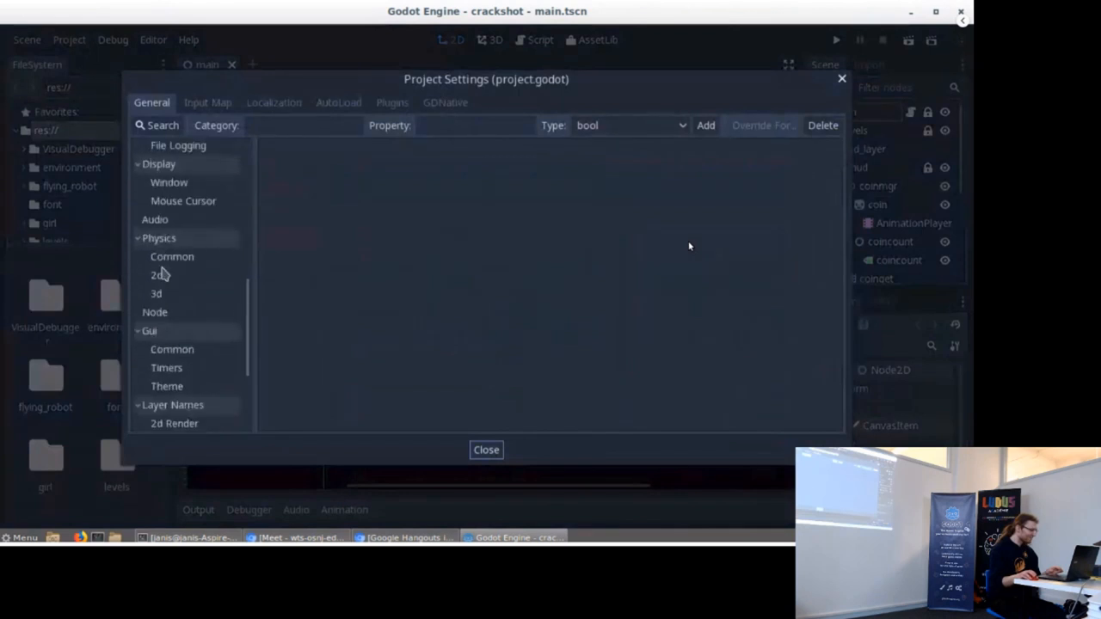
pyautogui.click(169, 182)
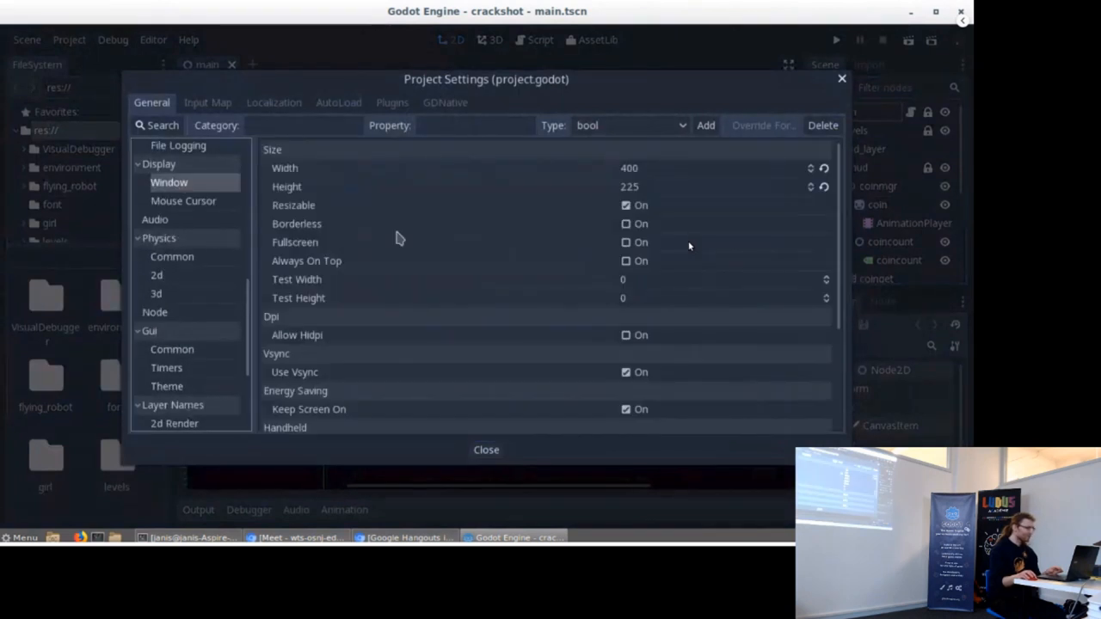
pyautogui.moveTo(776, 170)
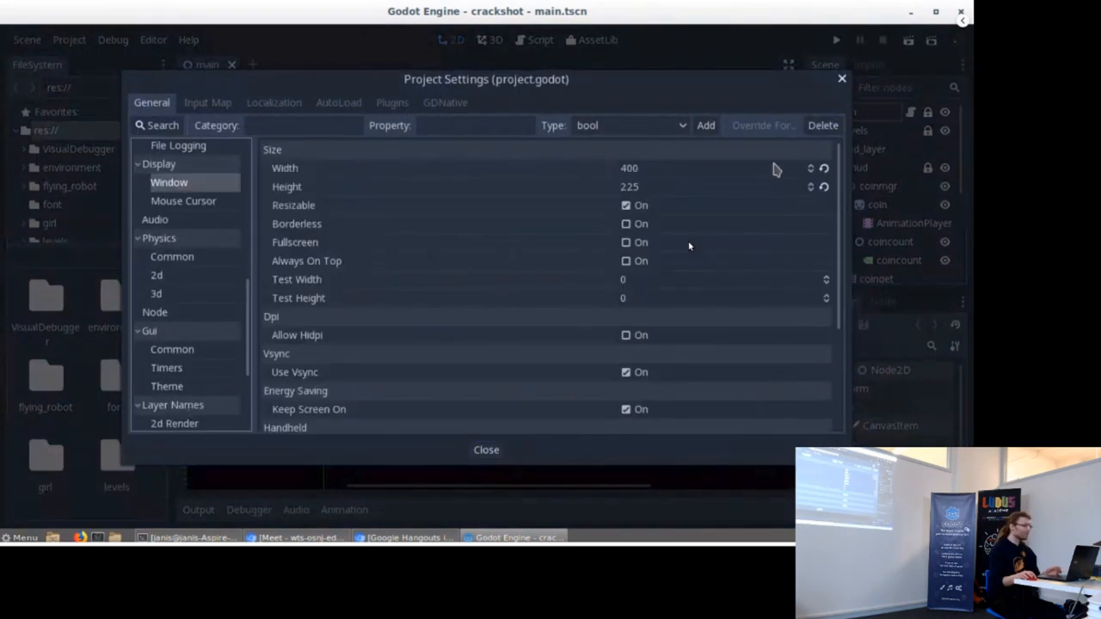
pyautogui.moveTo(842, 83)
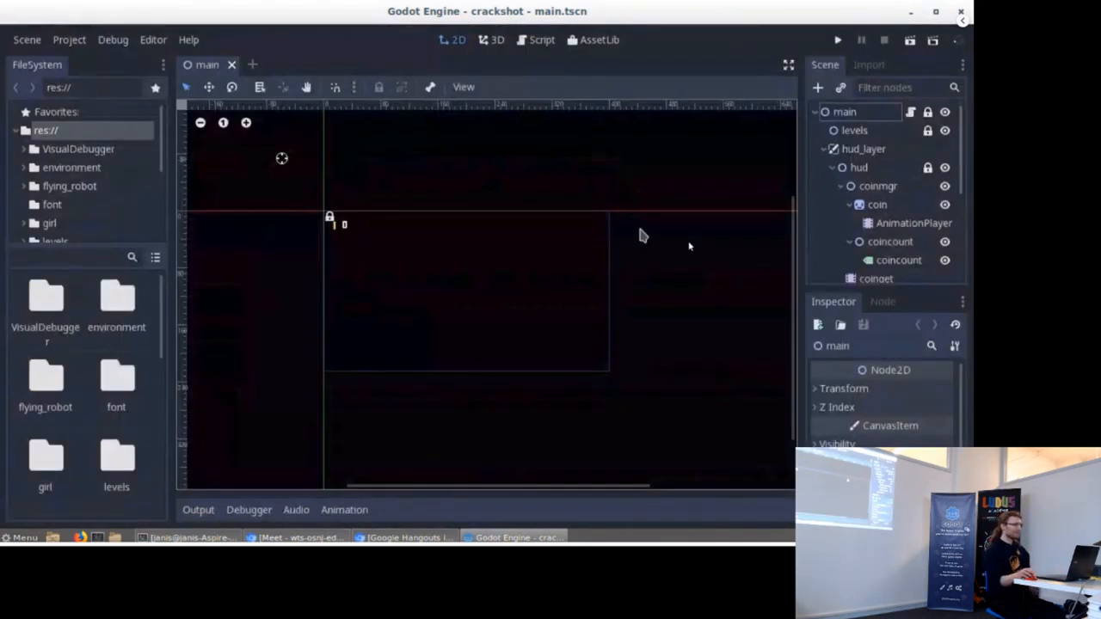
pyautogui.moveTo(14, 309)
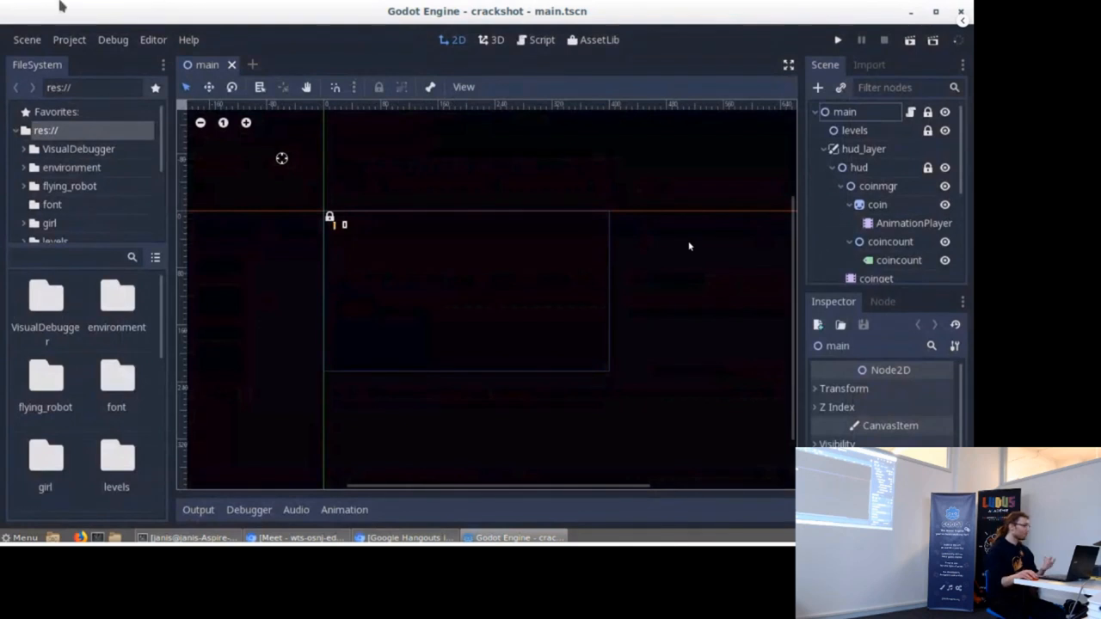
pyautogui.moveTo(254, 224)
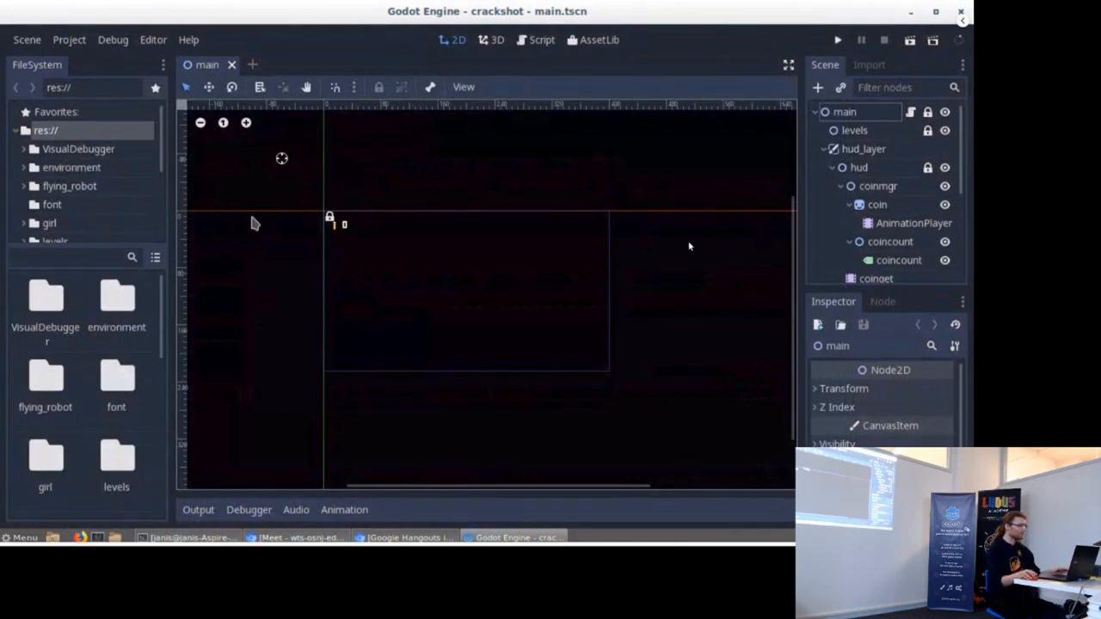
pyautogui.moveTo(533, 134)
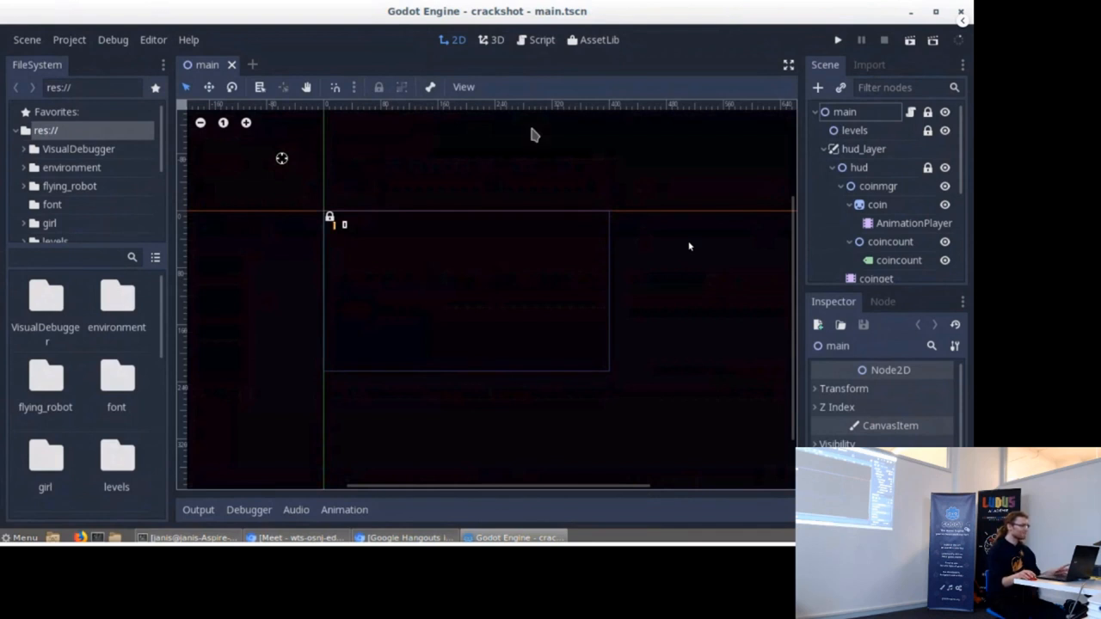
pyautogui.moveTo(583, 163)
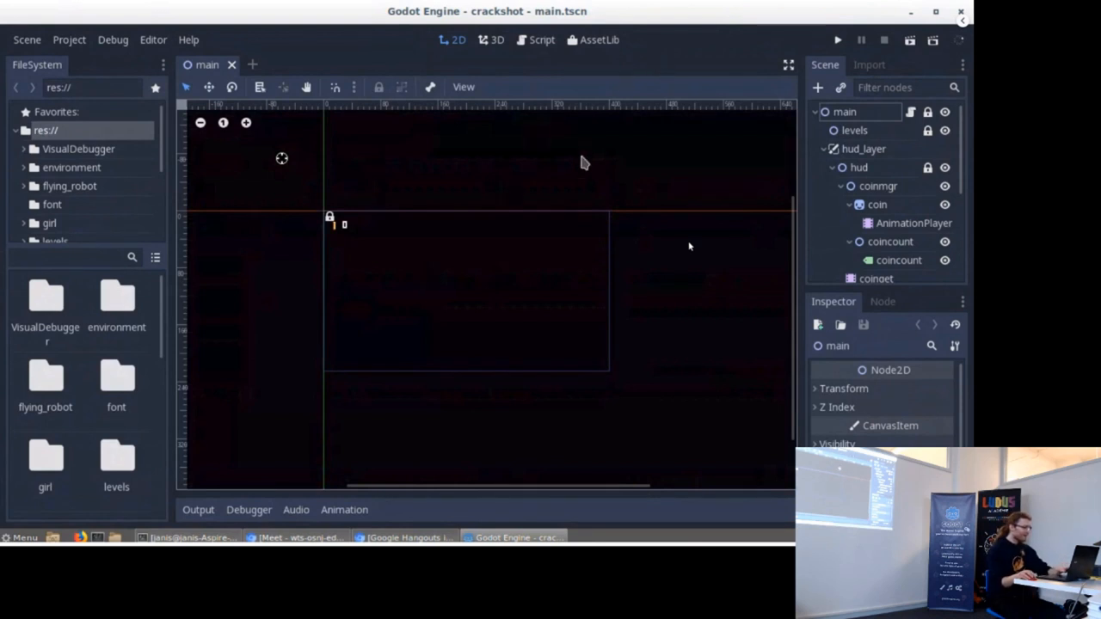
pyautogui.moveTo(603, 157)
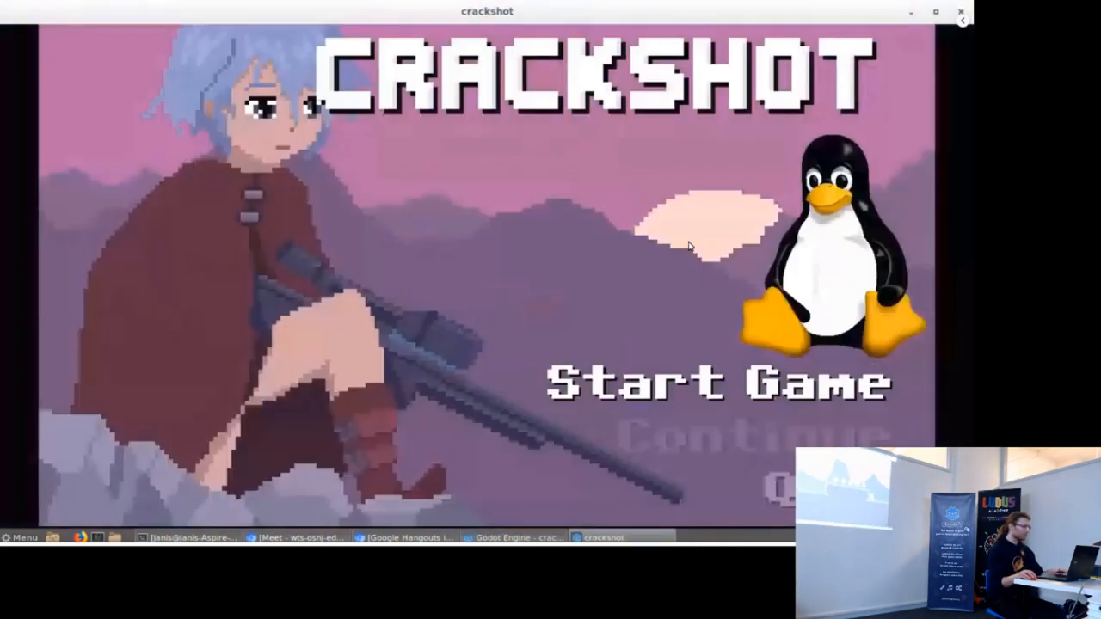
# Step: Start a new game from the Crackshot title screen
pyautogui.click(720, 382)
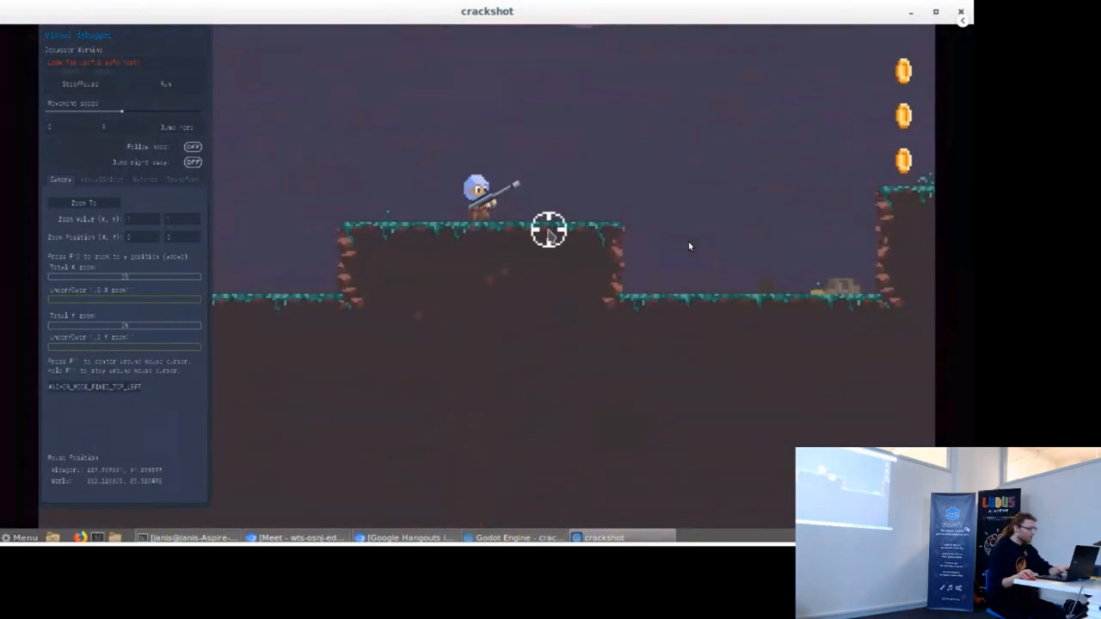
pyautogui.moveTo(508, 238)
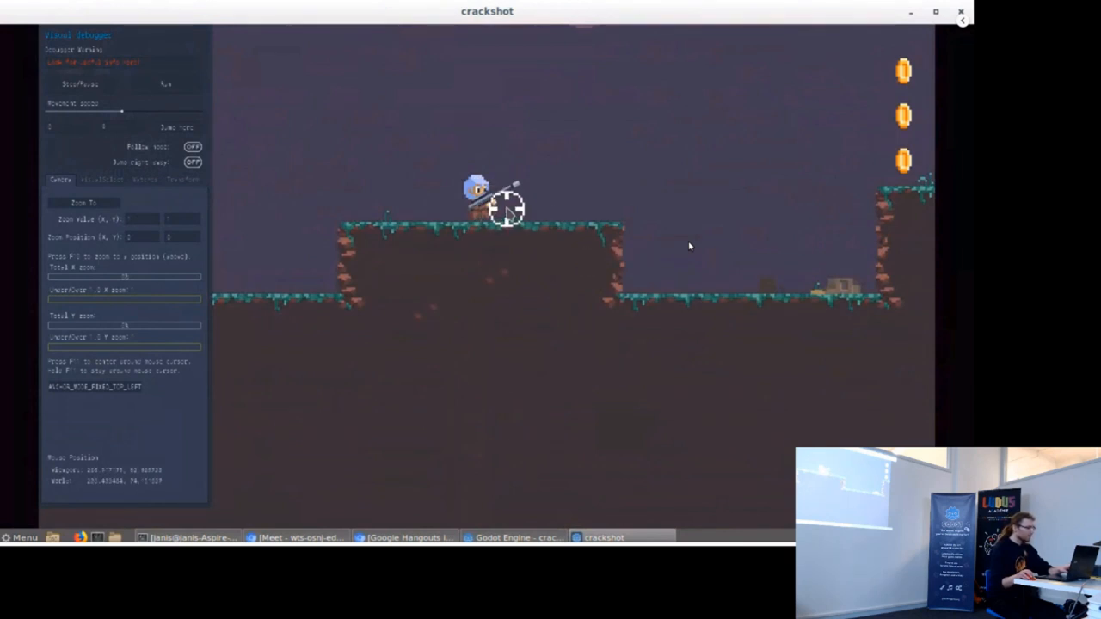
pyautogui.moveTo(571, 206)
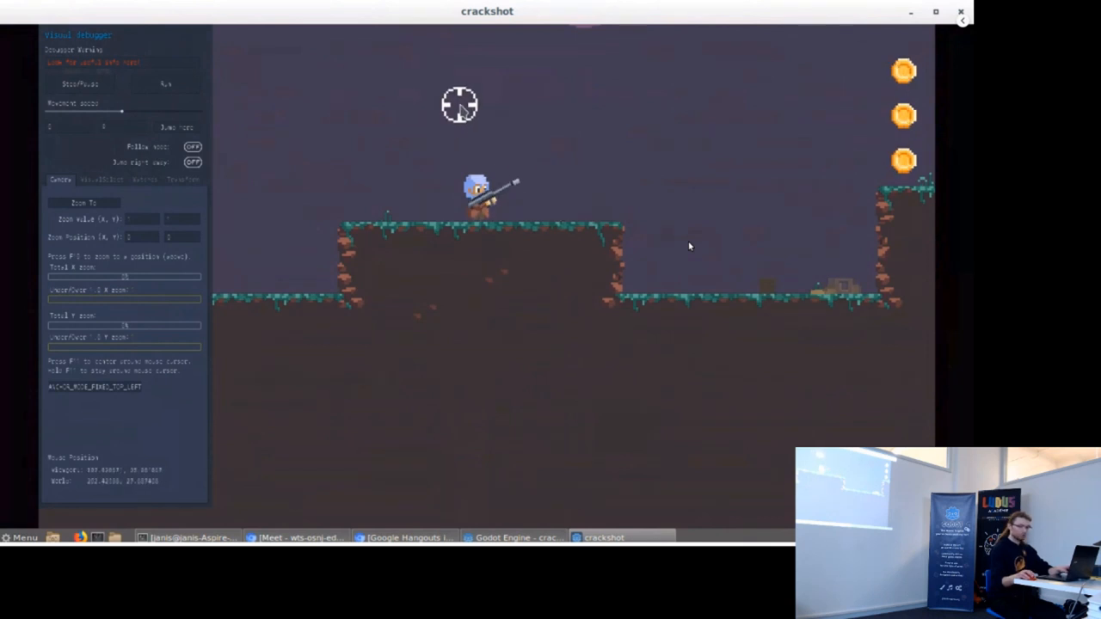
pyautogui.moveTo(463, 148)
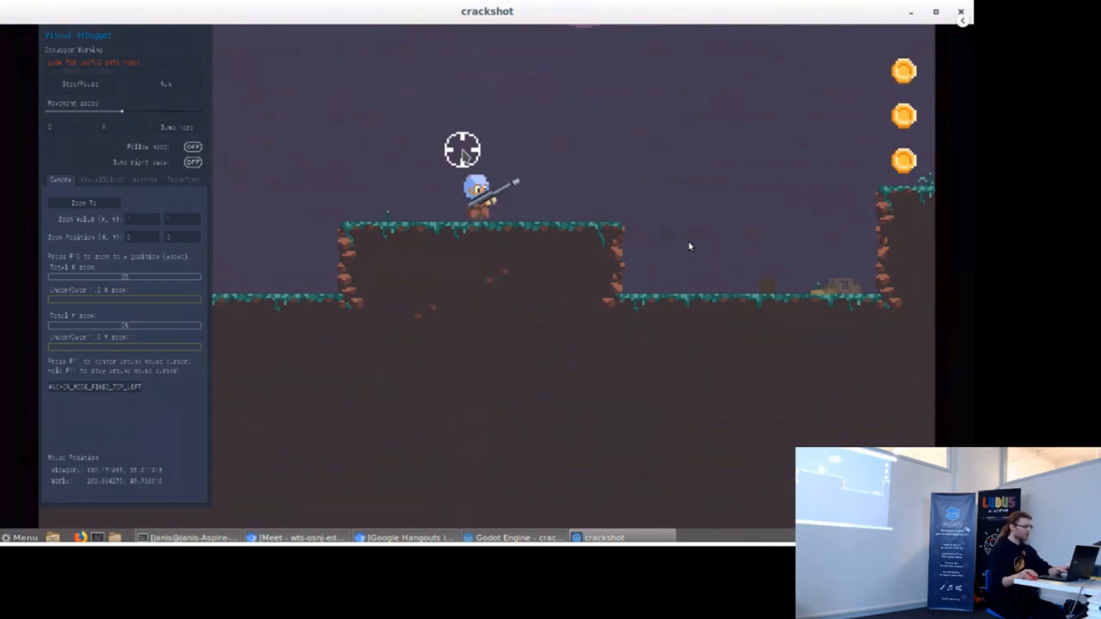
pyautogui.moveTo(551, 106)
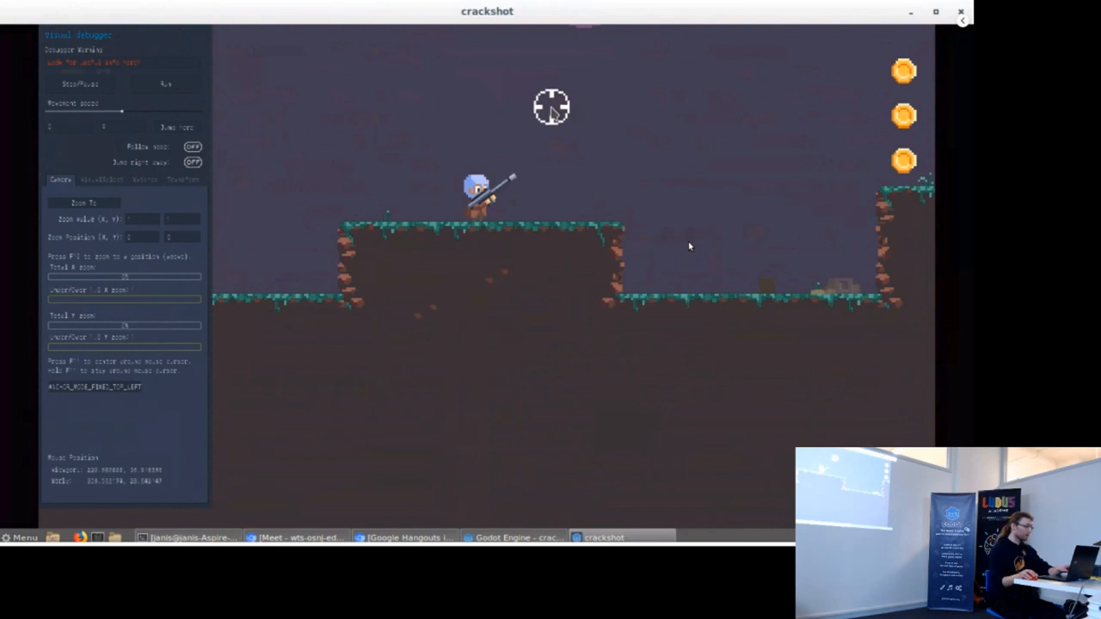
pyautogui.moveTo(581, 176)
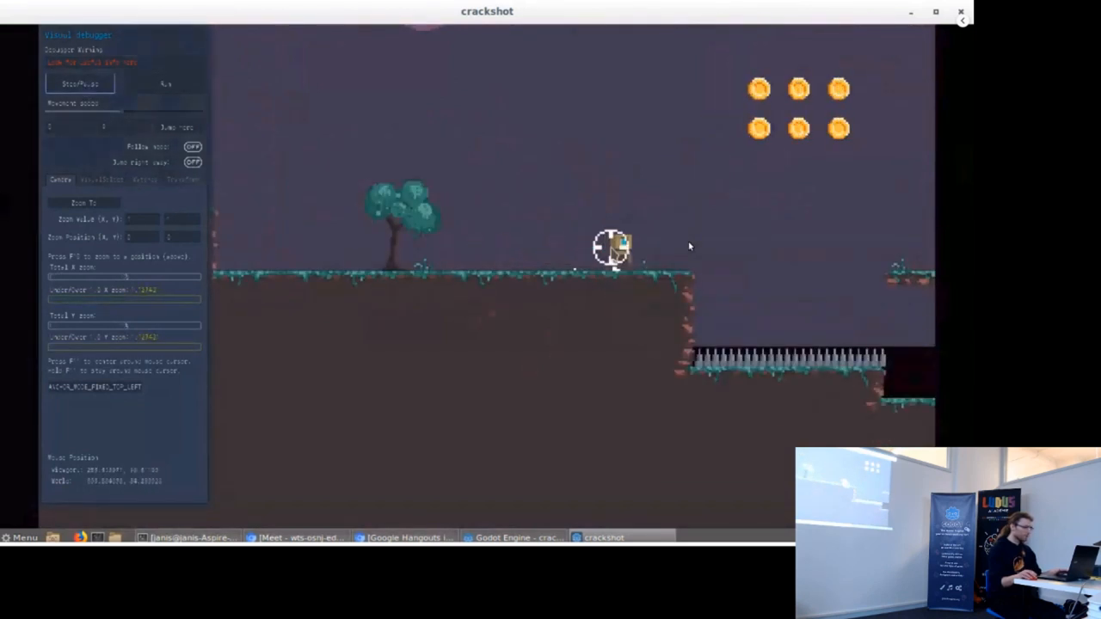
# Step: Enable shape picking on the Collisions page, then set the Texture mode to SCALE
pyautogui.click(99, 179)
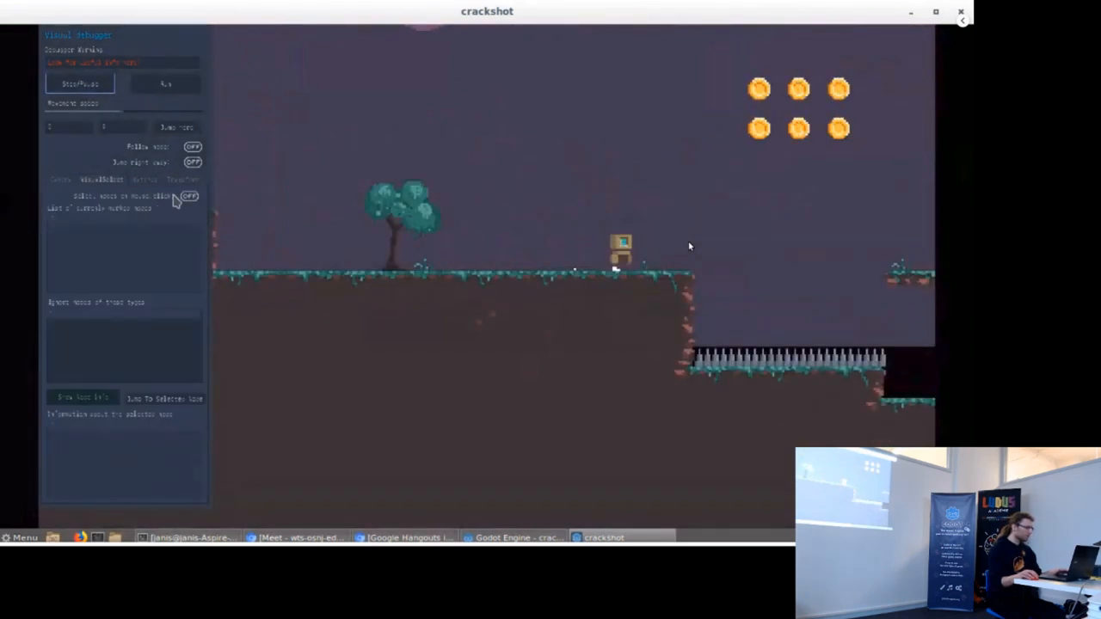
pyautogui.click(189, 196)
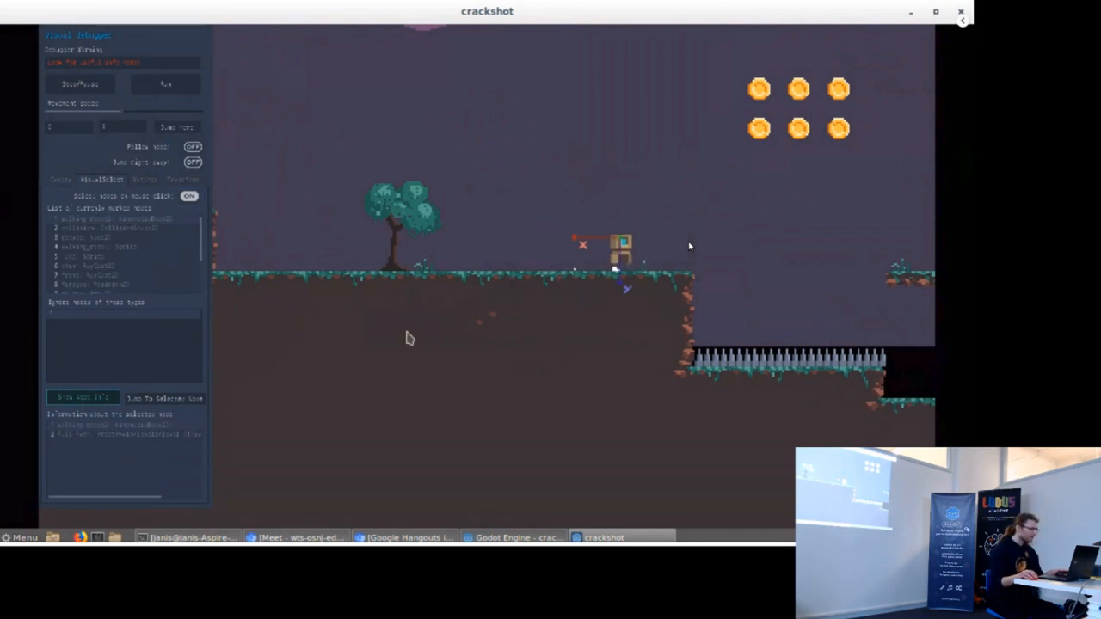
pyautogui.click(183, 179)
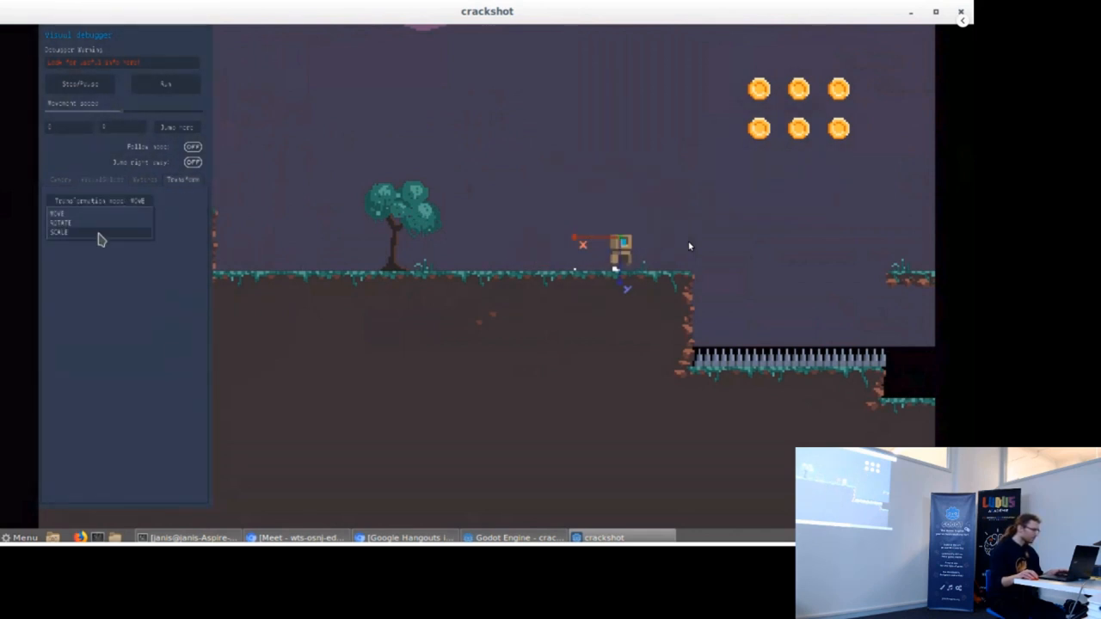
pyautogui.click(59, 232)
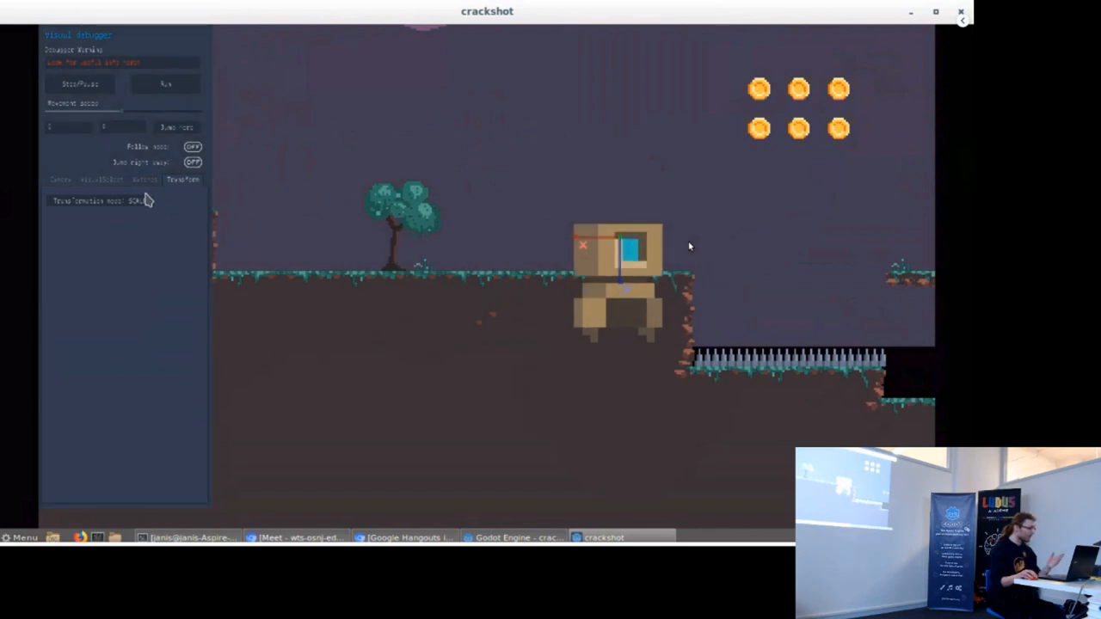
pyautogui.moveTo(153, 184)
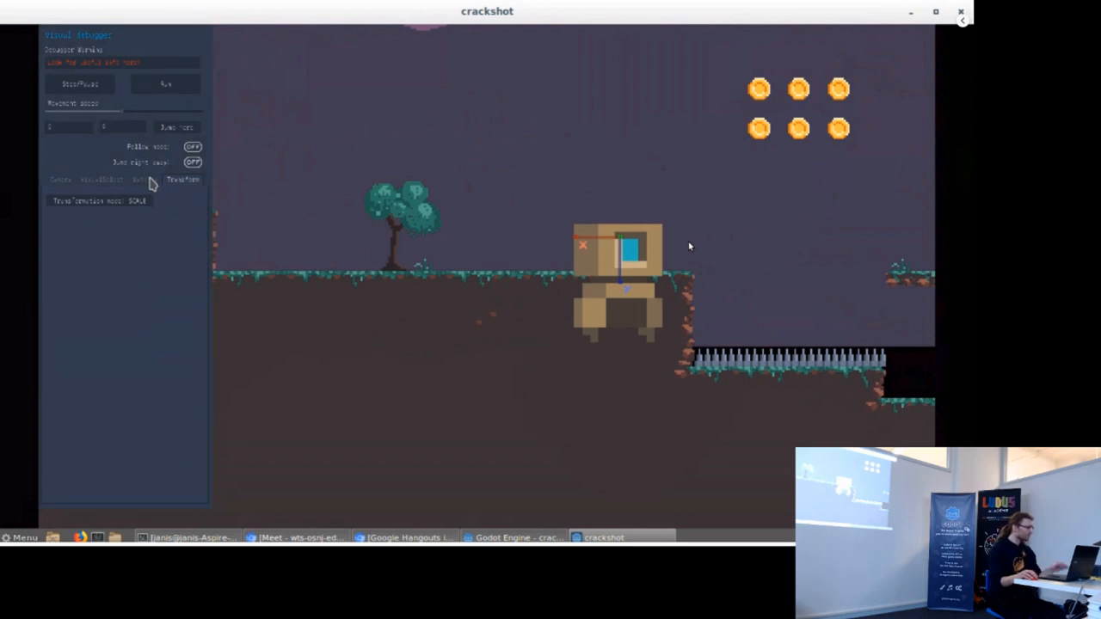
# Step: Reopen the texture mode dropdown and pick a mode from the list
pyautogui.click(100, 199)
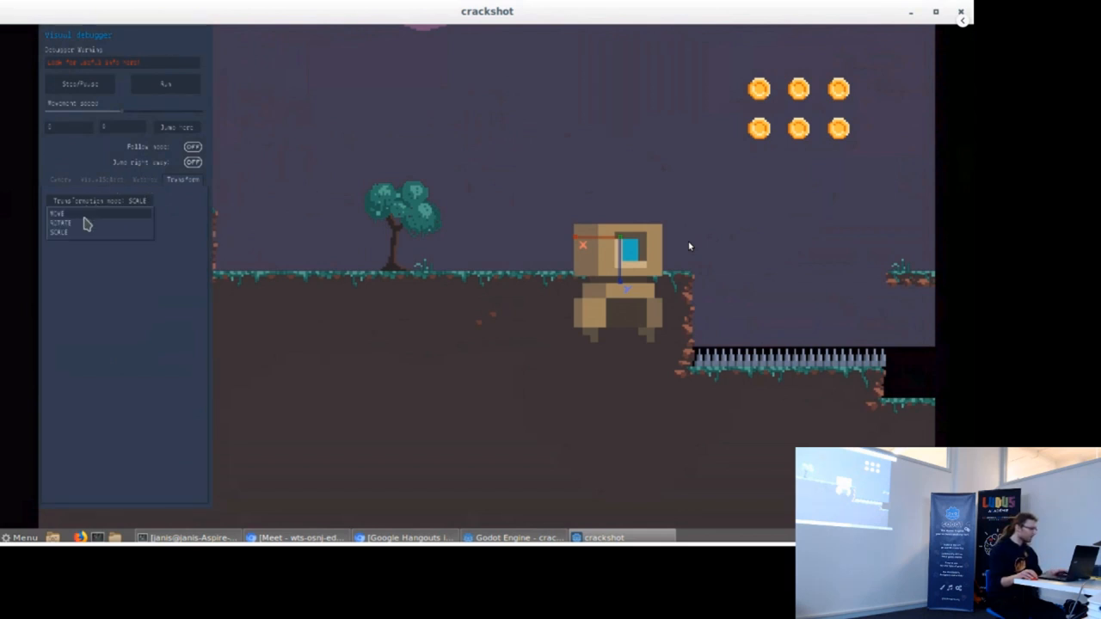
pyautogui.click(59, 213)
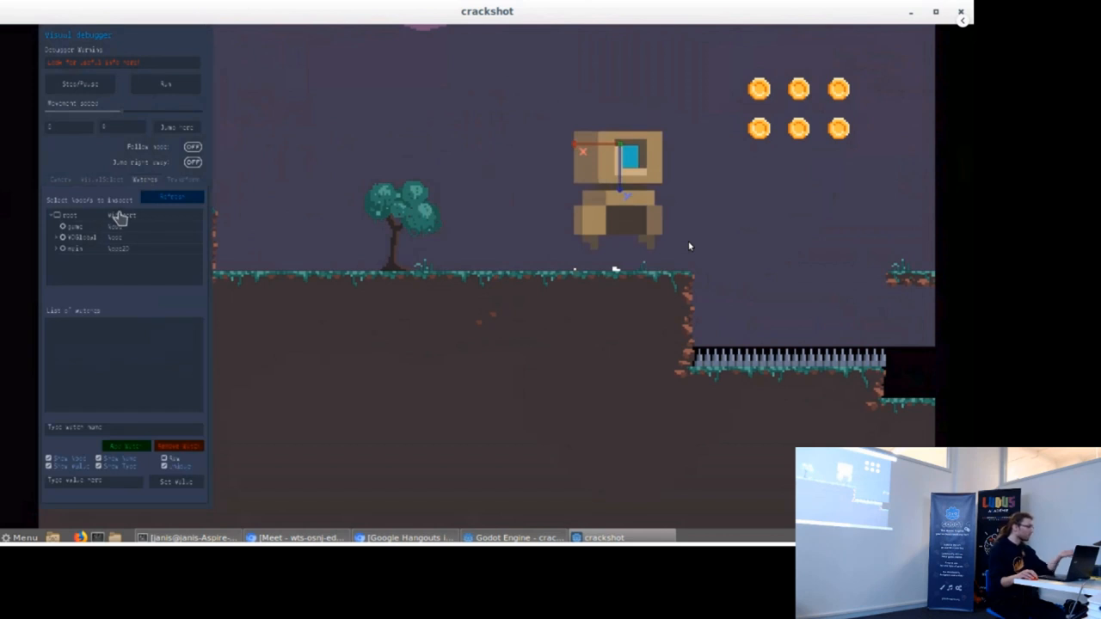
pyautogui.moveTo(175, 215)
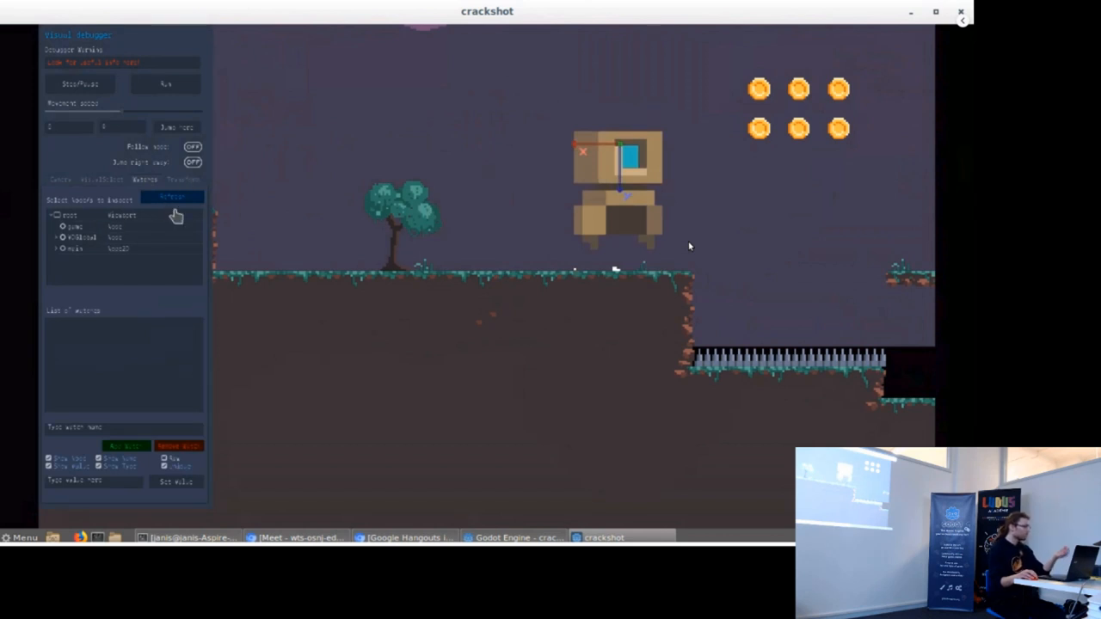
pyautogui.moveTo(175, 225)
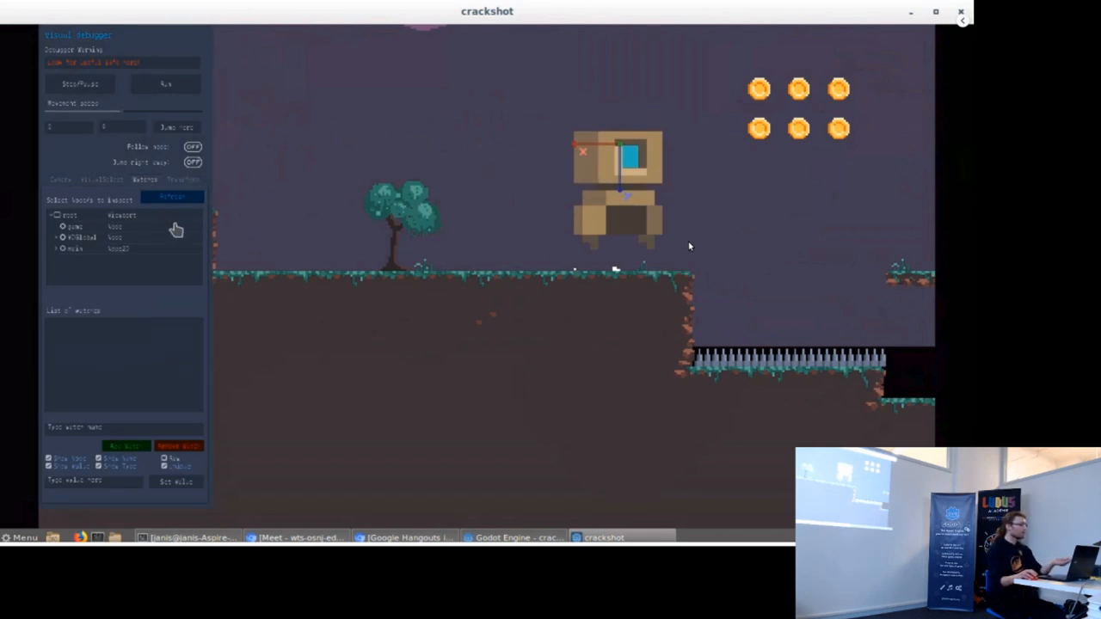
pyautogui.moveTo(141, 258)
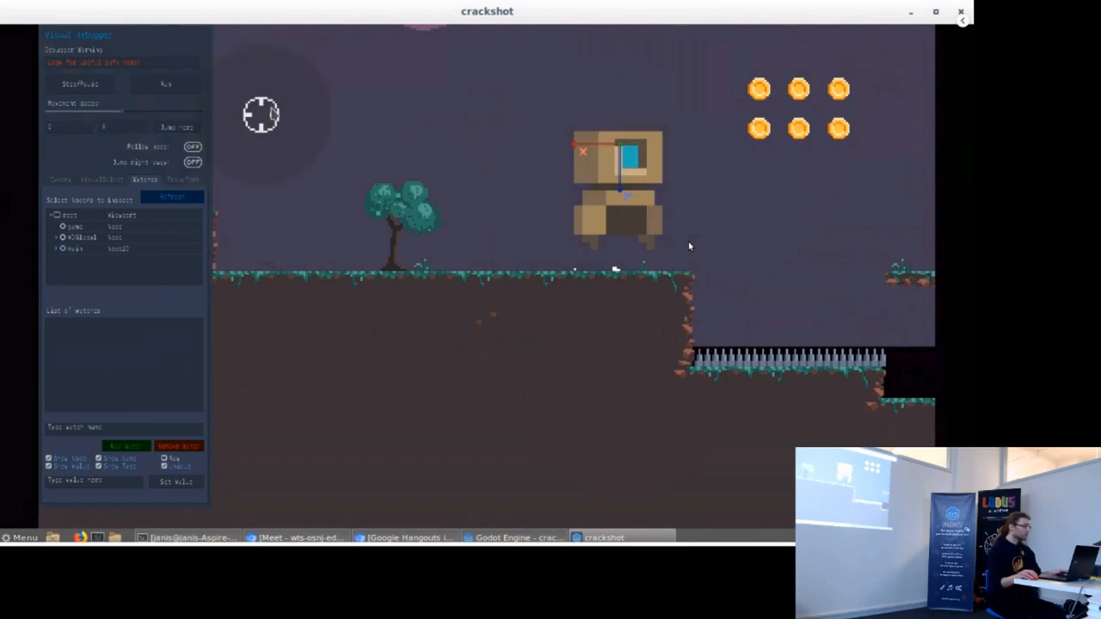
# Step: Expand and collapse branches of the Actions node tree, then return to the Collisions page
pyautogui.click(165, 83)
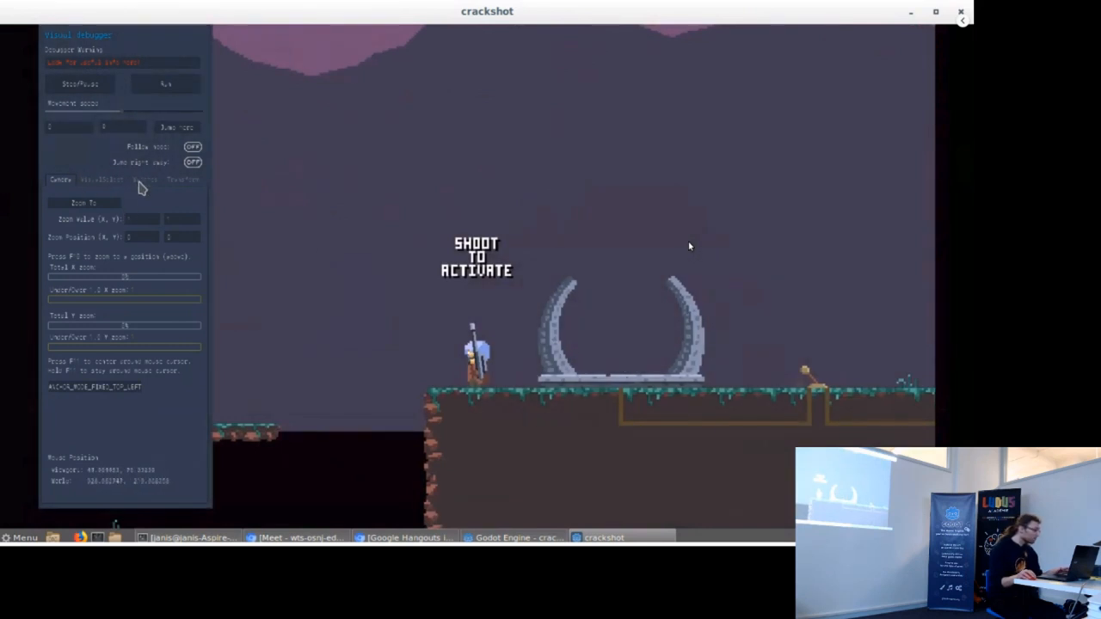
pyautogui.click(144, 179)
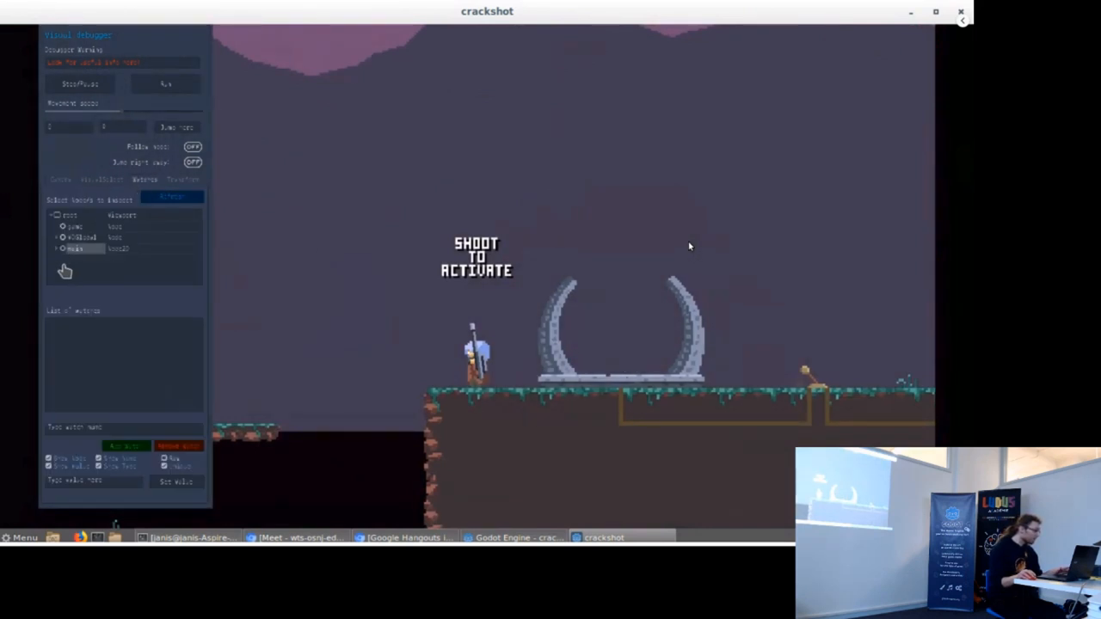
pyautogui.click(56, 247)
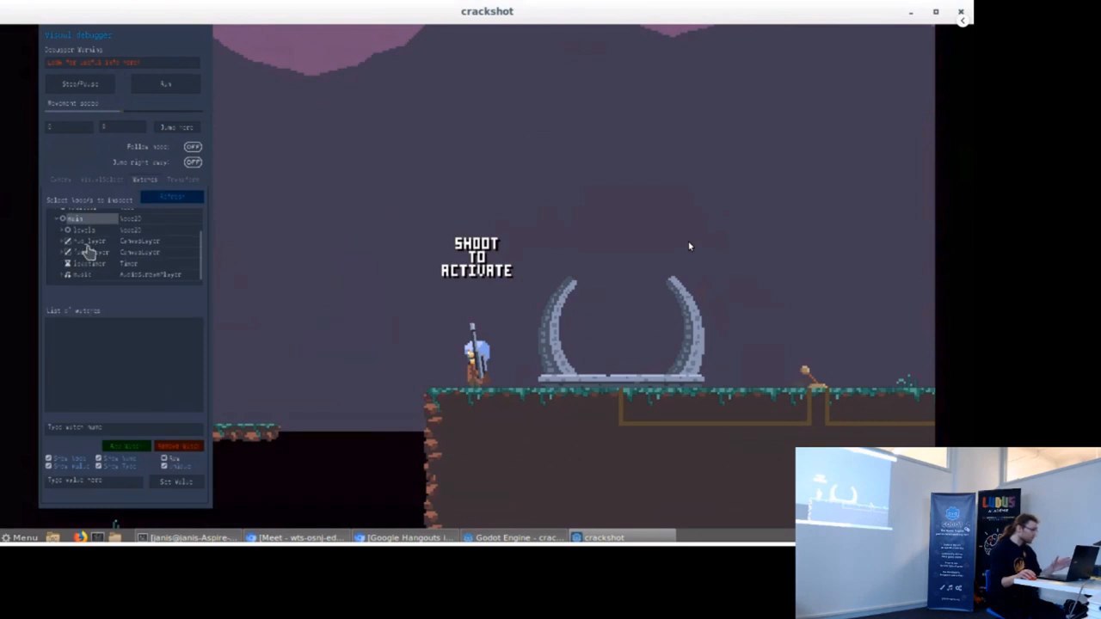
pyautogui.click(67, 241)
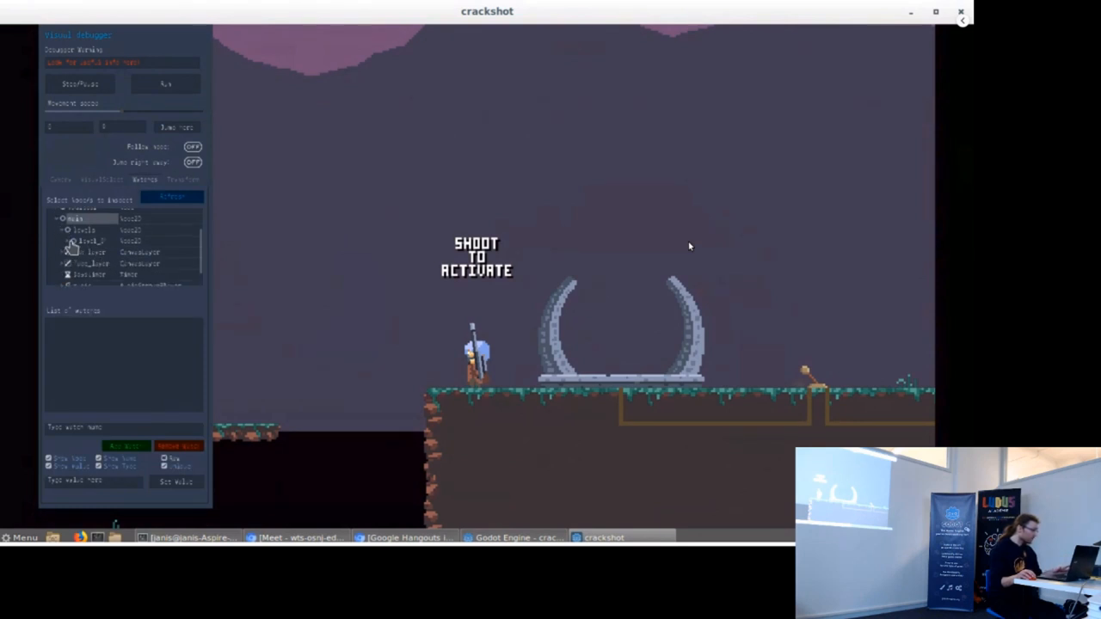
pyautogui.click(73, 241)
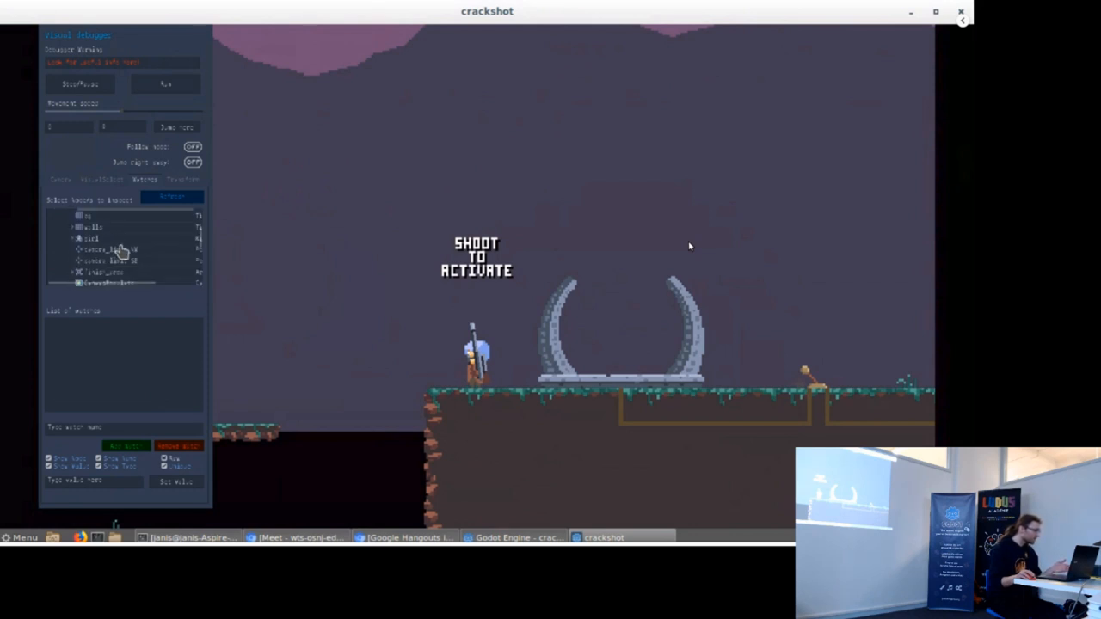
pyautogui.click(69, 213)
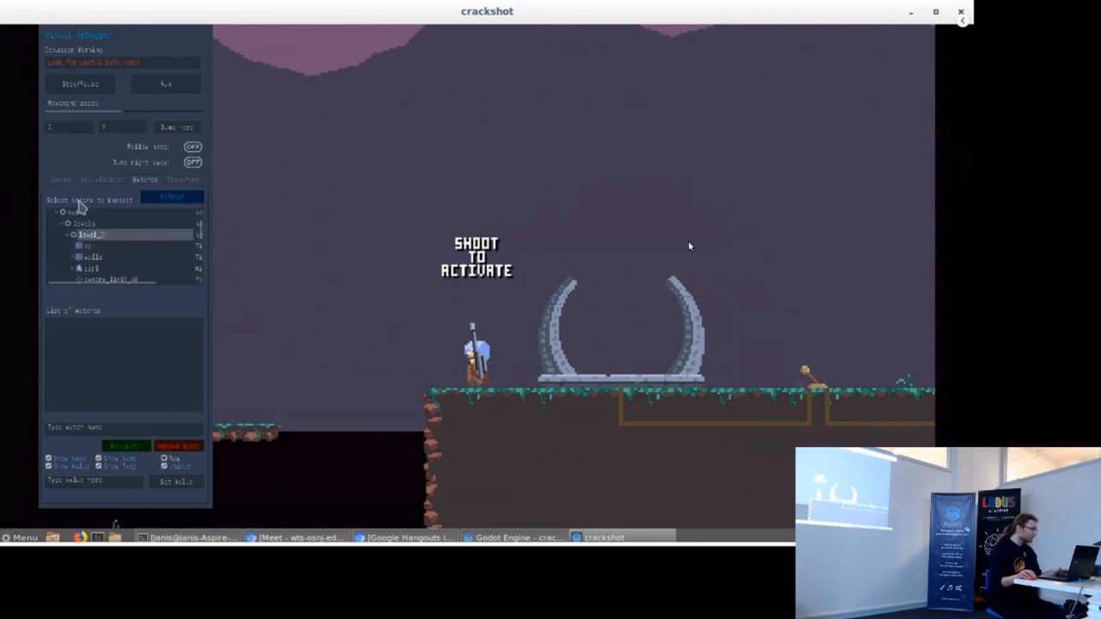
pyautogui.click(101, 179)
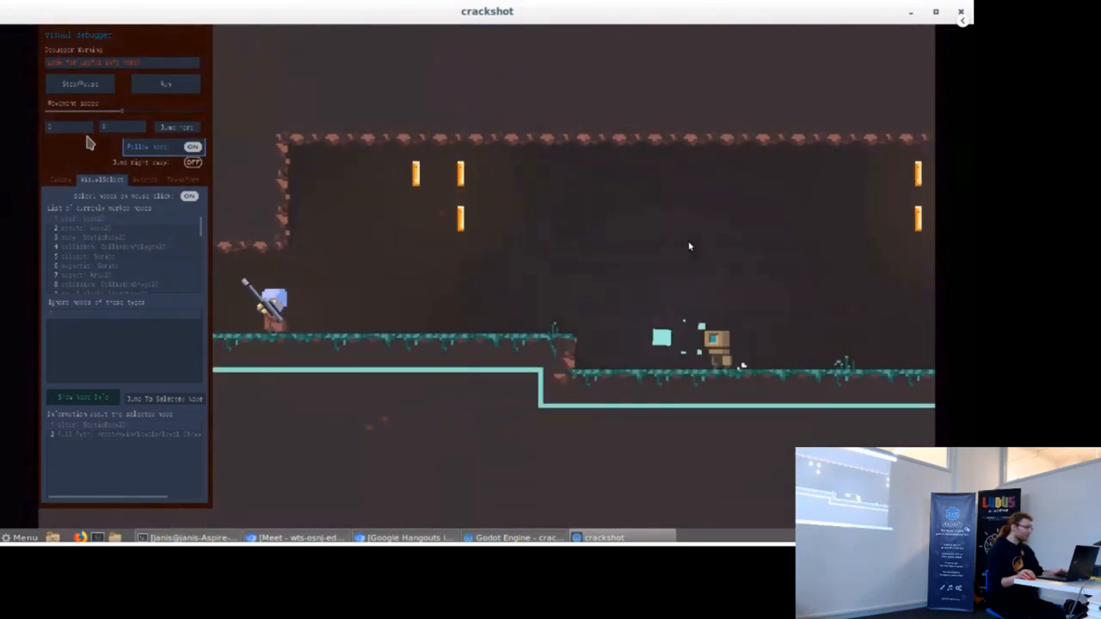
# Step: Revisit the Actions node inspector, then switch to the Camera page
pyautogui.click(145, 179)
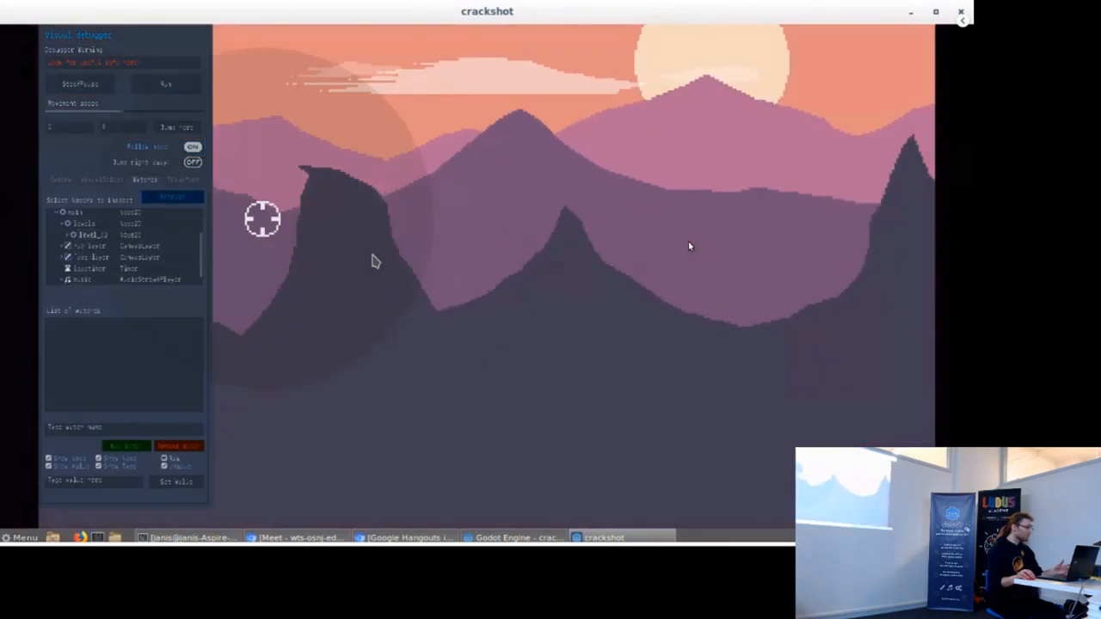
pyautogui.click(60, 179)
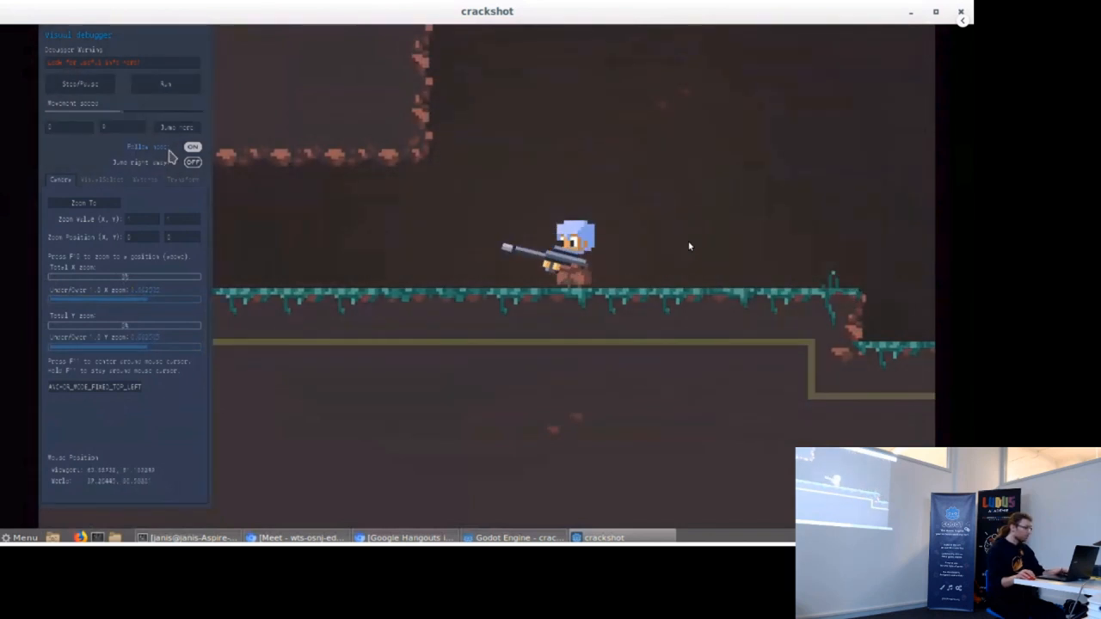
# Step: Switch the Visual Debugger to its Collisions page while entering the two-row coin chamber
pyautogui.click(102, 179)
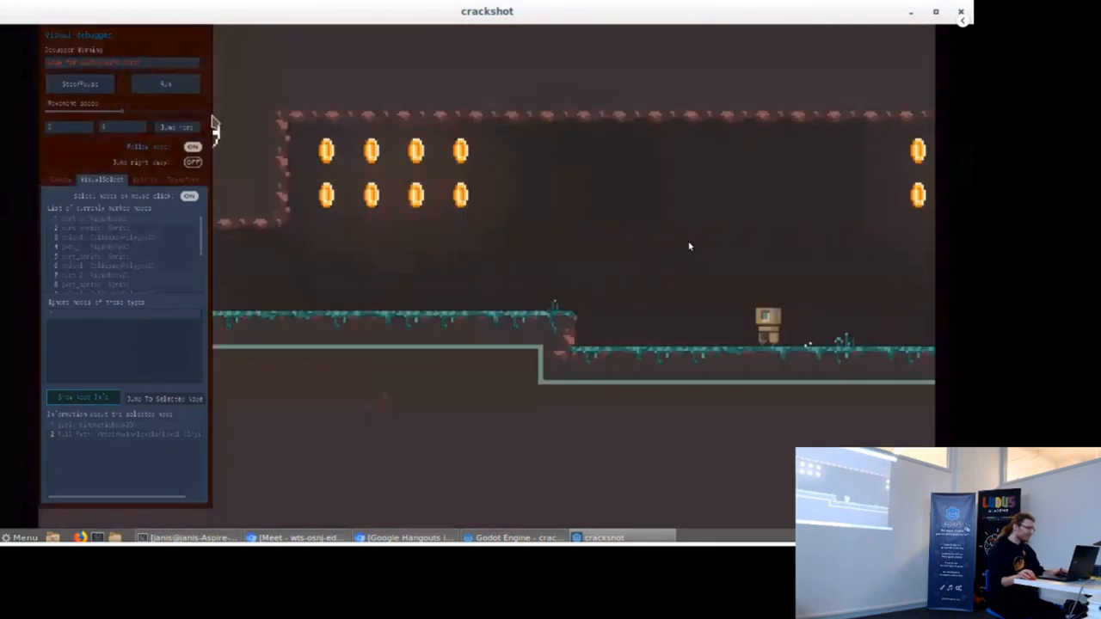
# Step: Return the Visual Debugger to its camera zoom page with the coin row shown as white dots
pyautogui.click(144, 179)
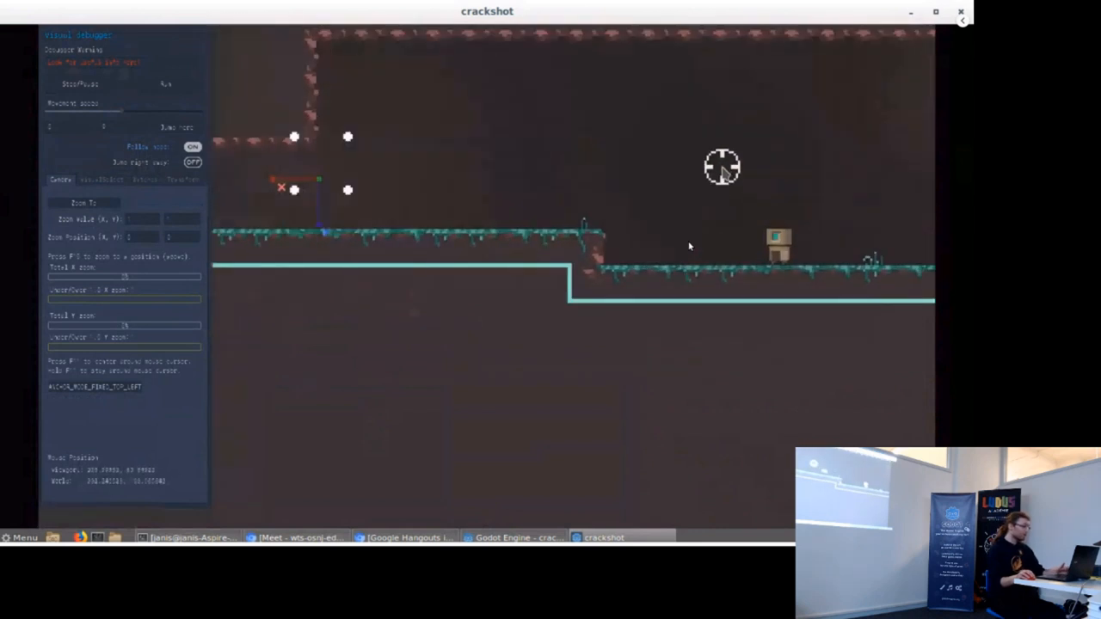
# Step: Close the Crackshot game window, then quit the Godot editor, confirming with Quit
pyautogui.click(144, 181)
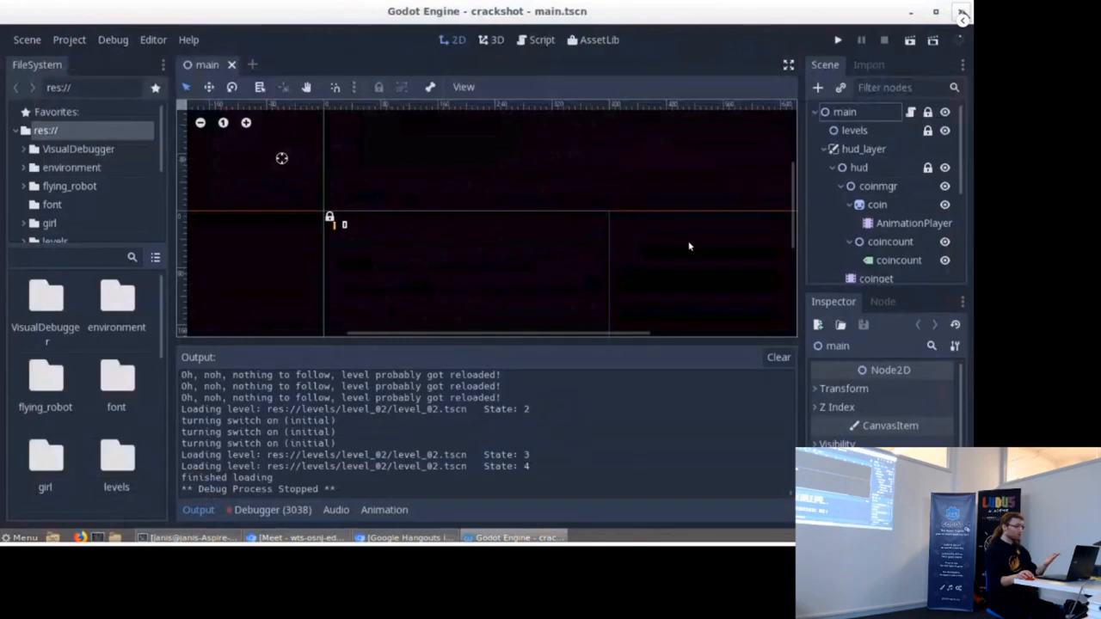
pyautogui.click(961, 10)
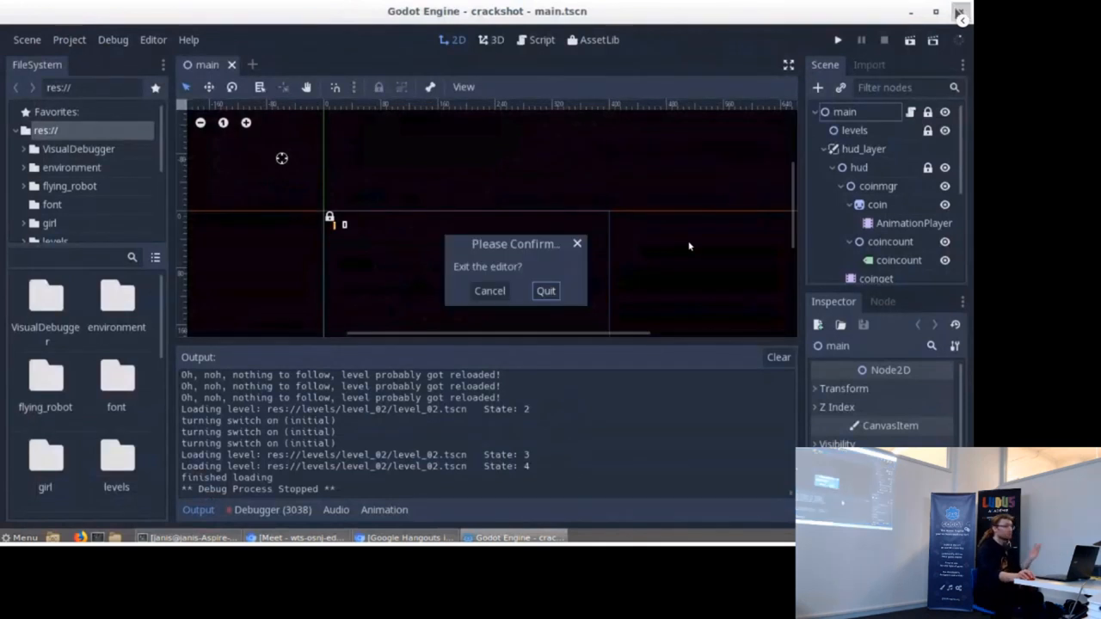
pyautogui.click(488, 291)
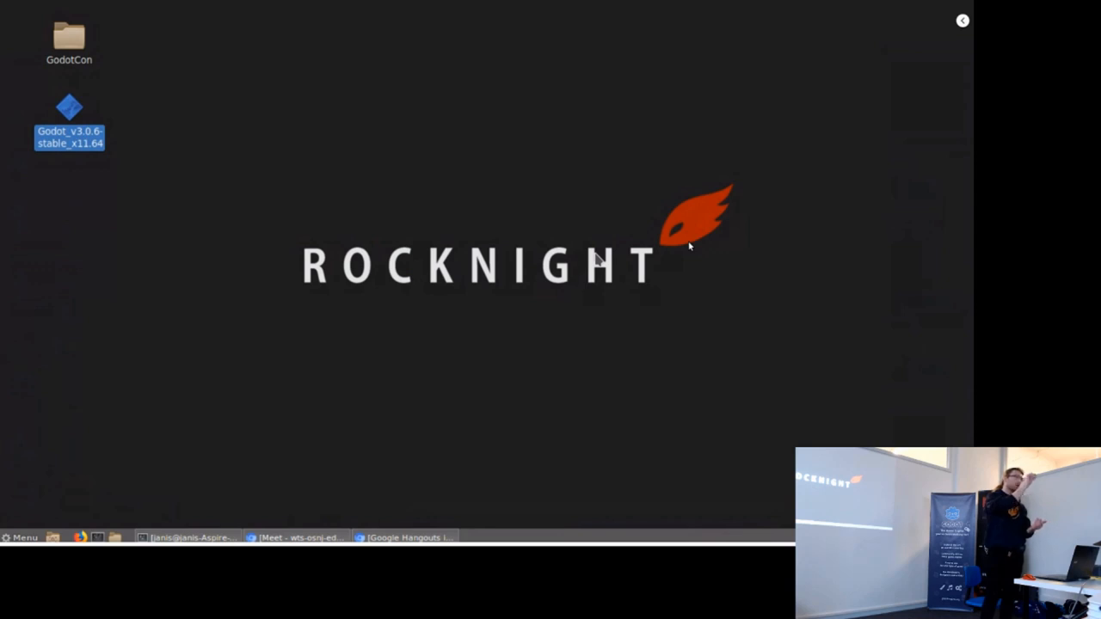
pyautogui.moveTo(774, 213)
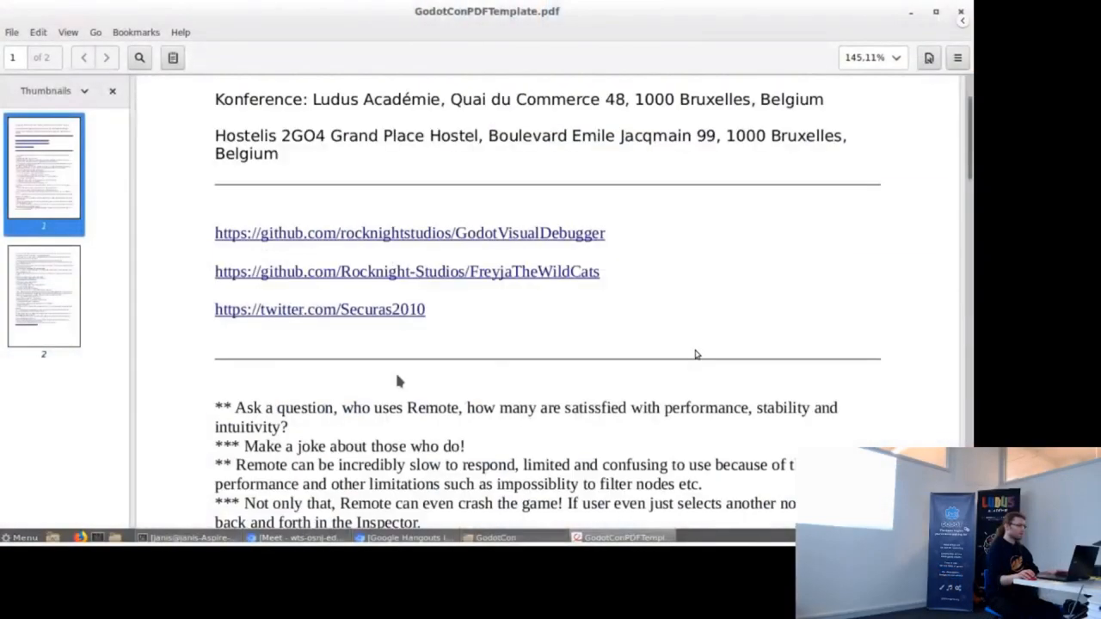
pyautogui.moveTo(485, 361)
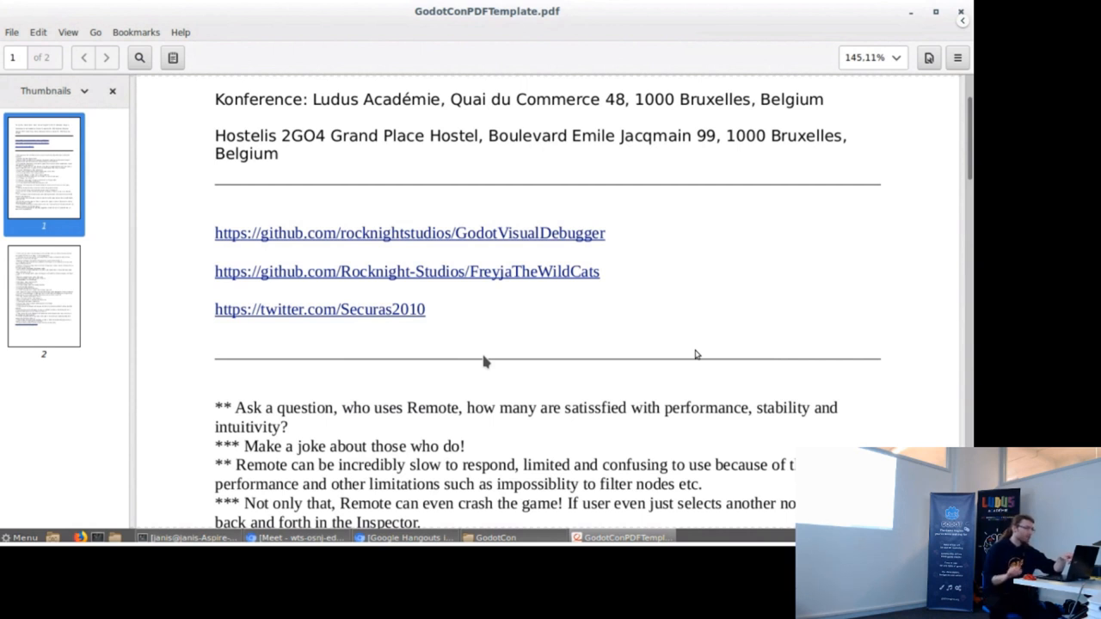
pyautogui.moveTo(237, 124)
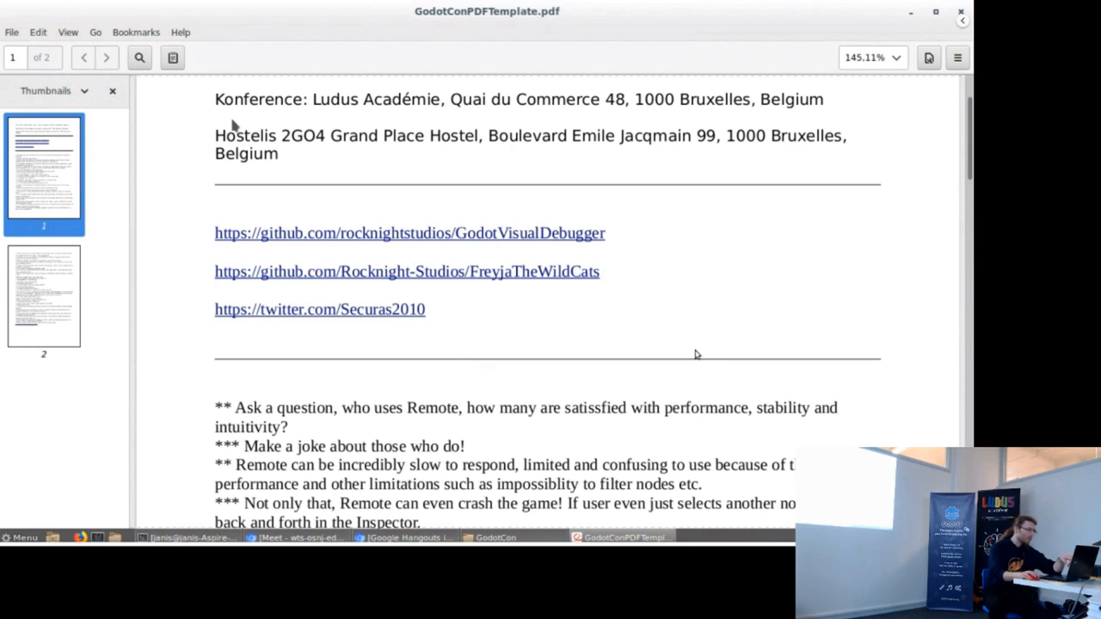
pyautogui.moveTo(430, 244)
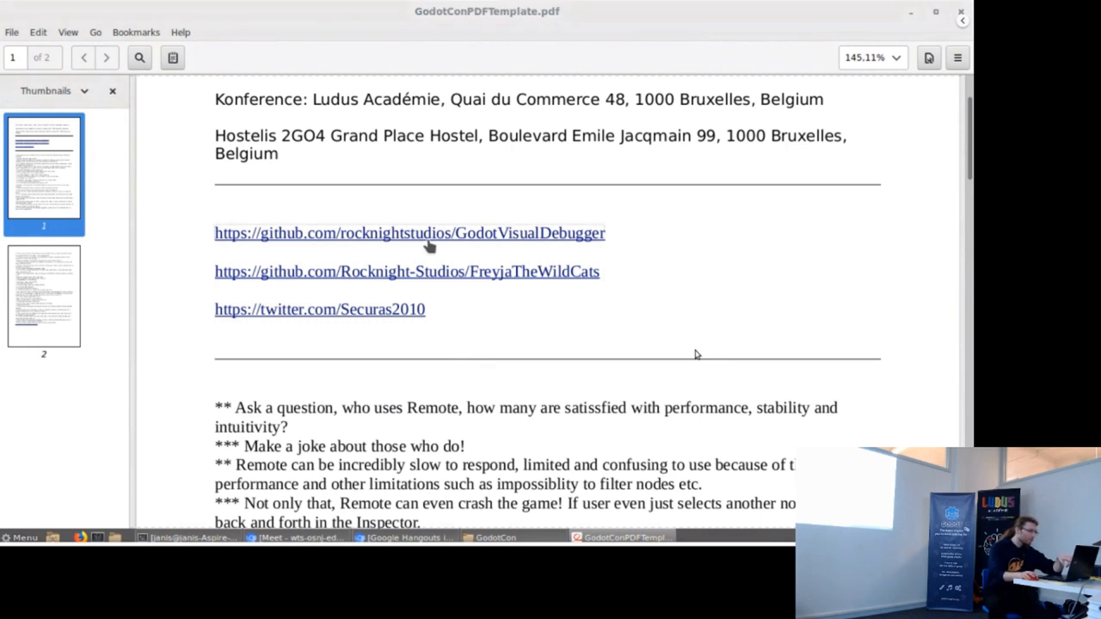
pyautogui.moveTo(430, 244)
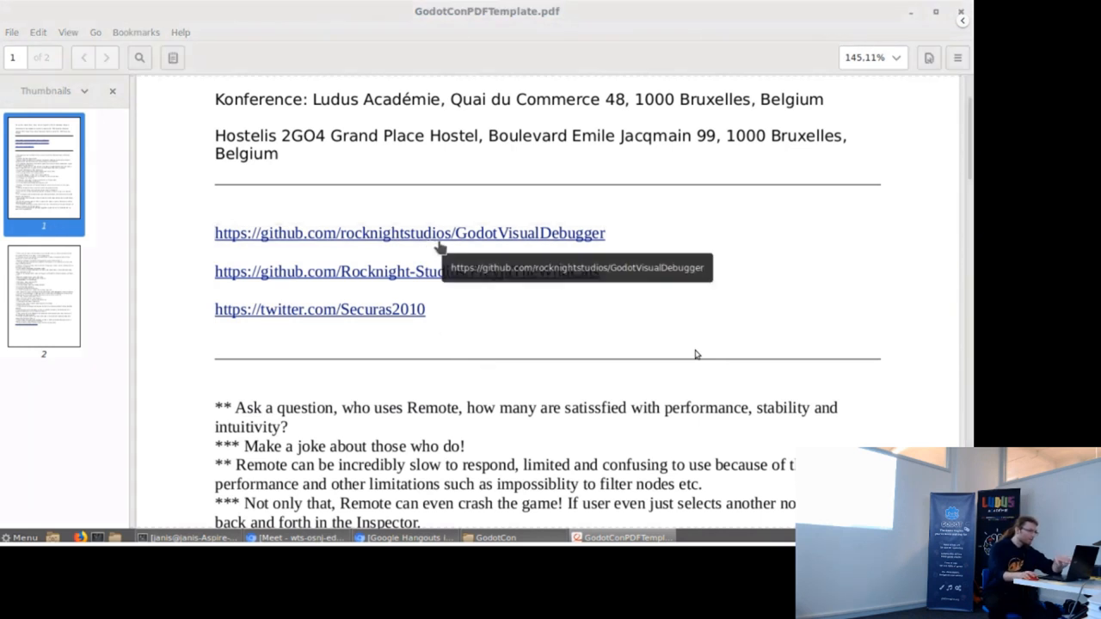
pyautogui.moveTo(430, 239)
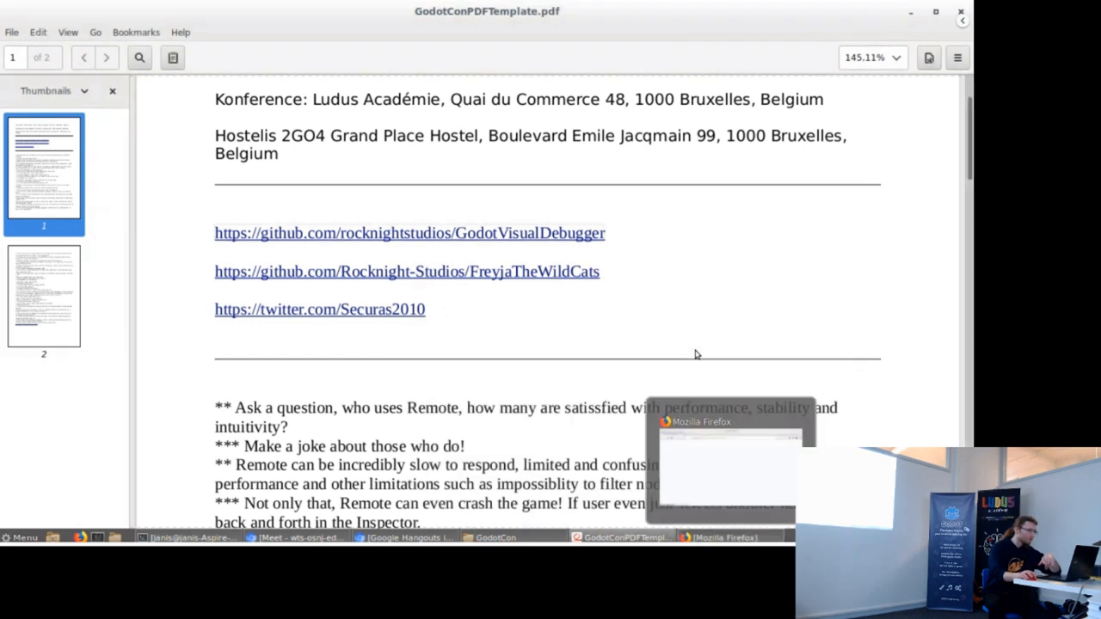
# Step: Switch to Firefox and move down the GodotVisualDebugger repo page to the README installation instructions
pyautogui.click(410, 234)
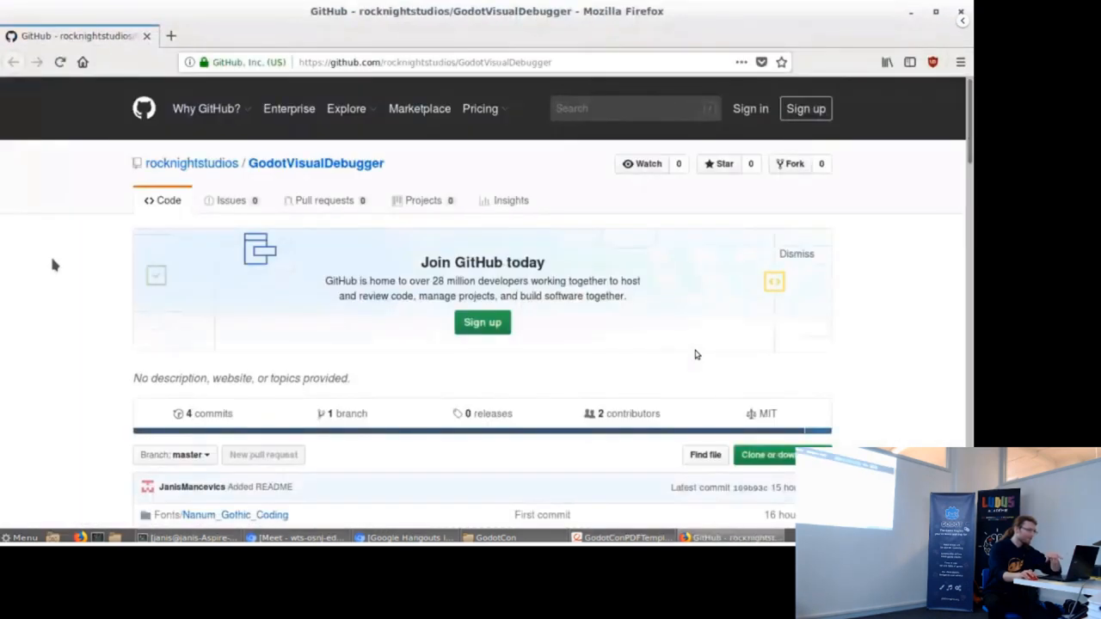
pyautogui.scroll(-3)
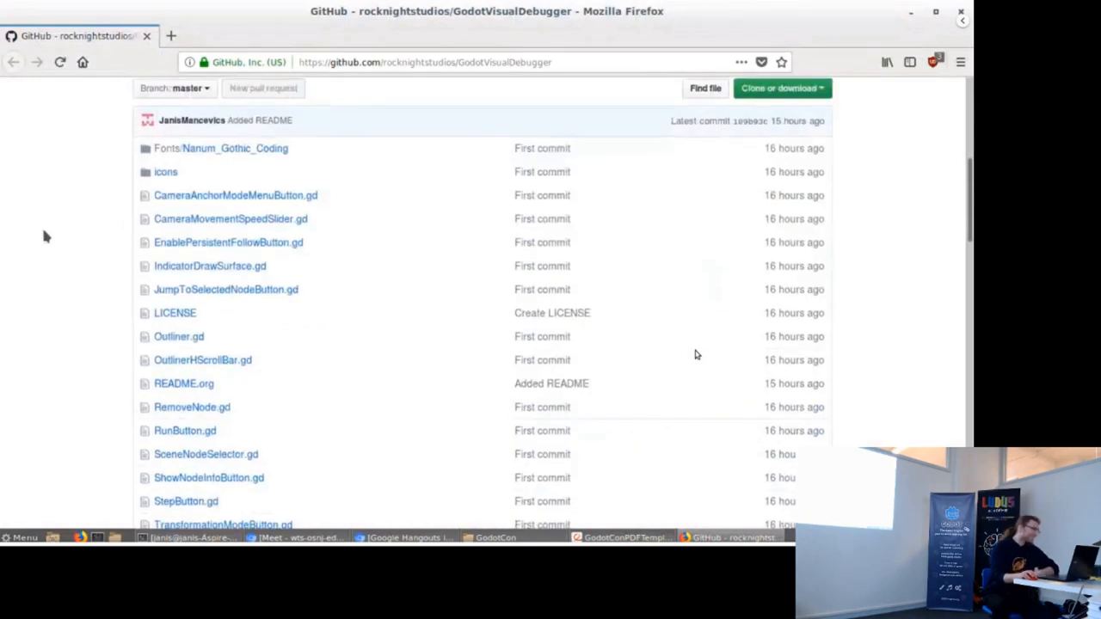
pyautogui.scroll(-3)
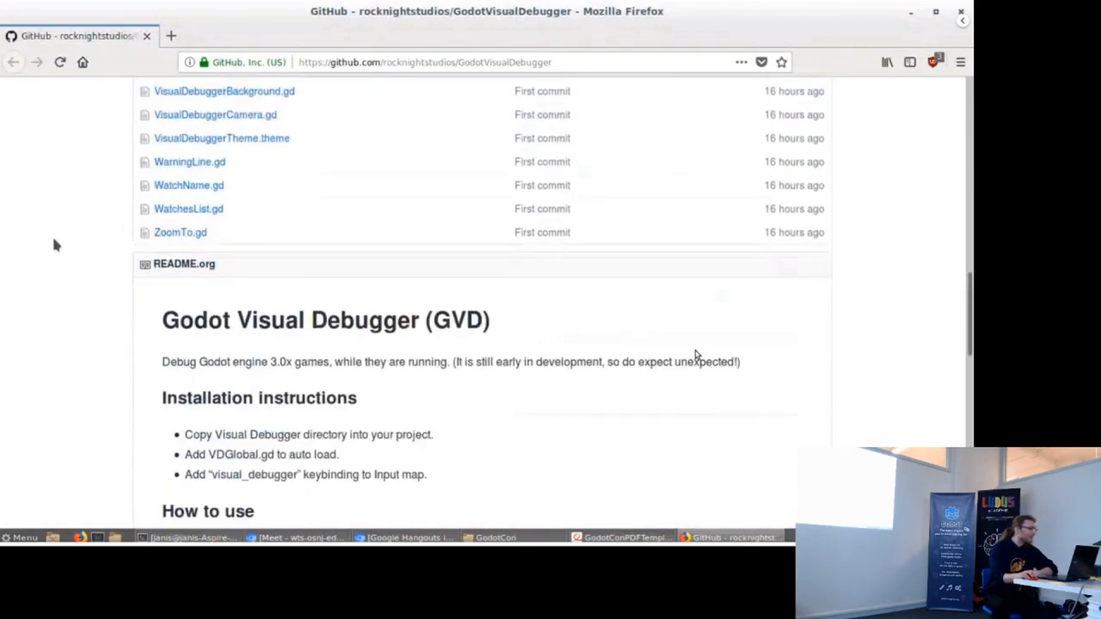
pyautogui.scroll(-3)
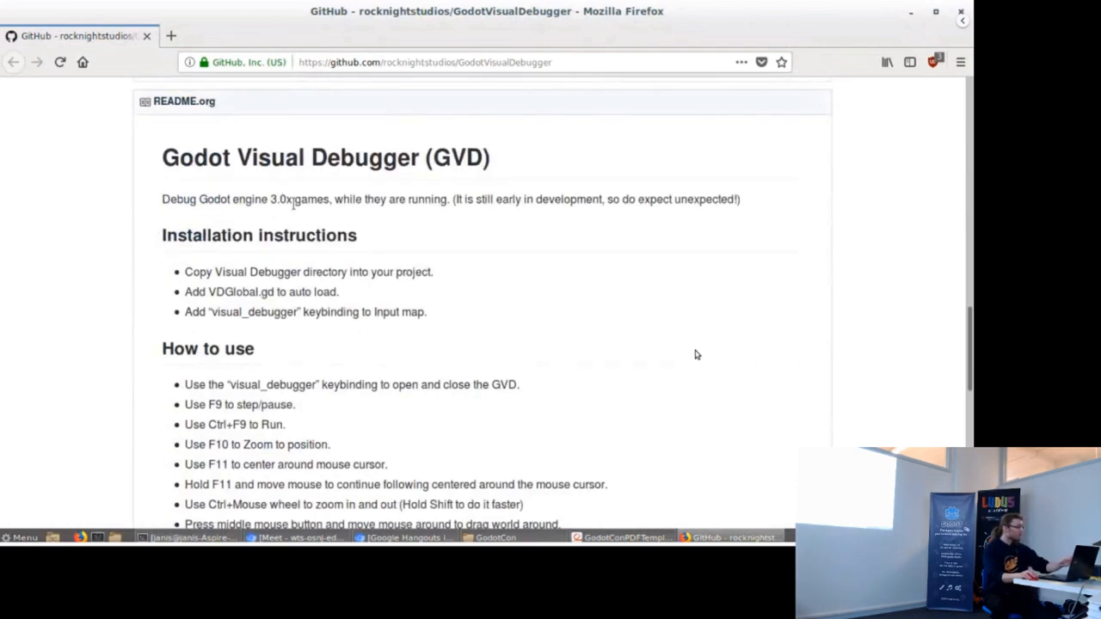
pyautogui.moveTo(317, 215)
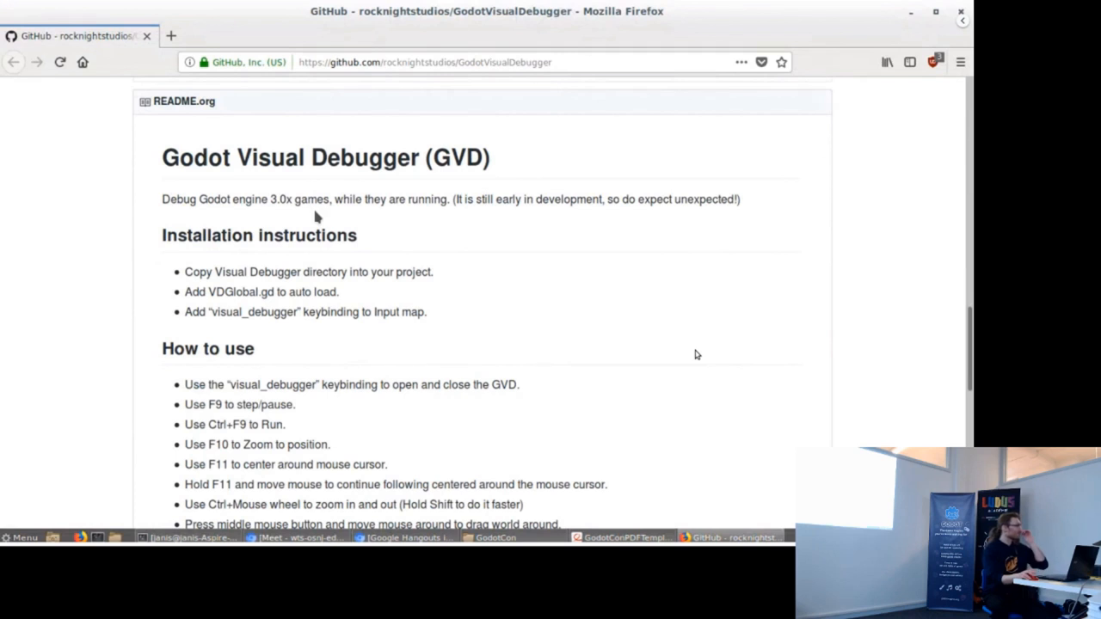
pyautogui.moveTo(331, 224)
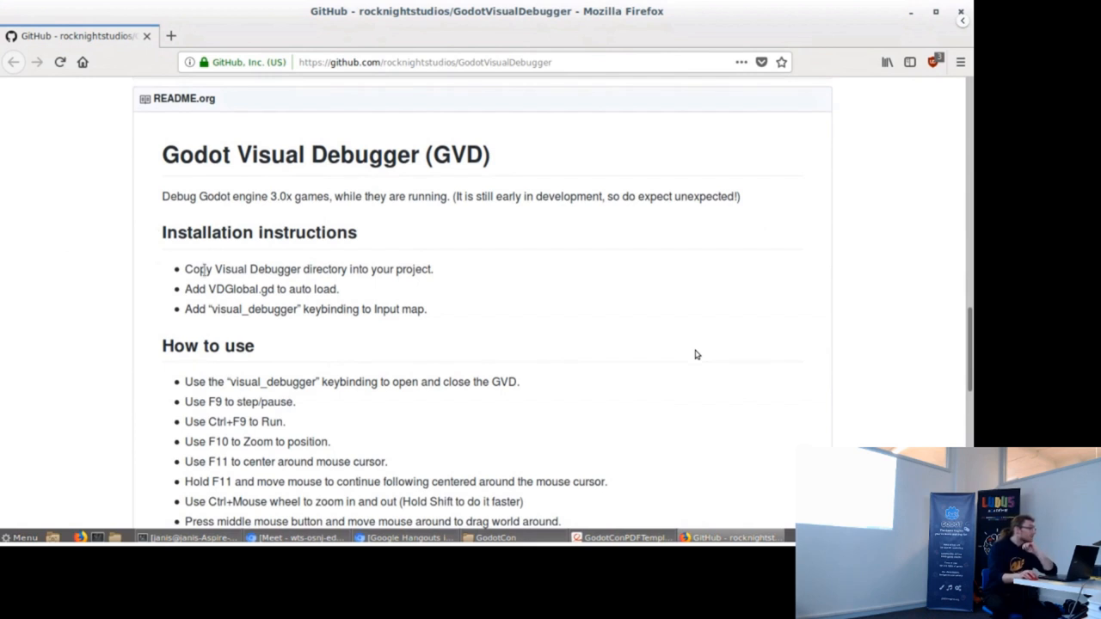
pyautogui.scroll(3)
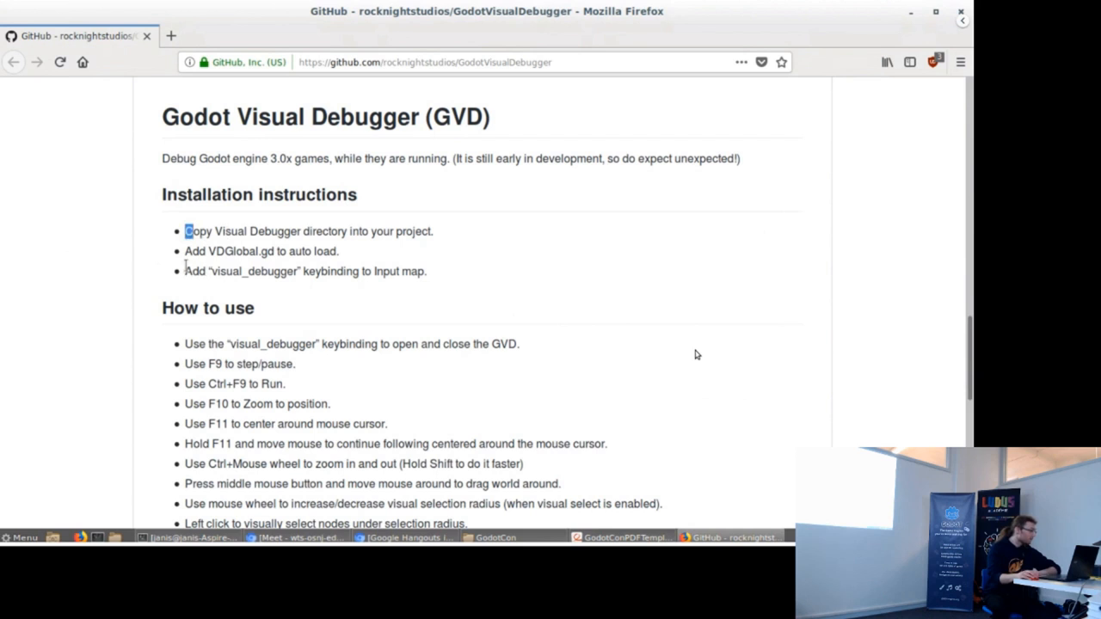
# Step: Highlight the first installation step, then read through How to use, FAQ, Known problems and Contact us
pyautogui.tripleClick(304, 272)
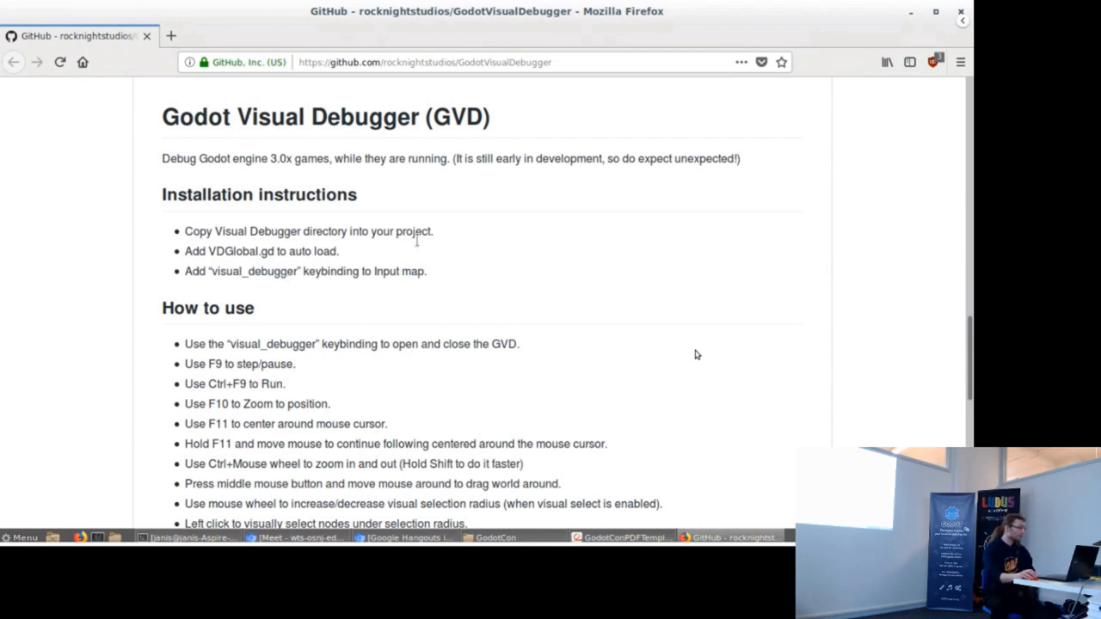
pyautogui.scroll(-3)
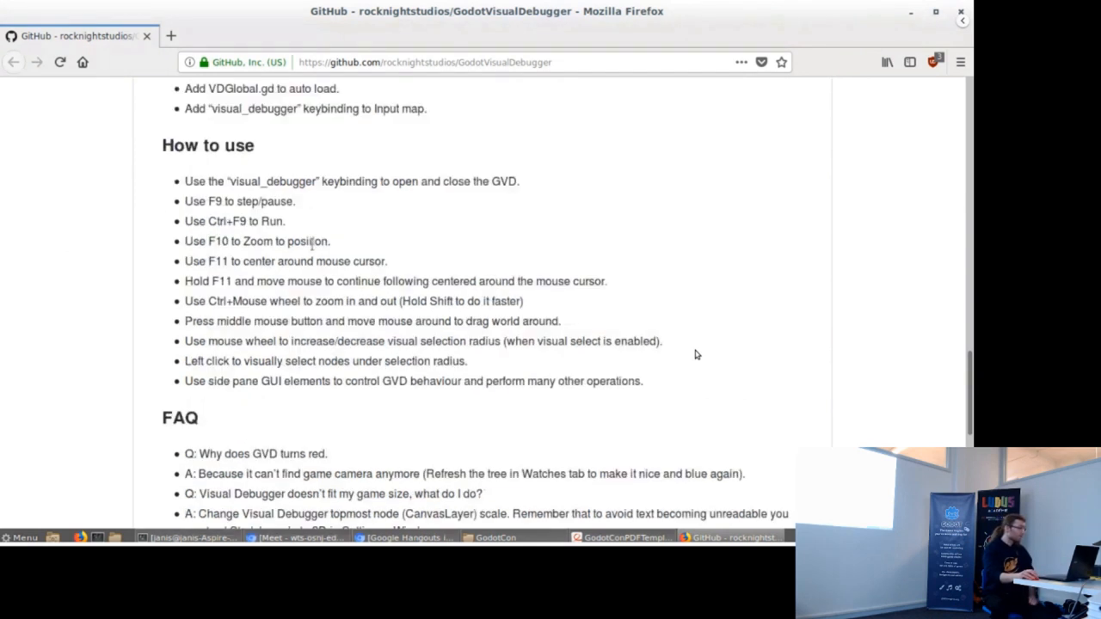
pyautogui.scroll(-3)
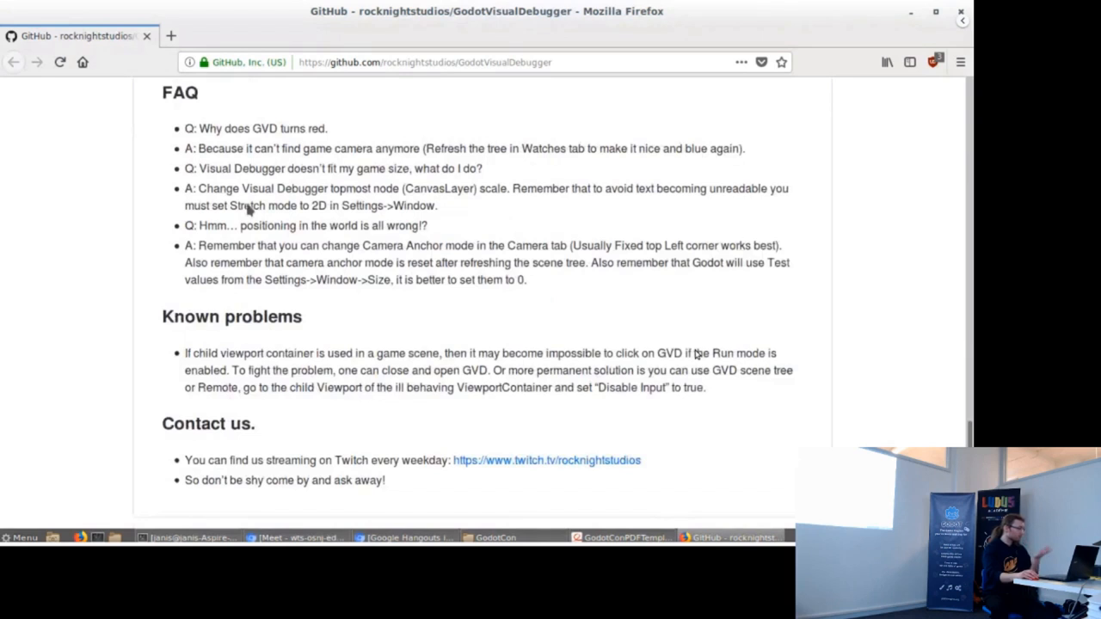
pyautogui.scroll(-3)
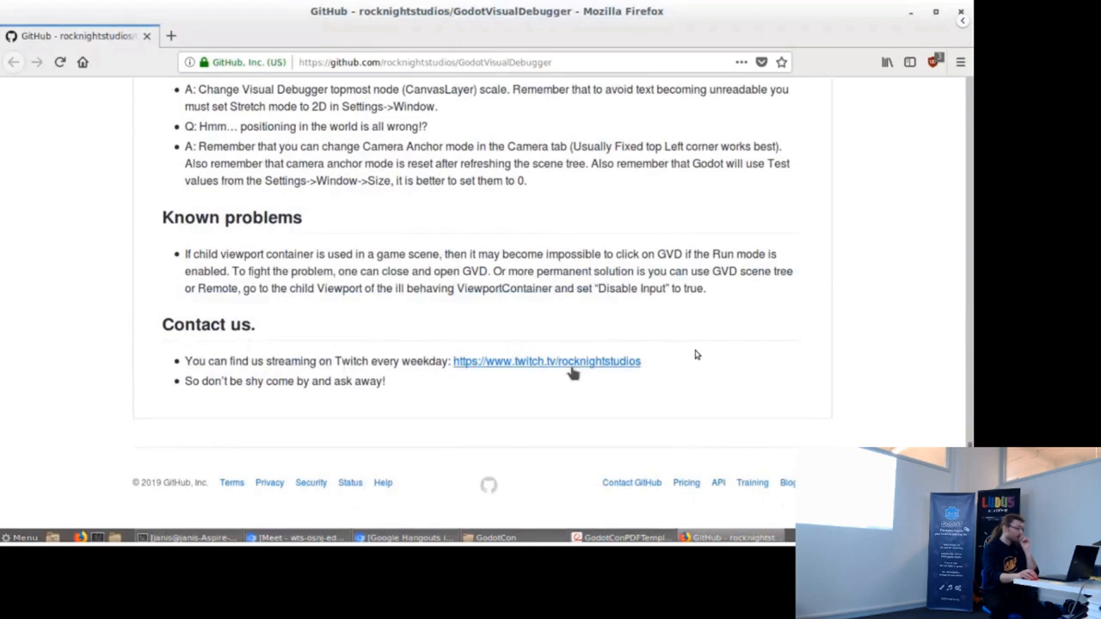
pyautogui.moveTo(592, 379)
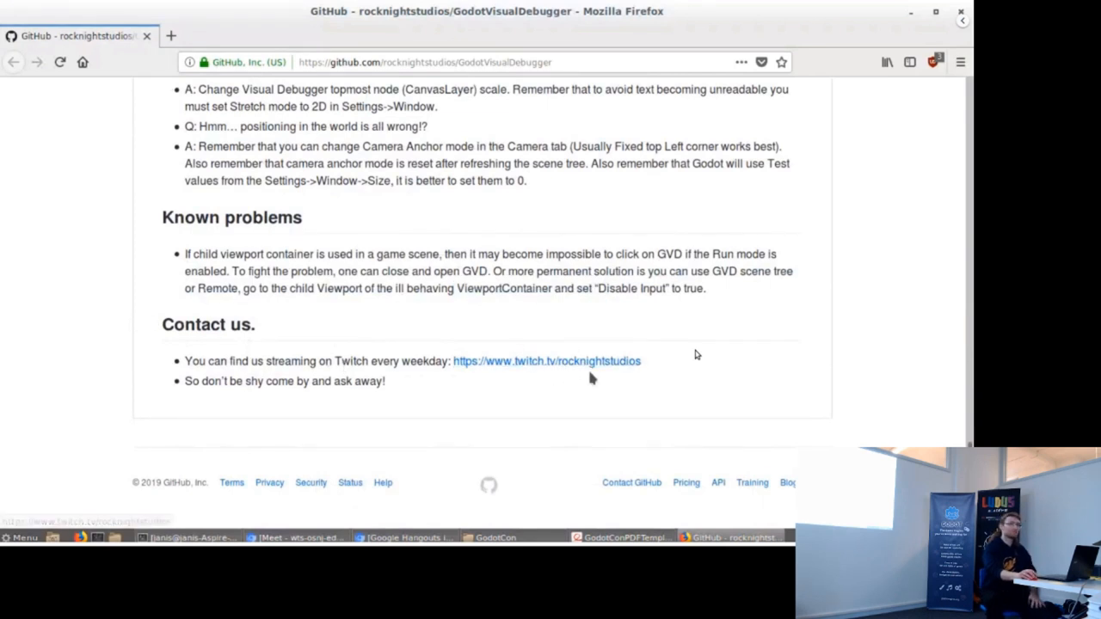
pyautogui.scroll(3)
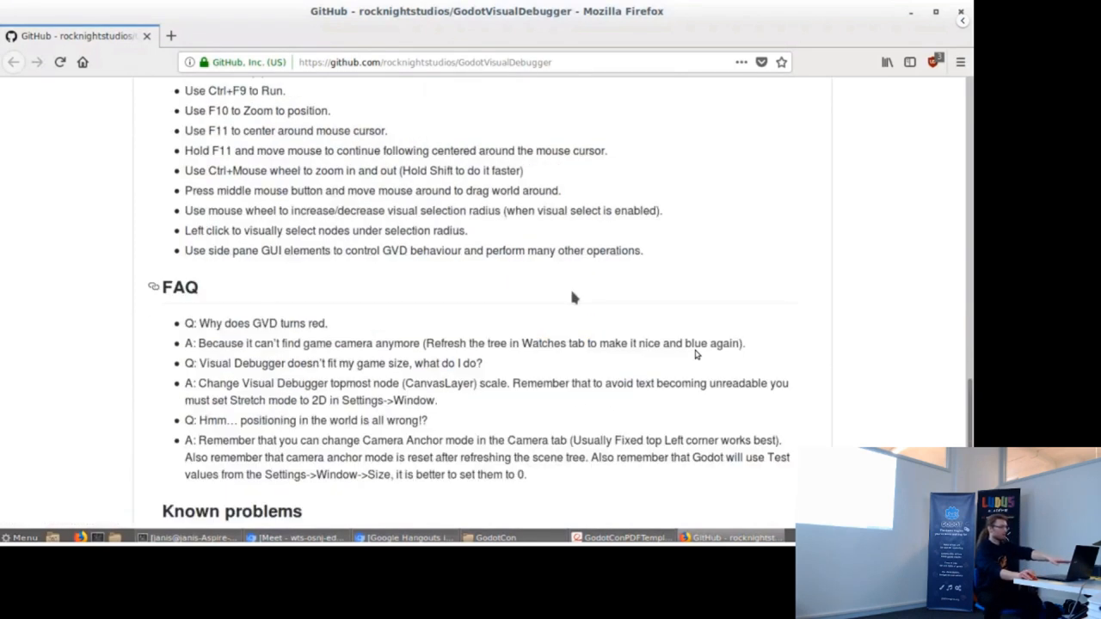
pyautogui.scroll(3)
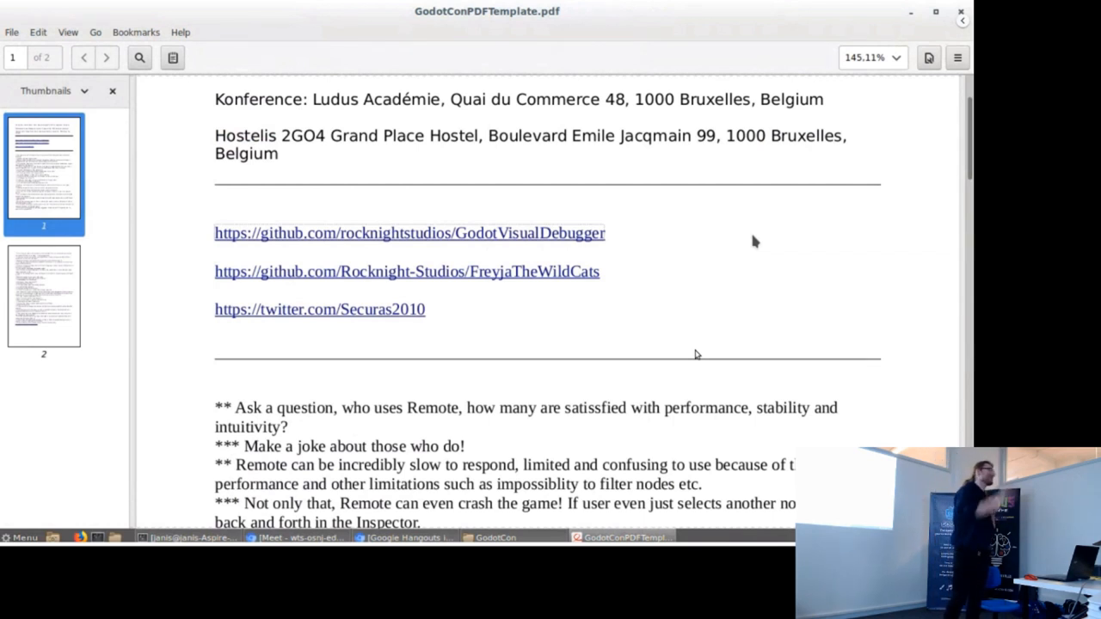
pyautogui.moveTo(682, 251)
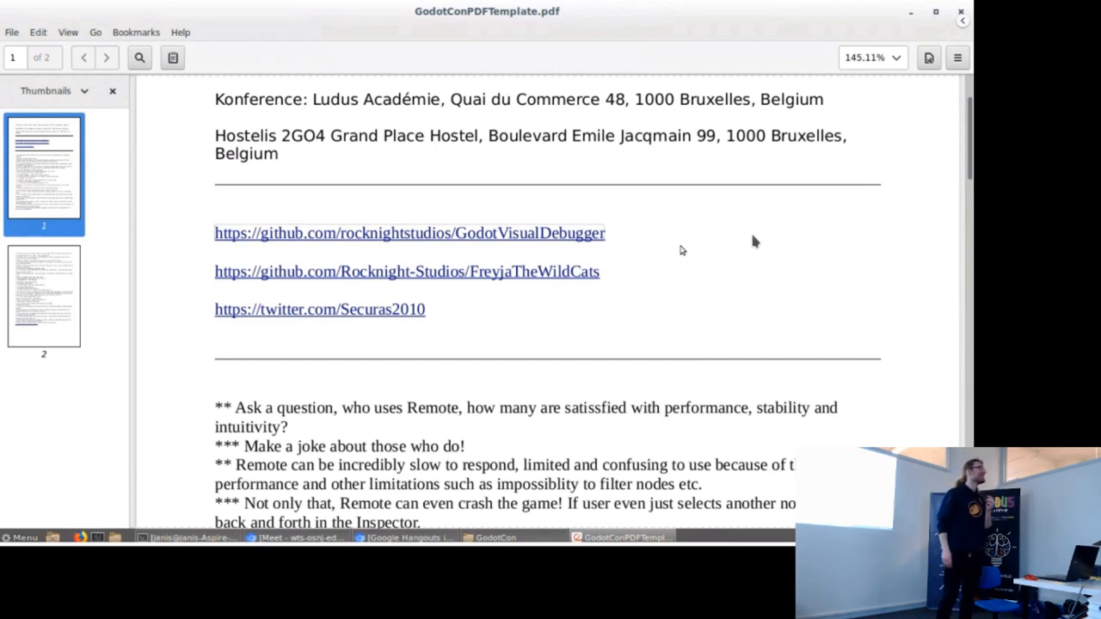